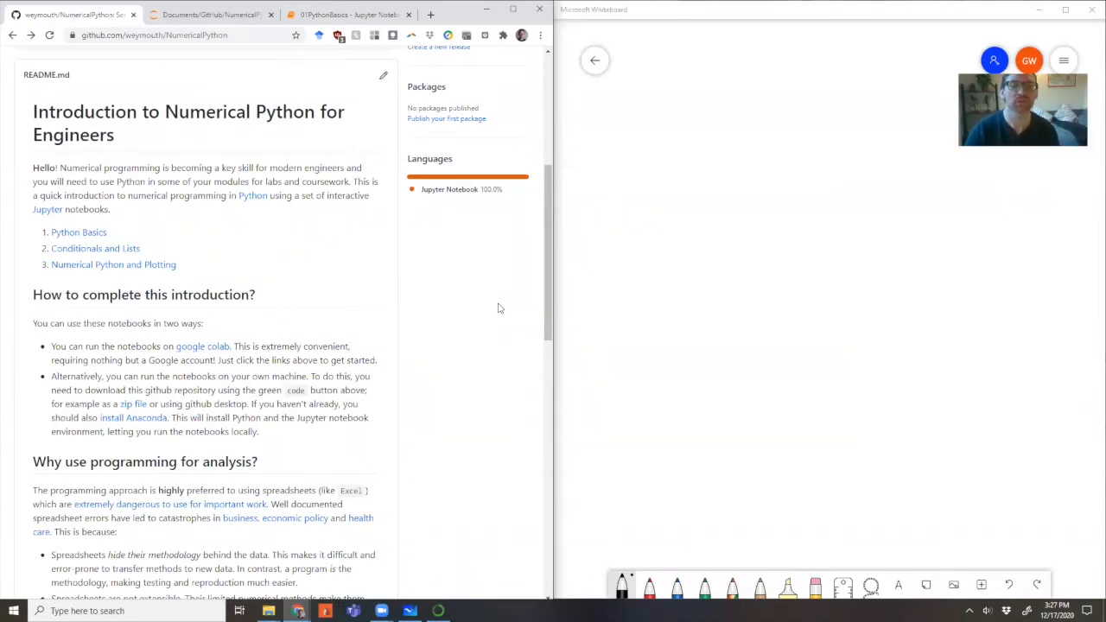
mouse_move(464, 303)
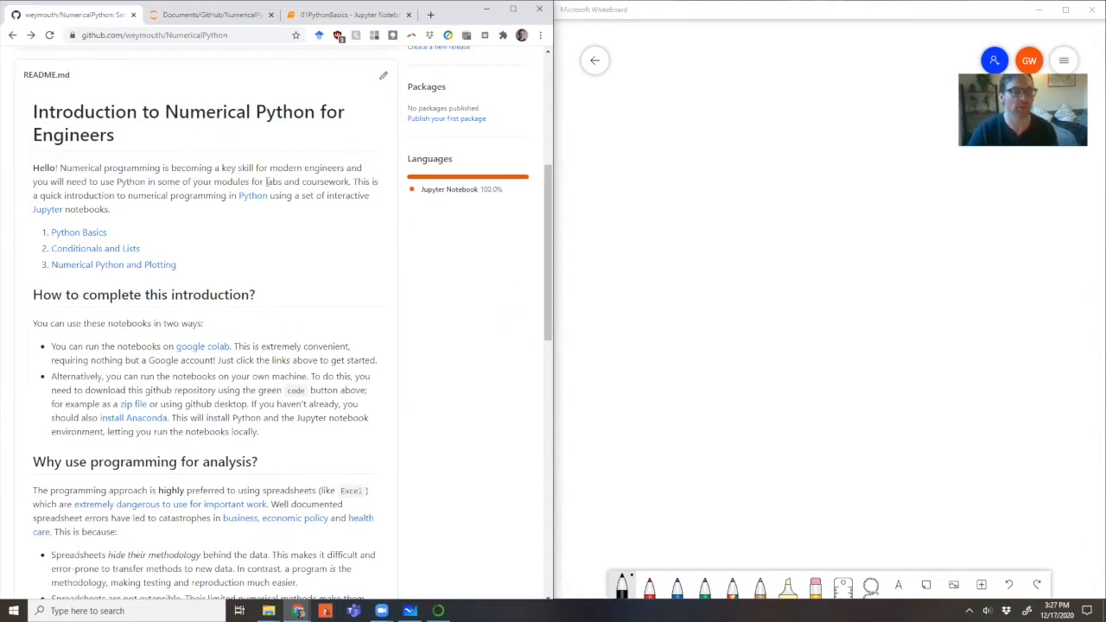
mouse_move(79, 231)
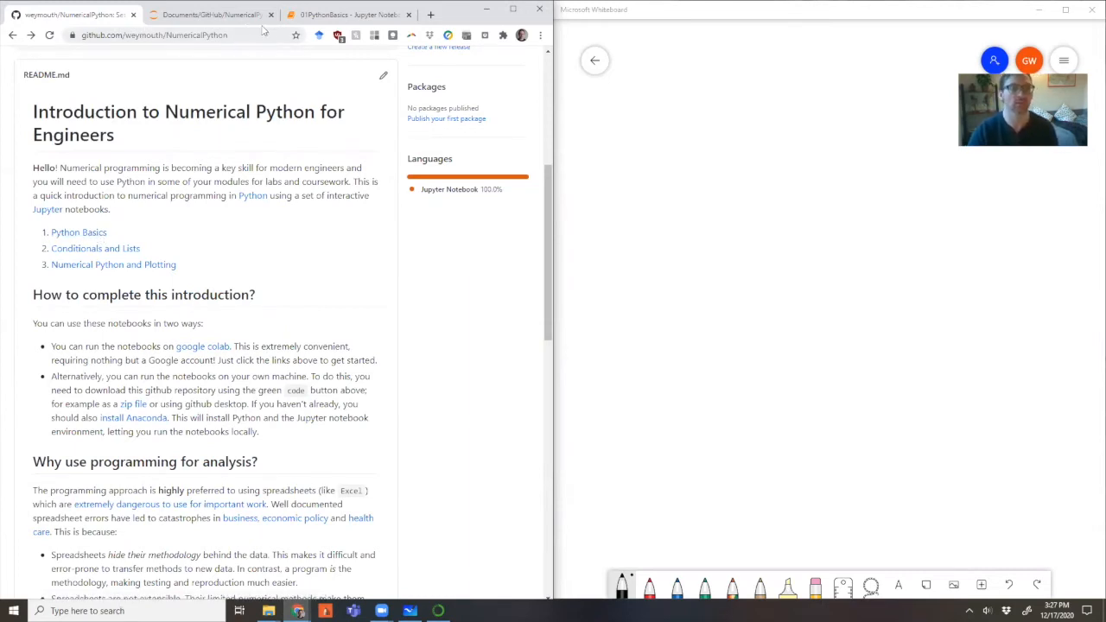
- Switch from the GitHub README to the 01PythonBasics notebook
left_click(345, 13)
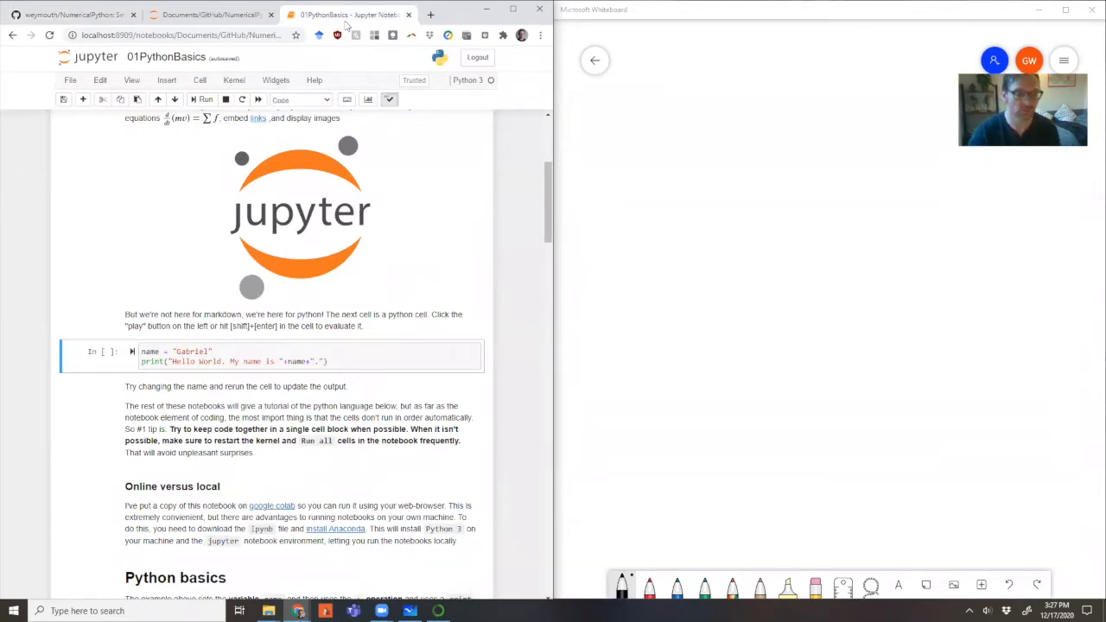
scroll("up", 3)
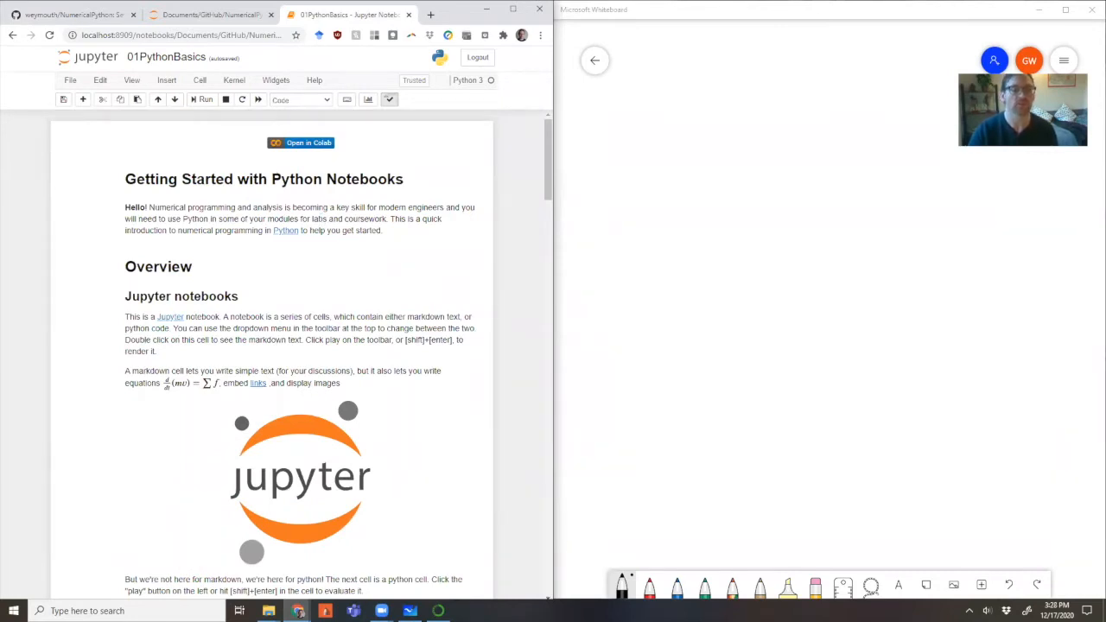
scroll("down", 3)
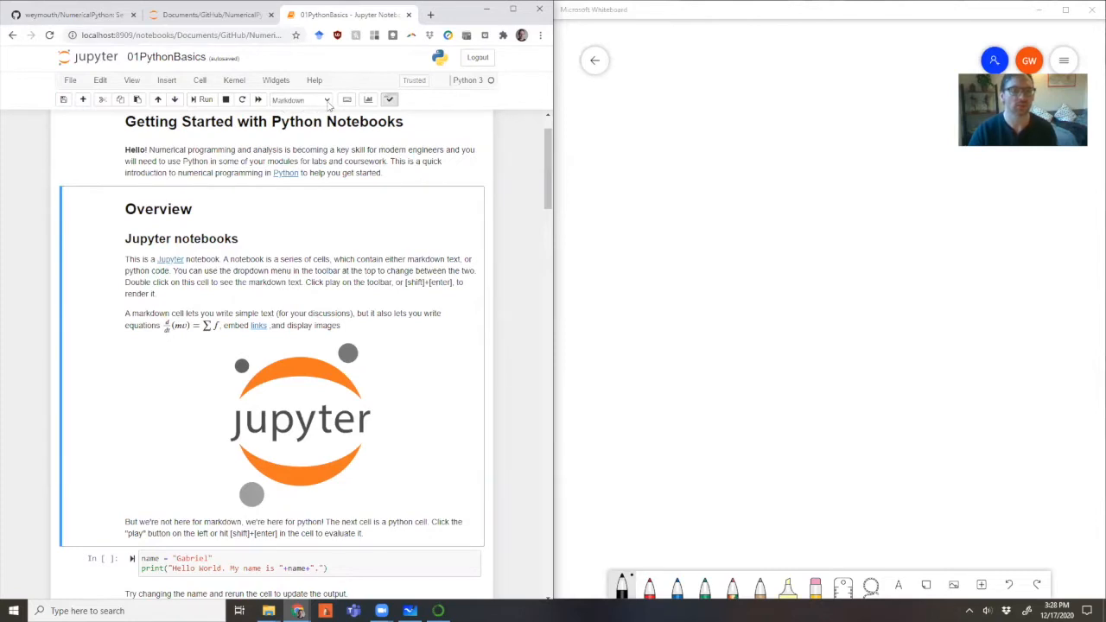
left_click(327, 100)
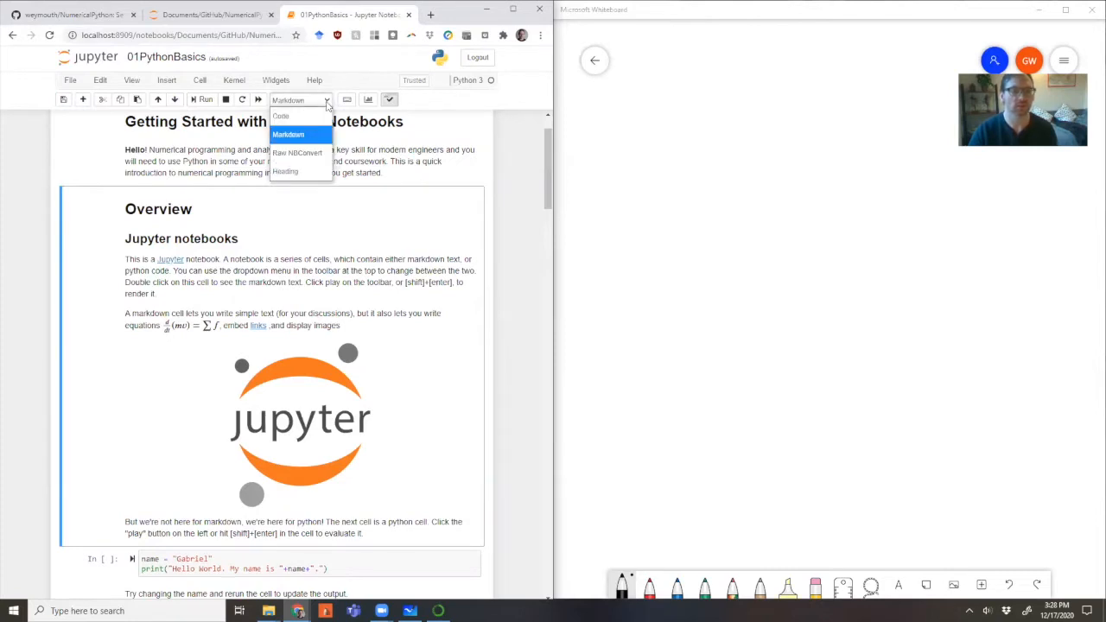
mouse_move(280, 115)
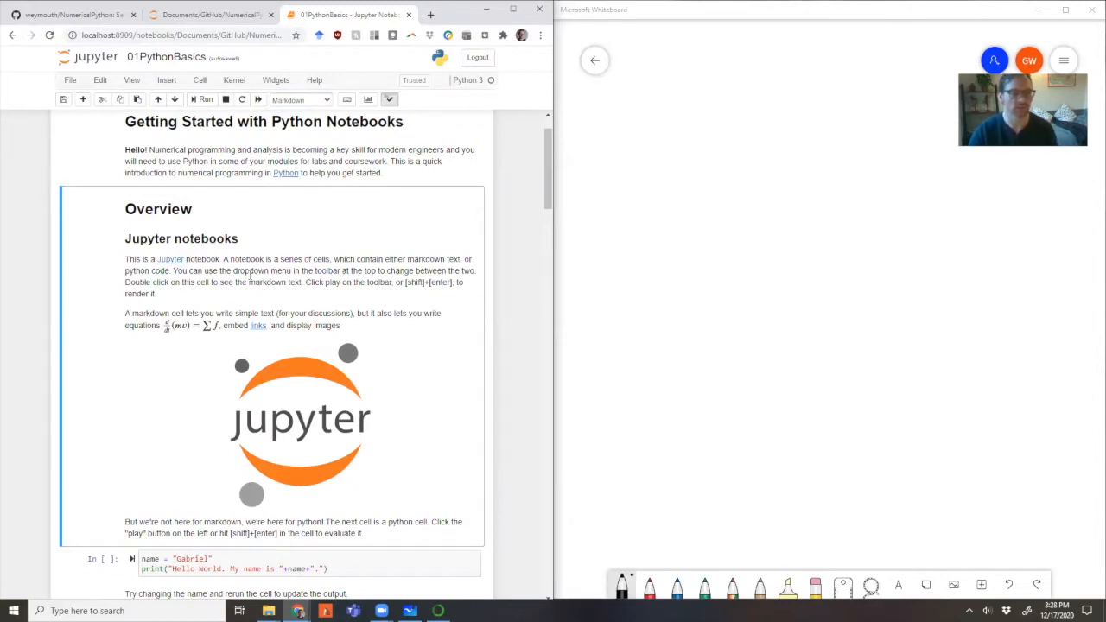
mouse_move(308, 371)
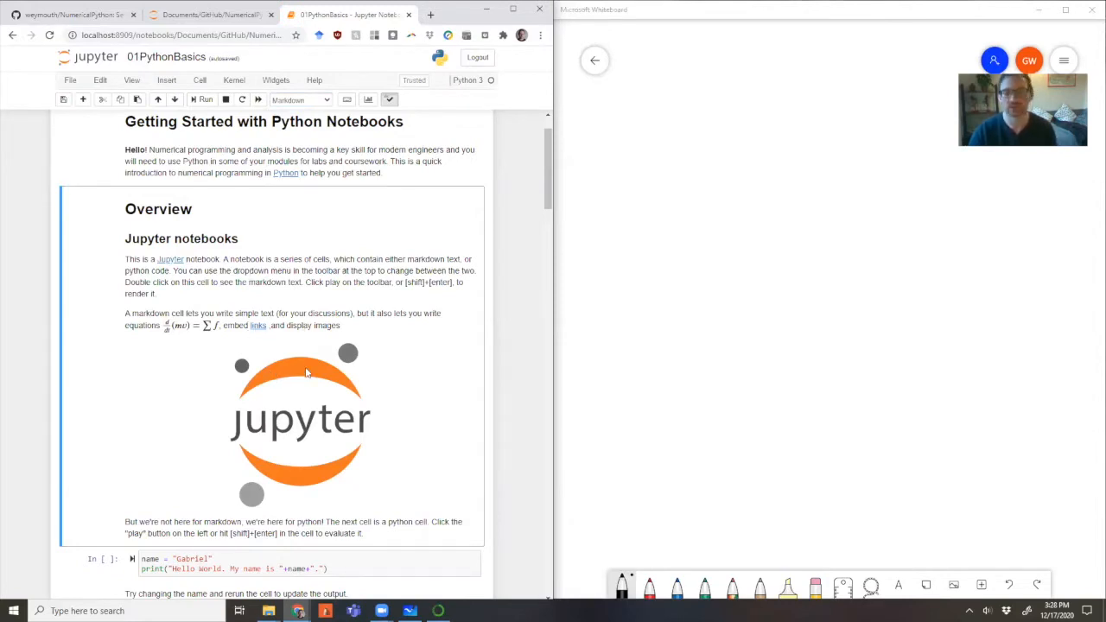
scroll("down", 3)
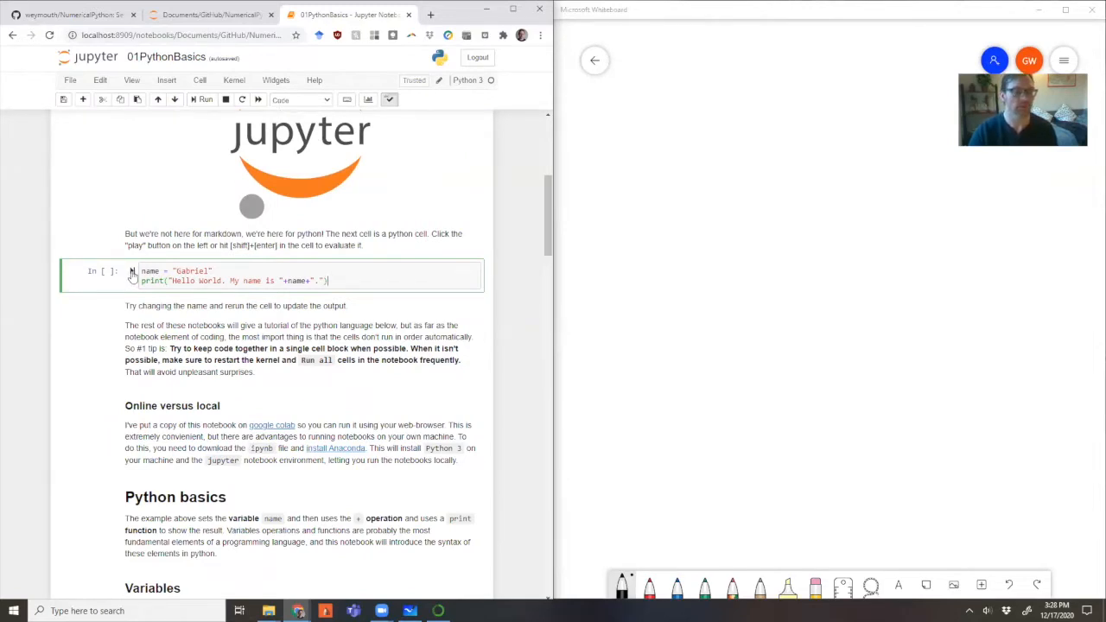
mouse_move(131, 275)
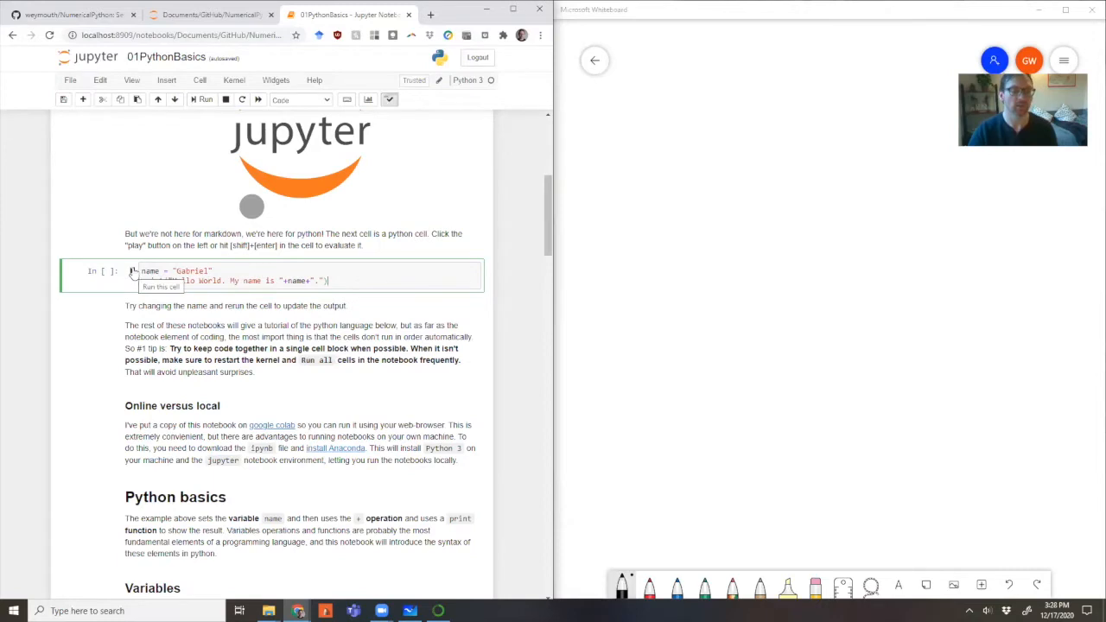
mouse_move(214, 152)
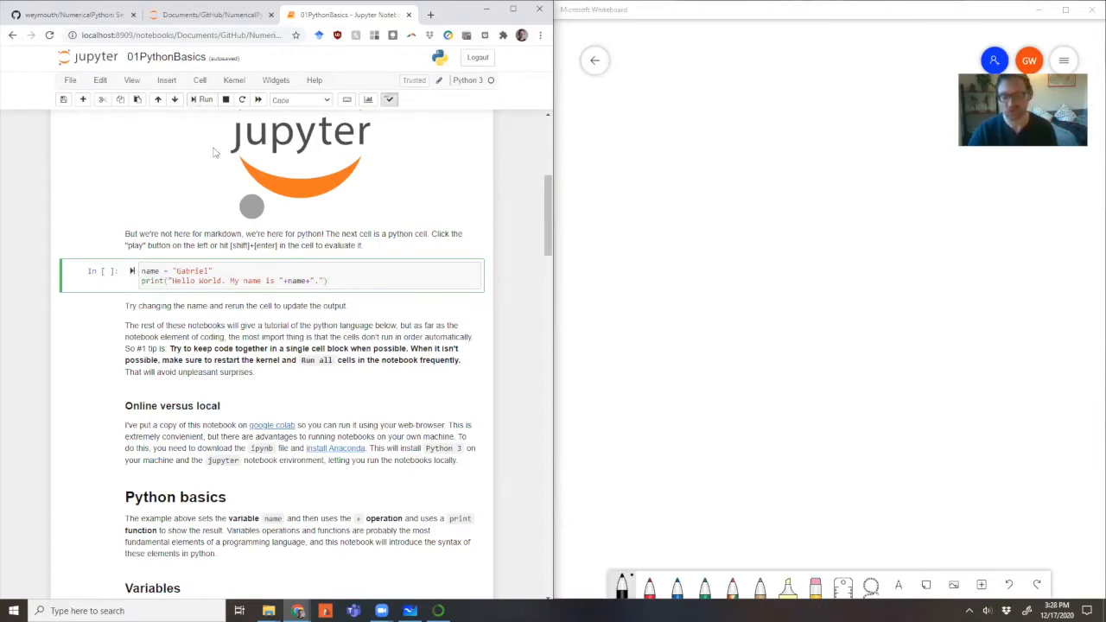
- Run the greeting cell, replace the name string with a new name, rerun it and save
left_click(204, 98)
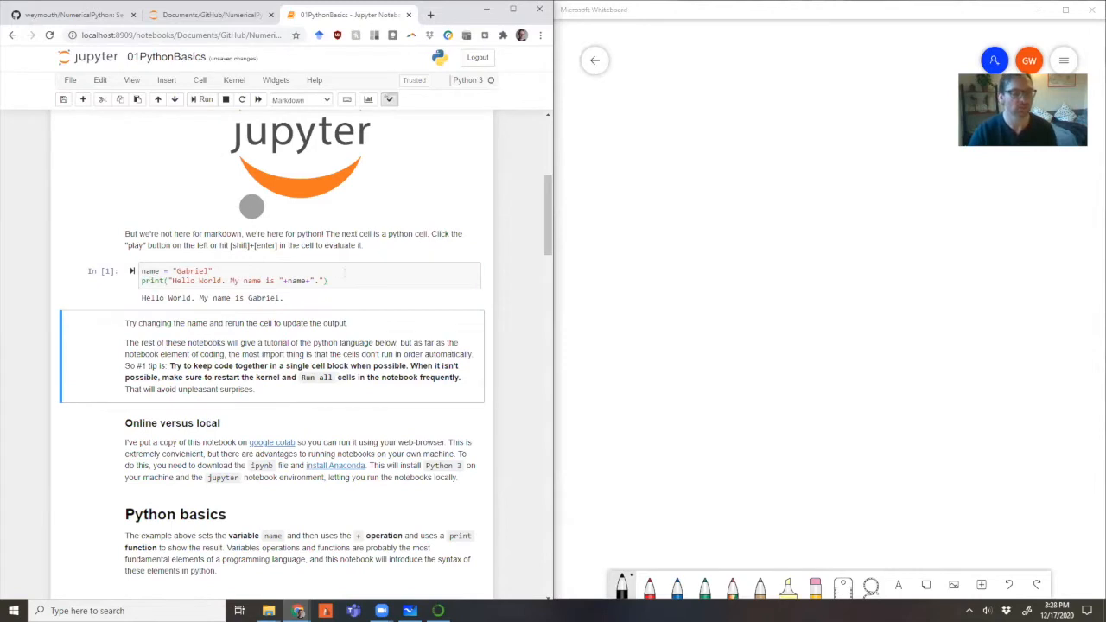
left_click(307, 280)
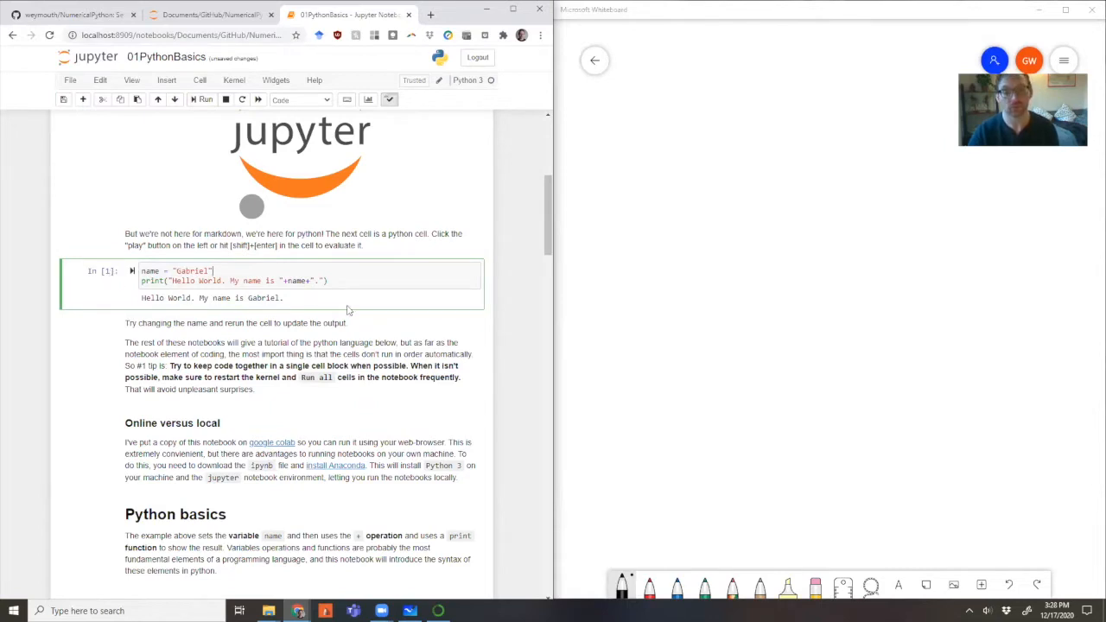
mouse_move(329, 308)
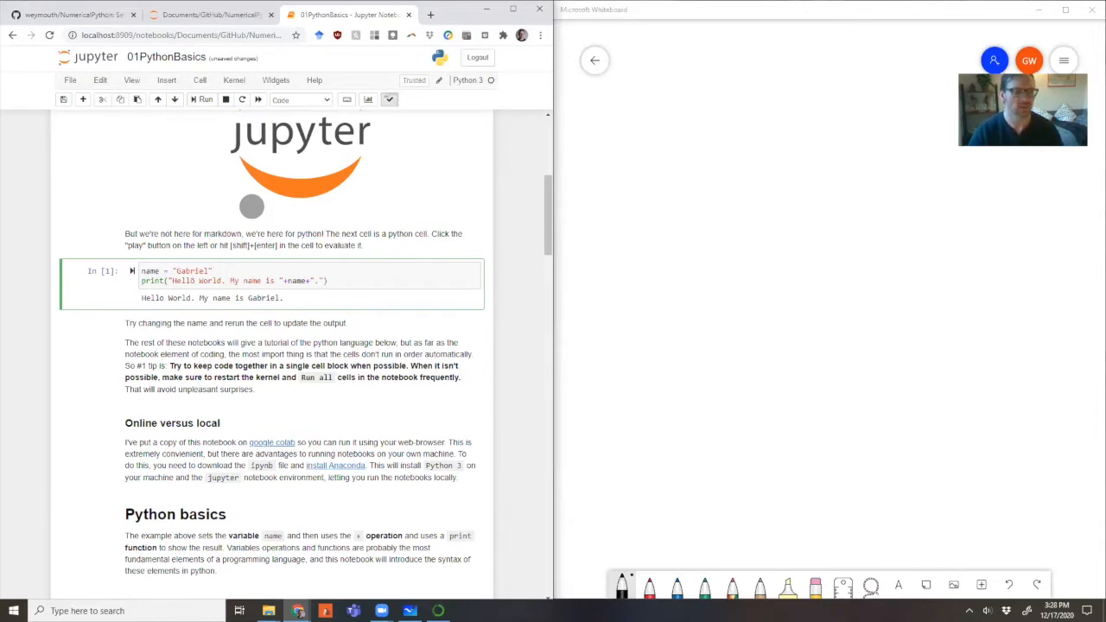
double_click(190, 271)
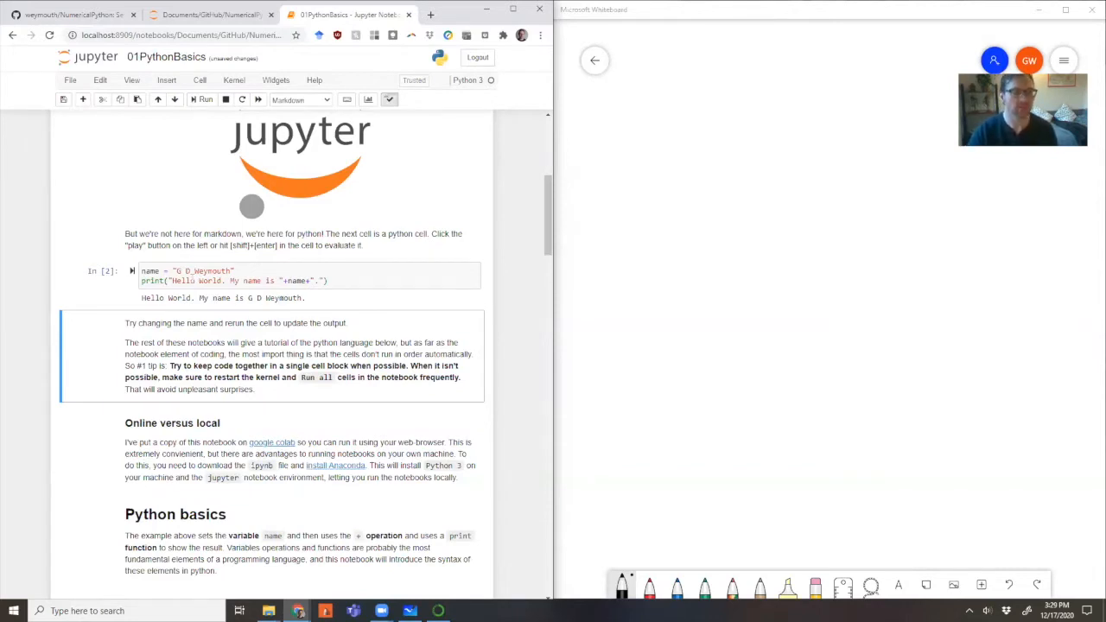
left_click(259, 275)
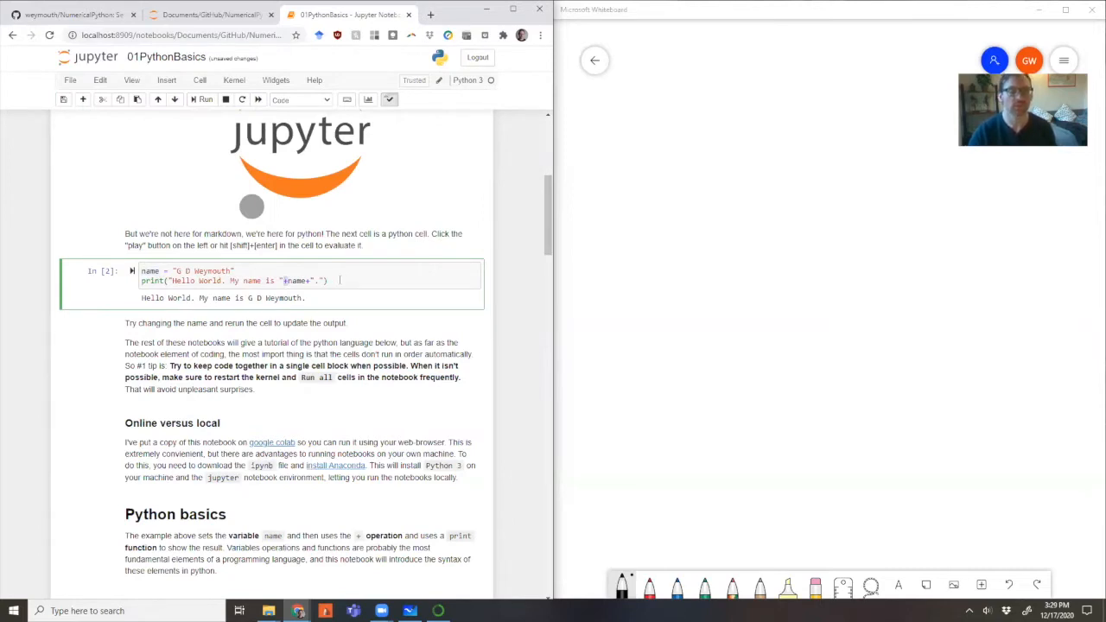
key("ctrl+s")
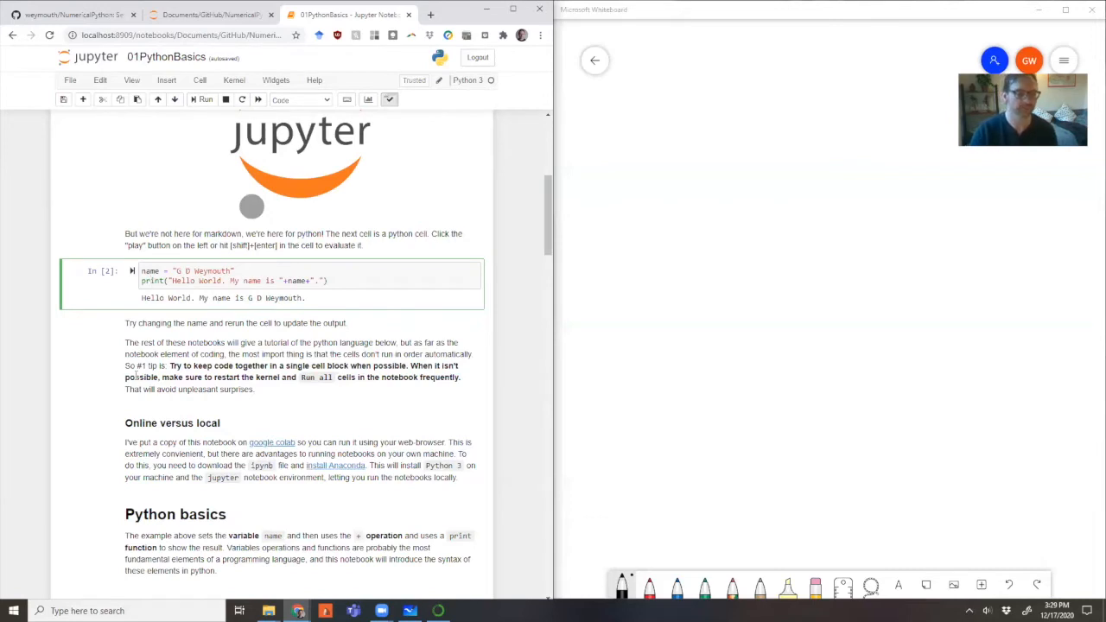
- Run the variables and type() cells showing int, str, float, then add c and evaluate it to 5.0
scroll("down", 3)
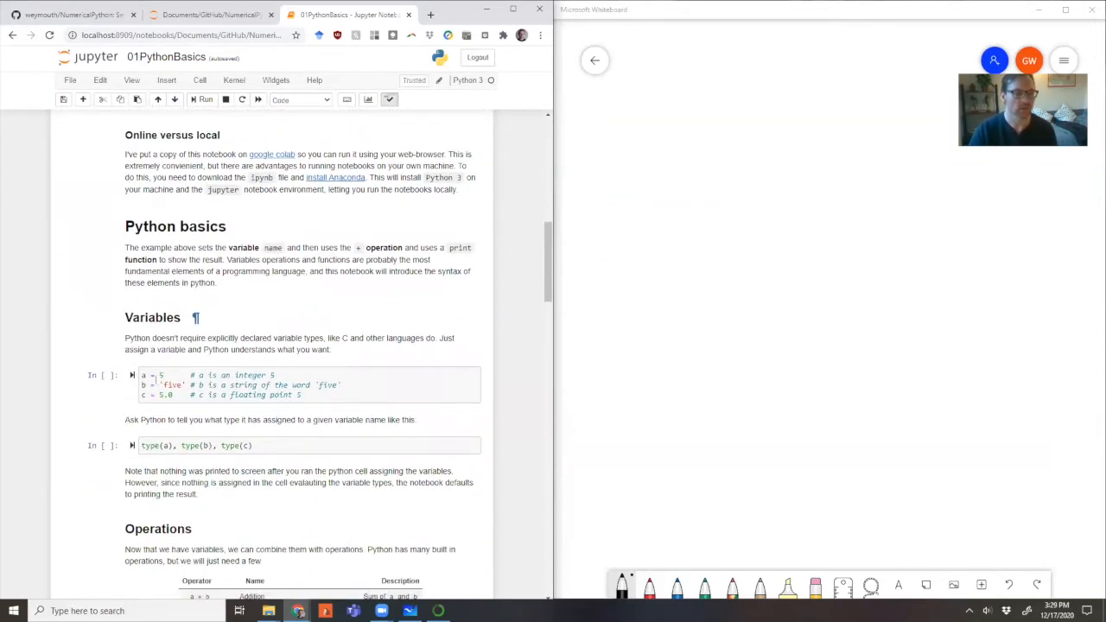
scroll("down", 3)
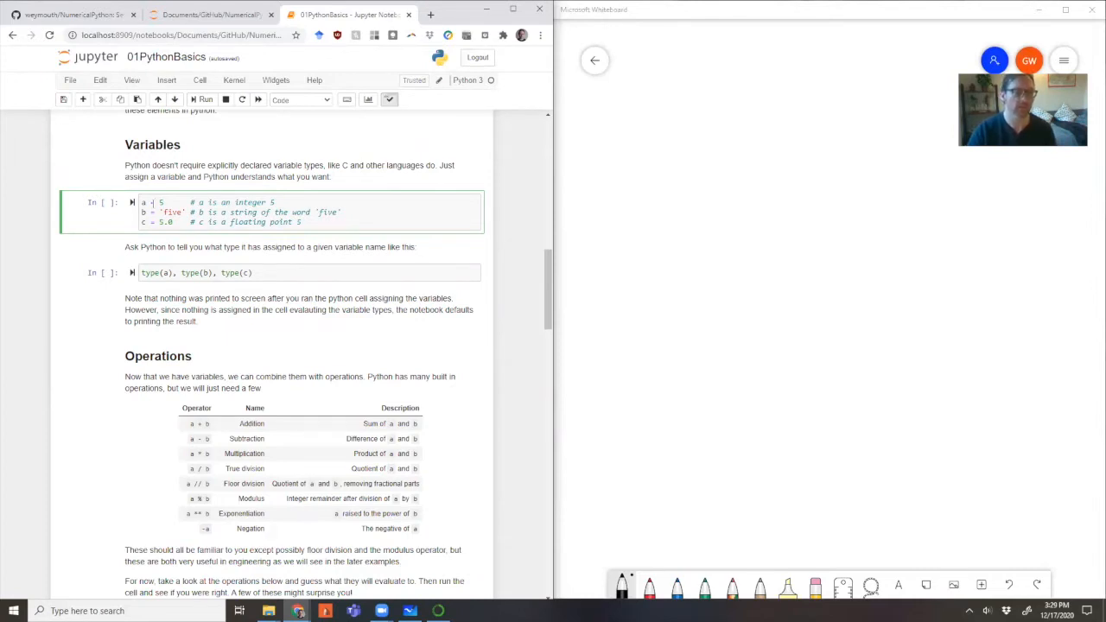
left_click(204, 98)
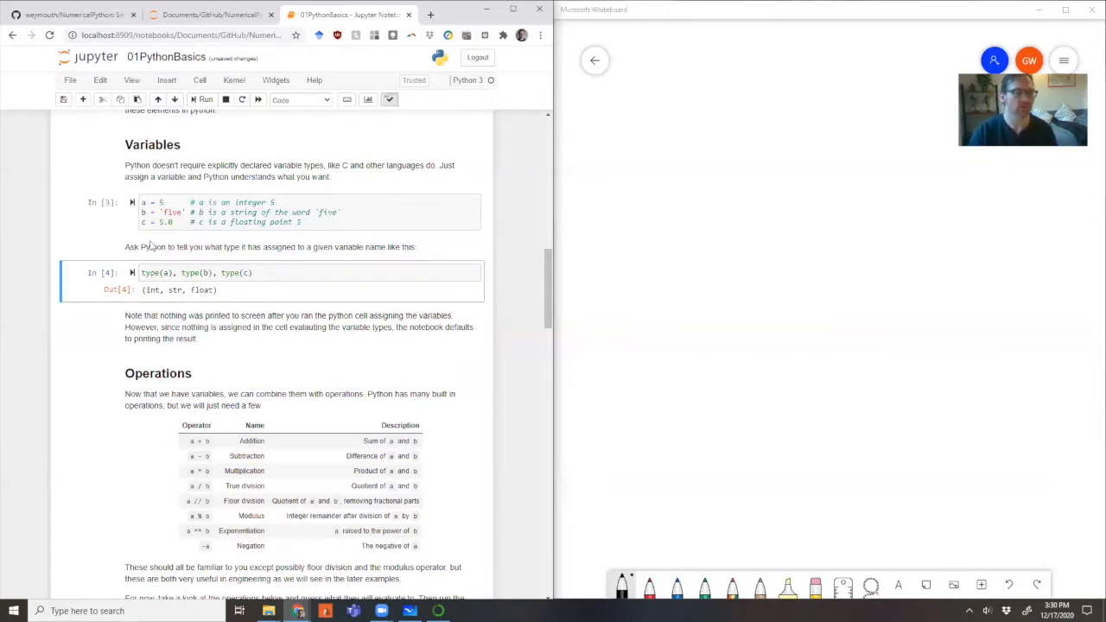
left_click(259, 211)
type("c")
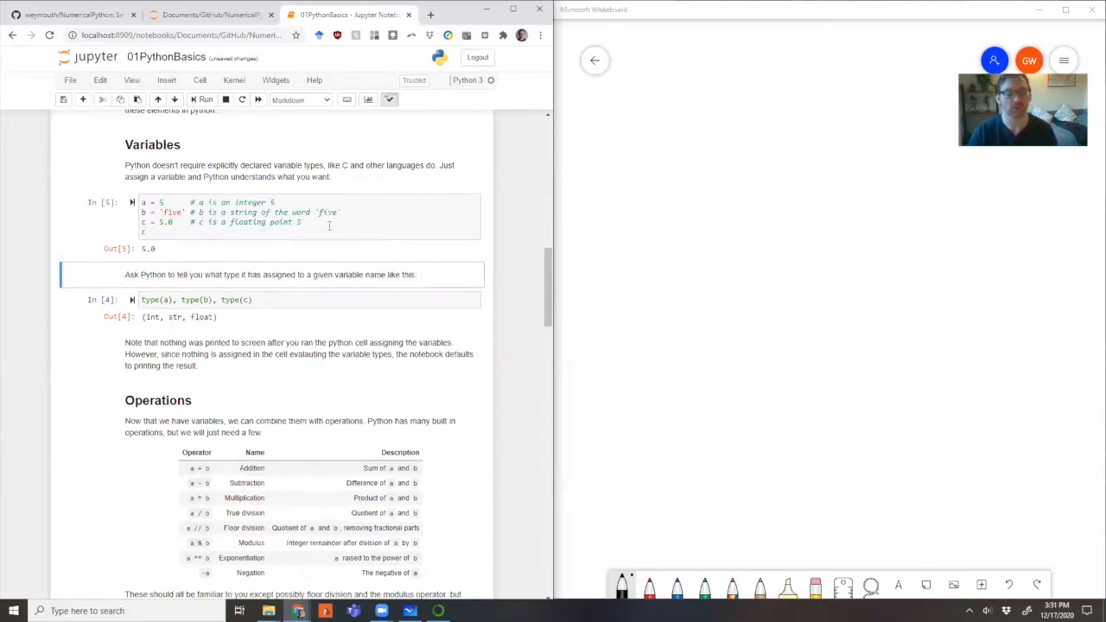
left_click(259, 221)
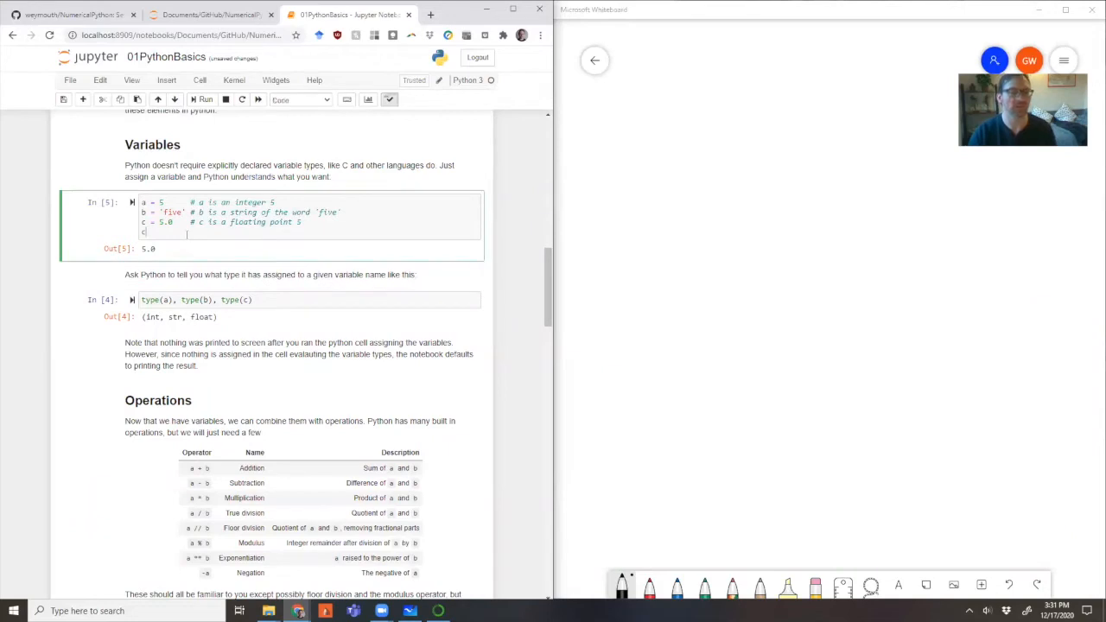
mouse_move(107, 211)
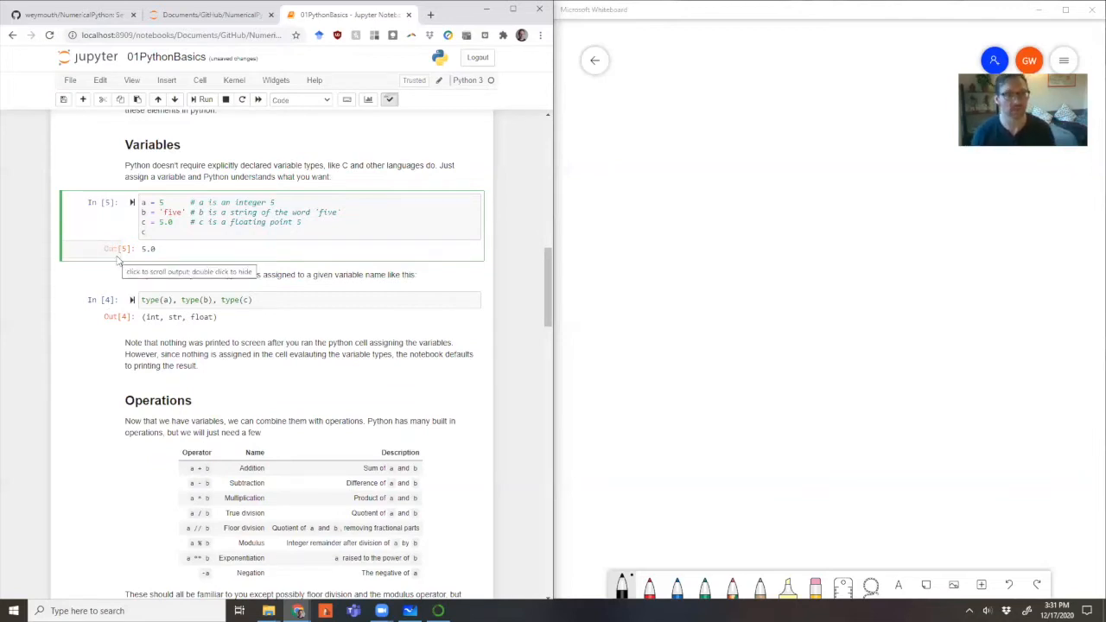
left_click(173, 301)
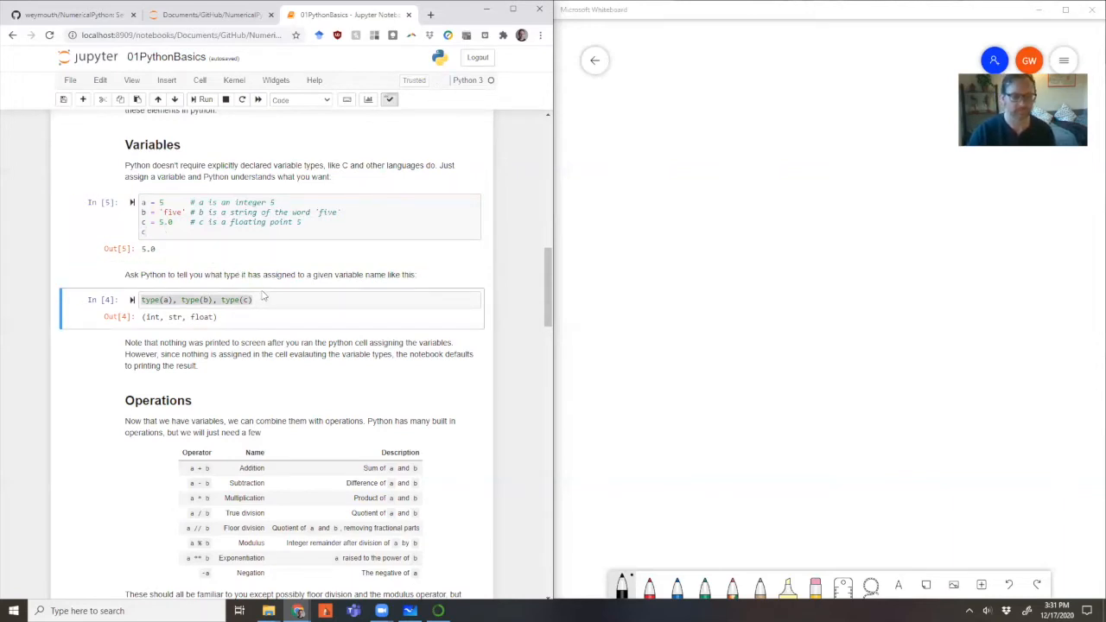
- Scroll down past the operator table to the Operations code cell with the print examples
scroll("down", 3)
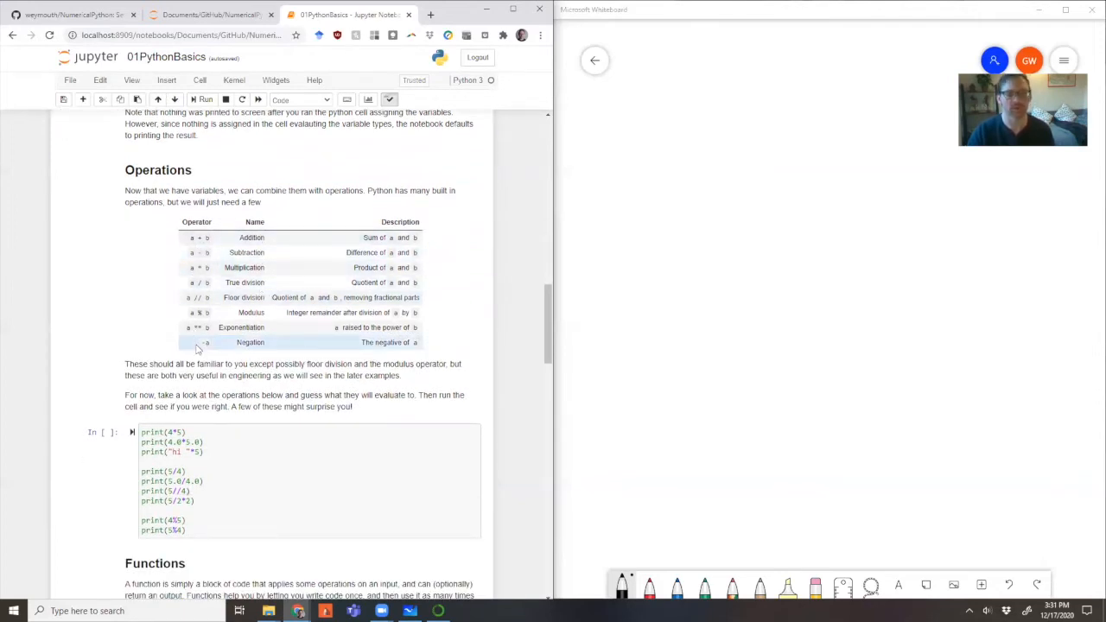
mouse_move(139, 249)
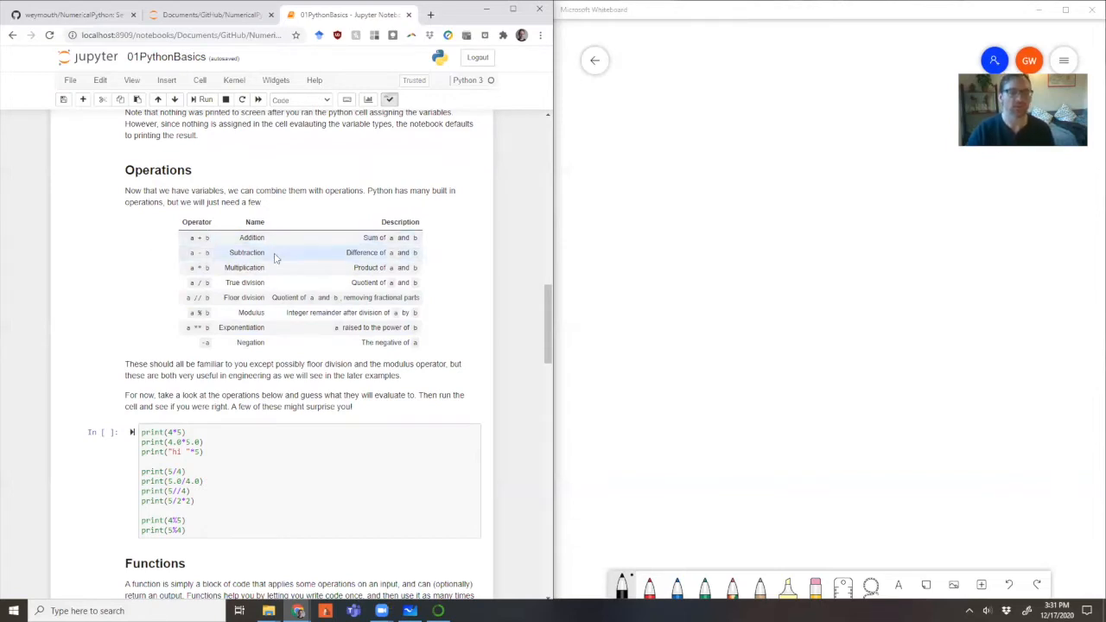
mouse_move(260, 284)
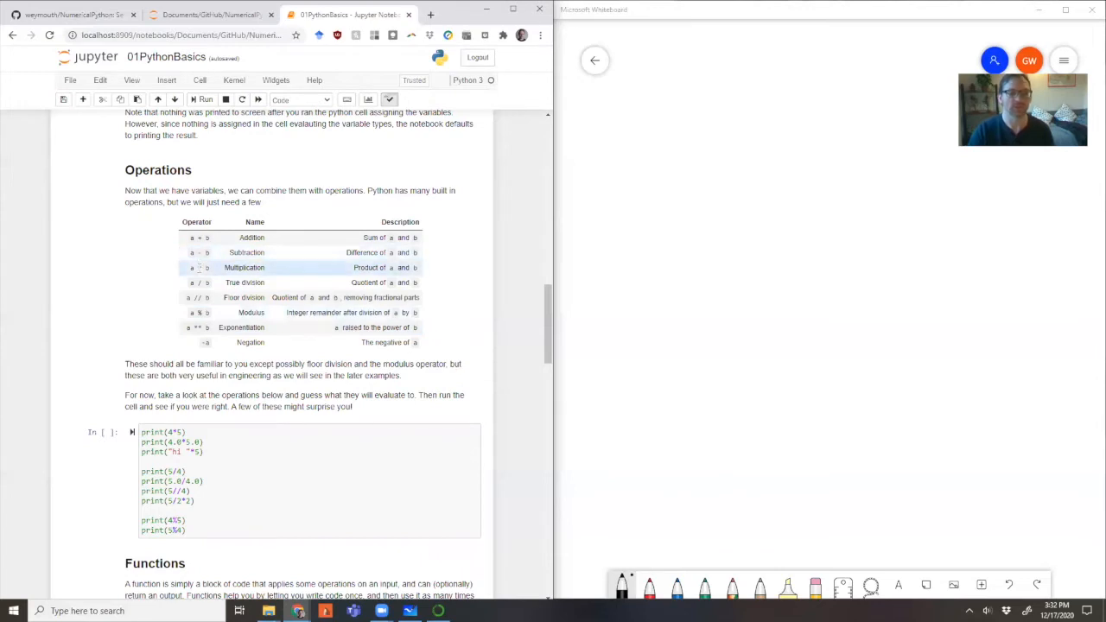
mouse_move(208, 332)
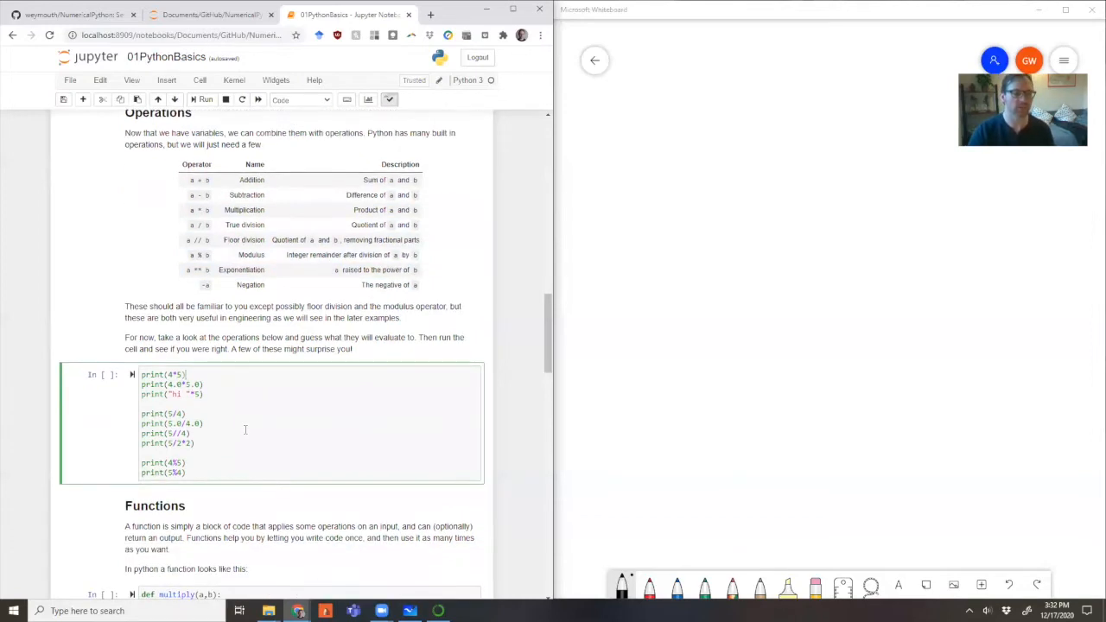
scroll("down", 3)
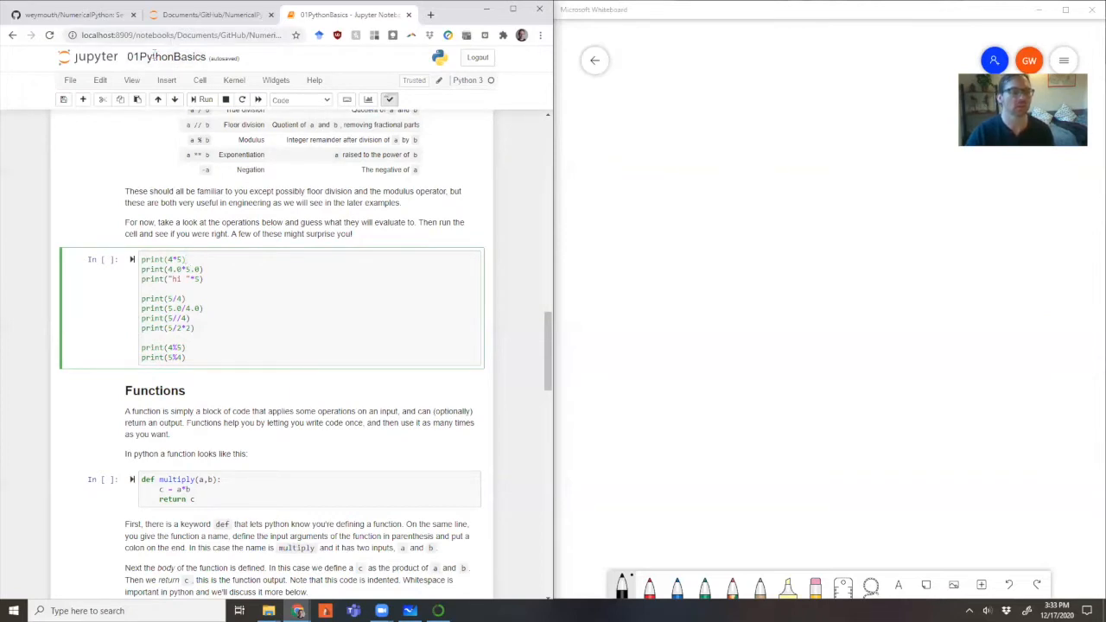
- Split the Operations cell so print(4*5) sits alone above the remaining print lines
left_click(200, 81)
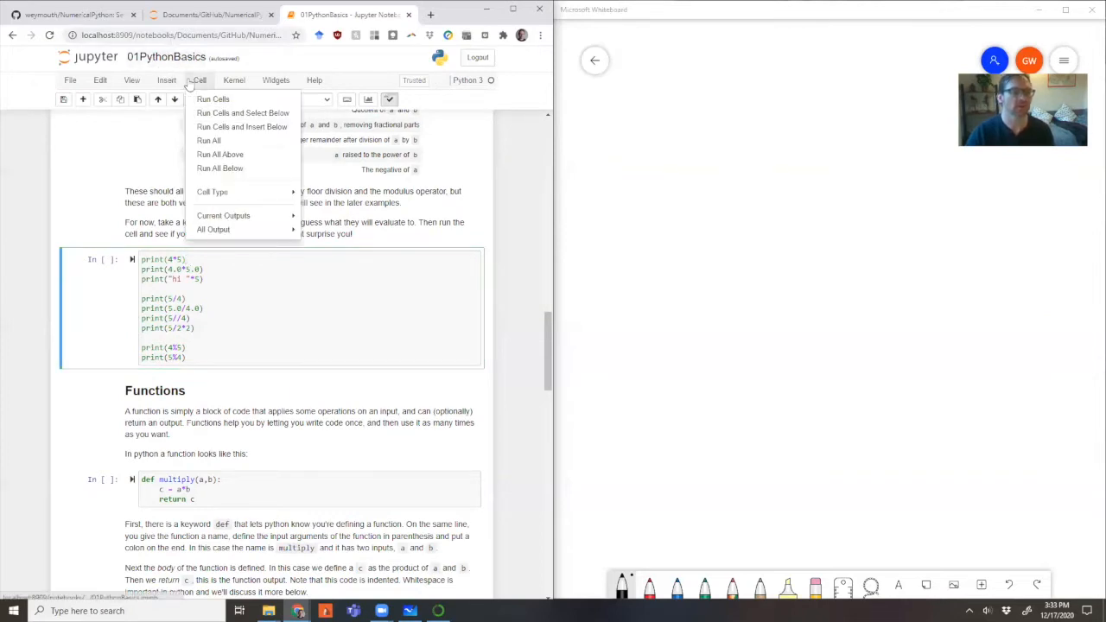
left_click(100, 79)
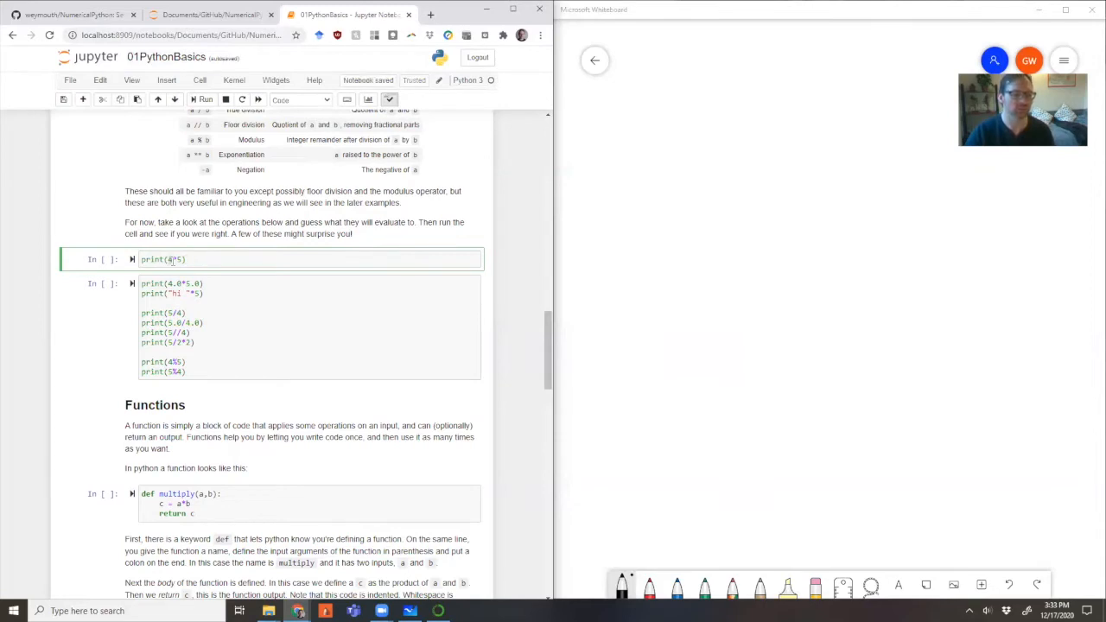
- Run both Operations cells and change print(5/2*2) to print(5/(2*2)), outputting 1.25
left_click(205, 98)
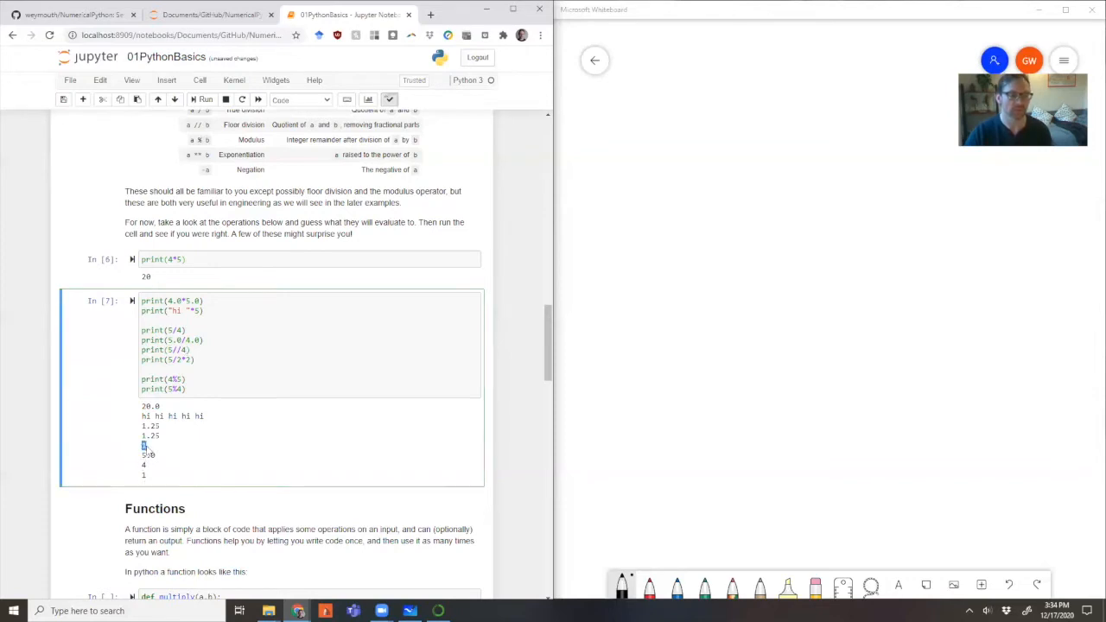
mouse_move(176, 369)
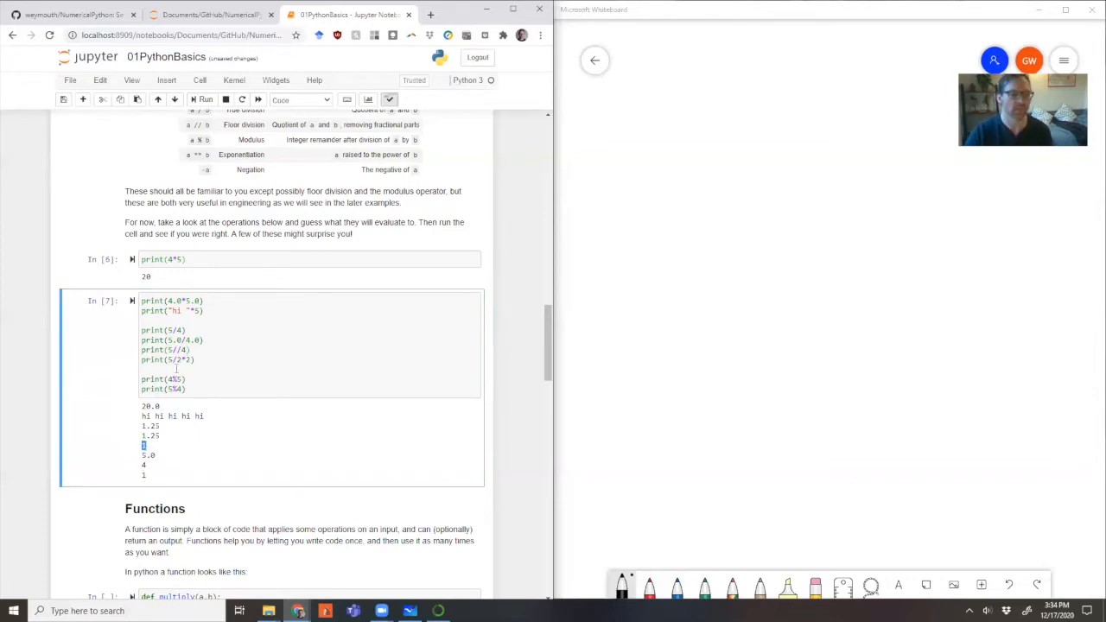
left_click(194, 360)
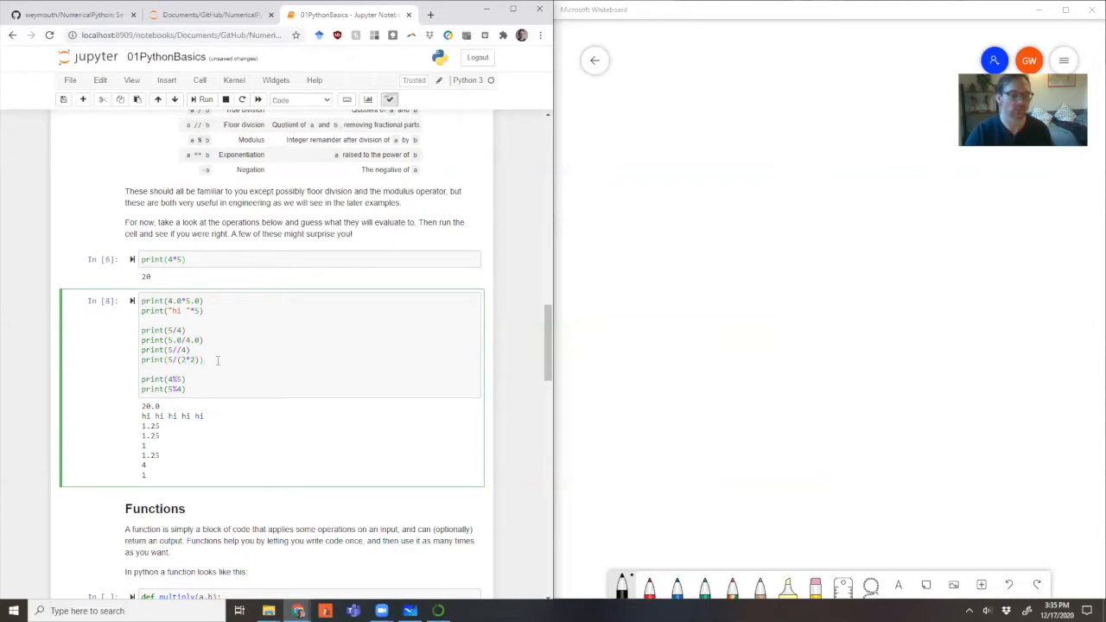
mouse_move(197, 380)
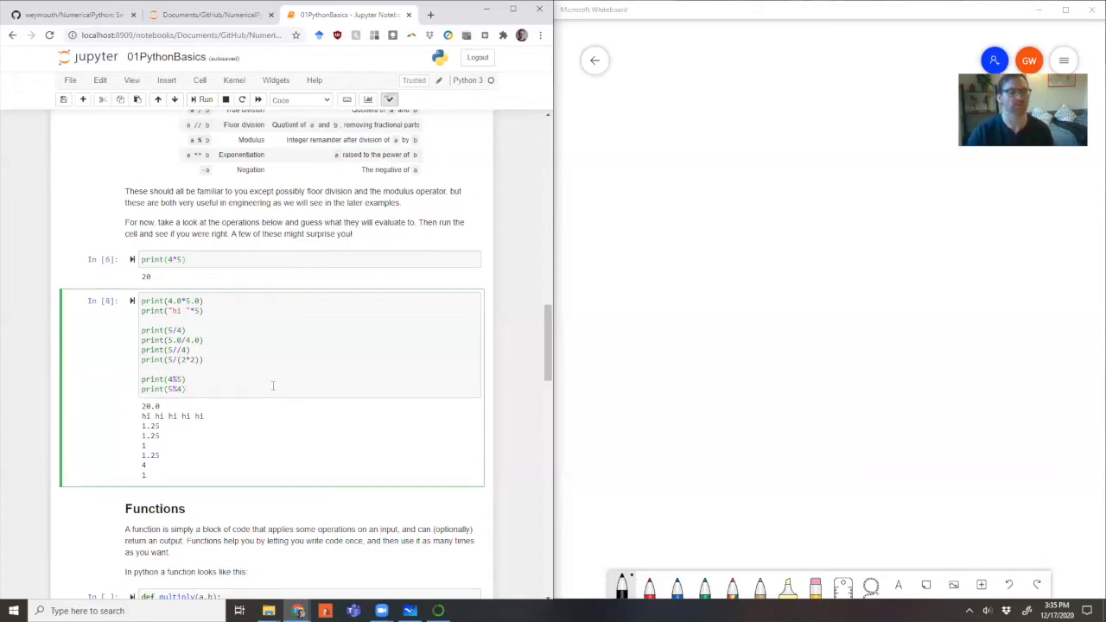
- Scroll to the Functions section and point out def, multiply, the body and return c lines
scroll("down", 3)
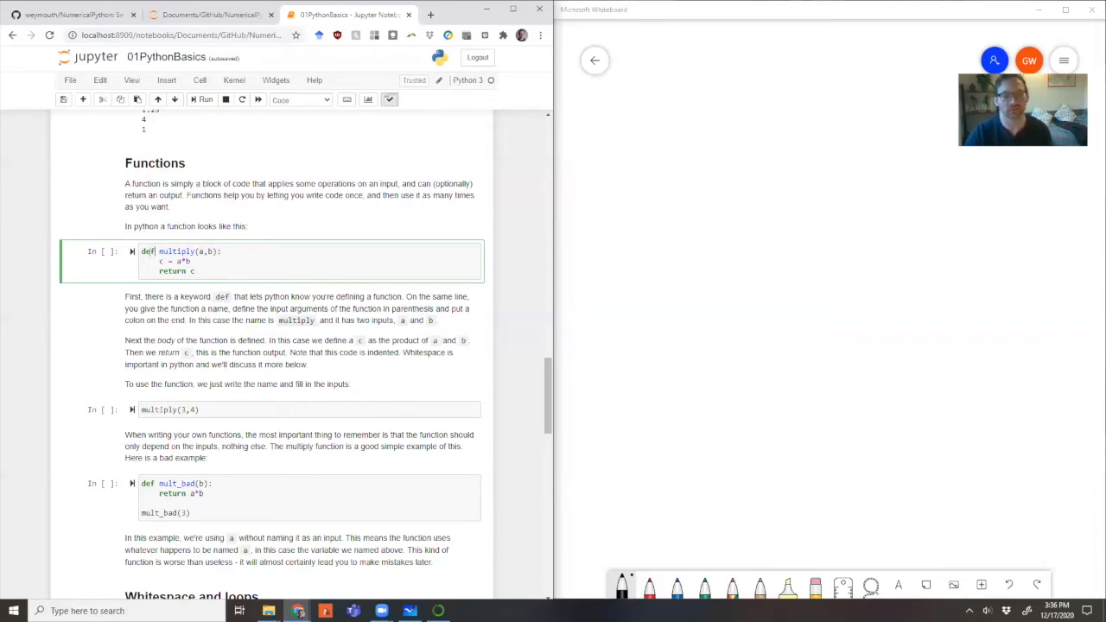
double_click(177, 251)
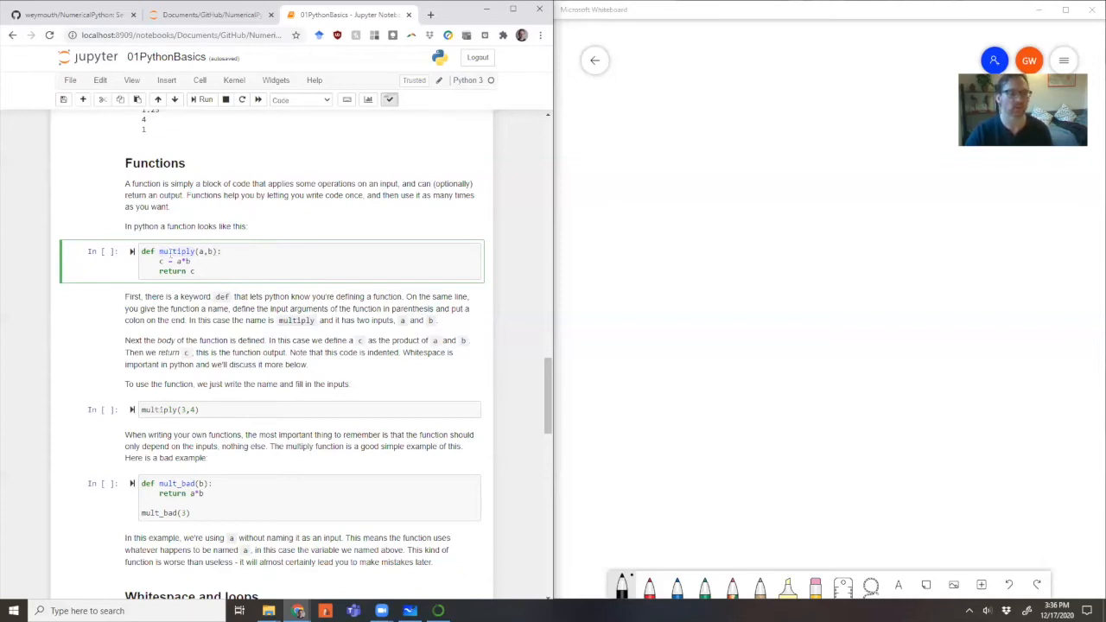
double_click(177, 251)
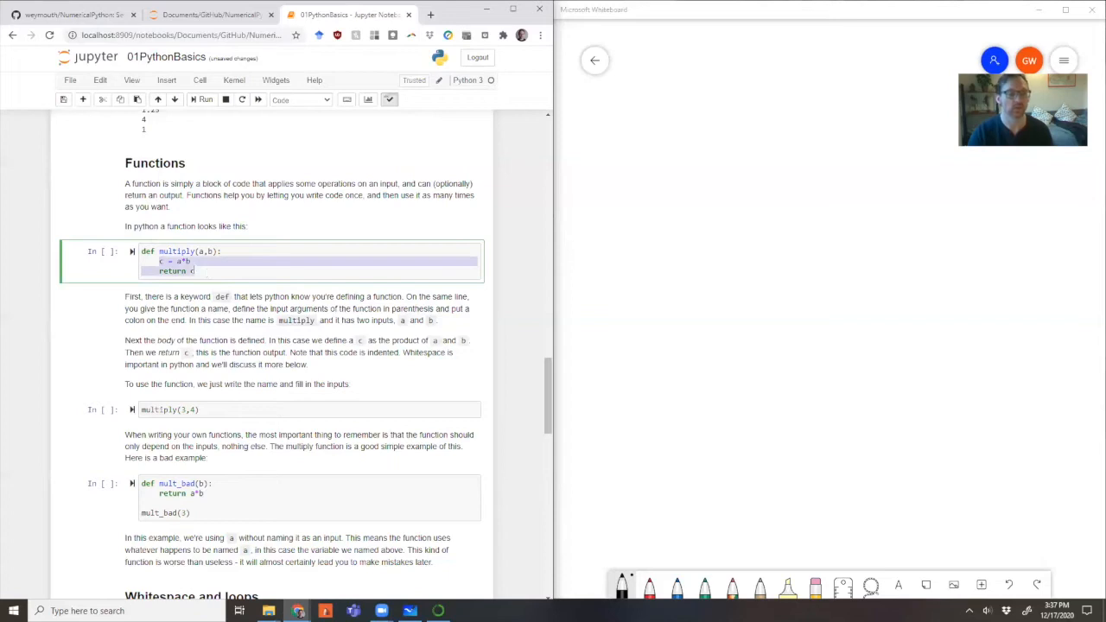
left_click(190, 261)
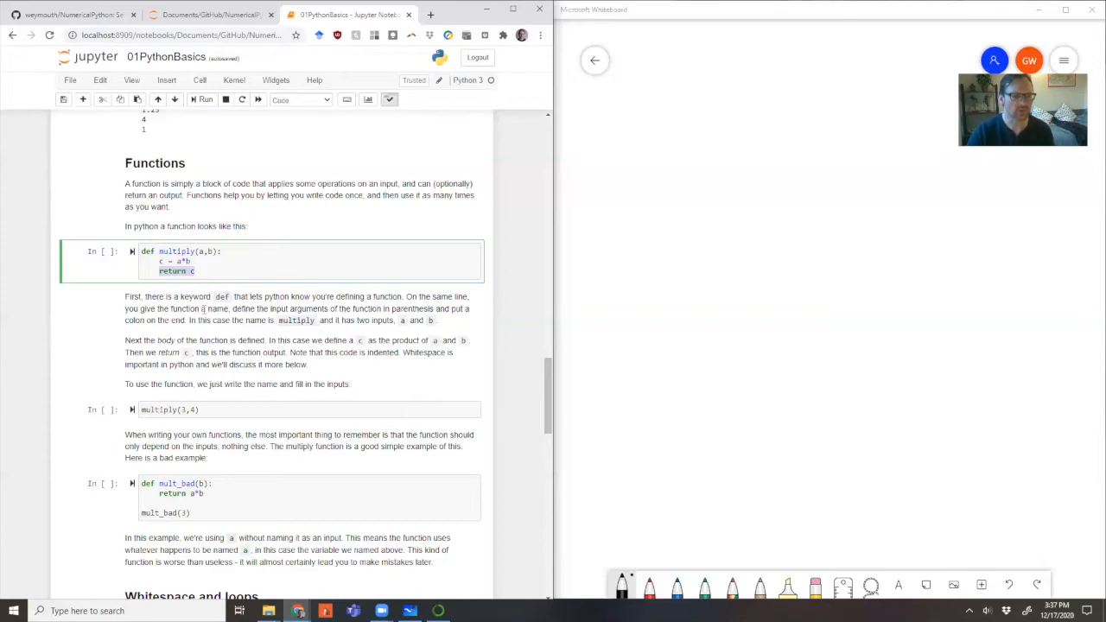
left_click(197, 270)
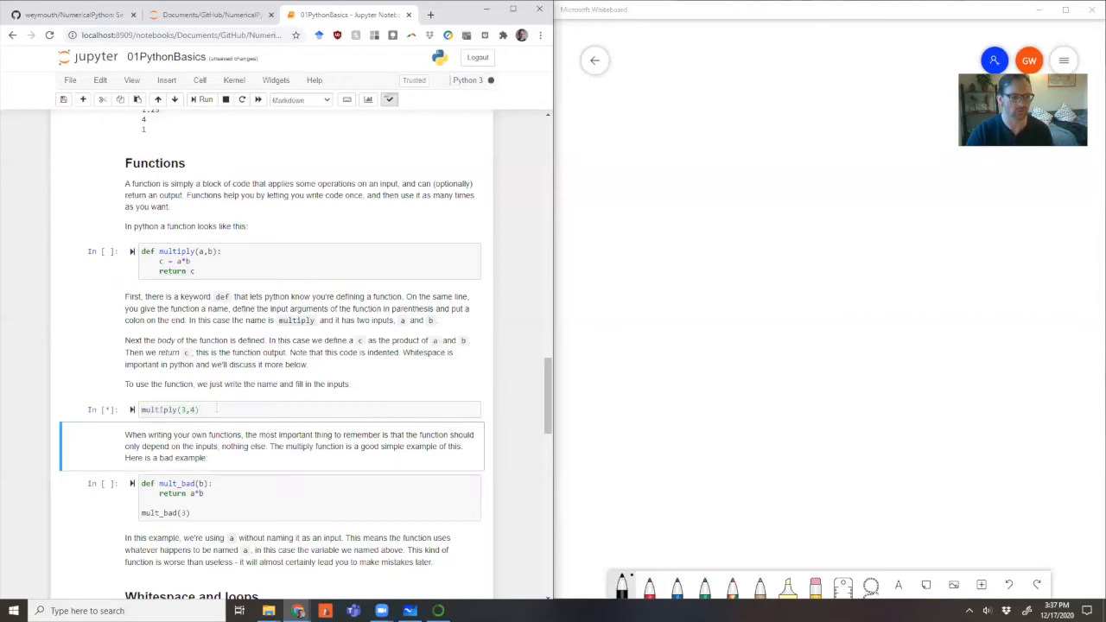
- Run the multiply definition and call multiply(6,4), returning 24
left_click(204, 99)
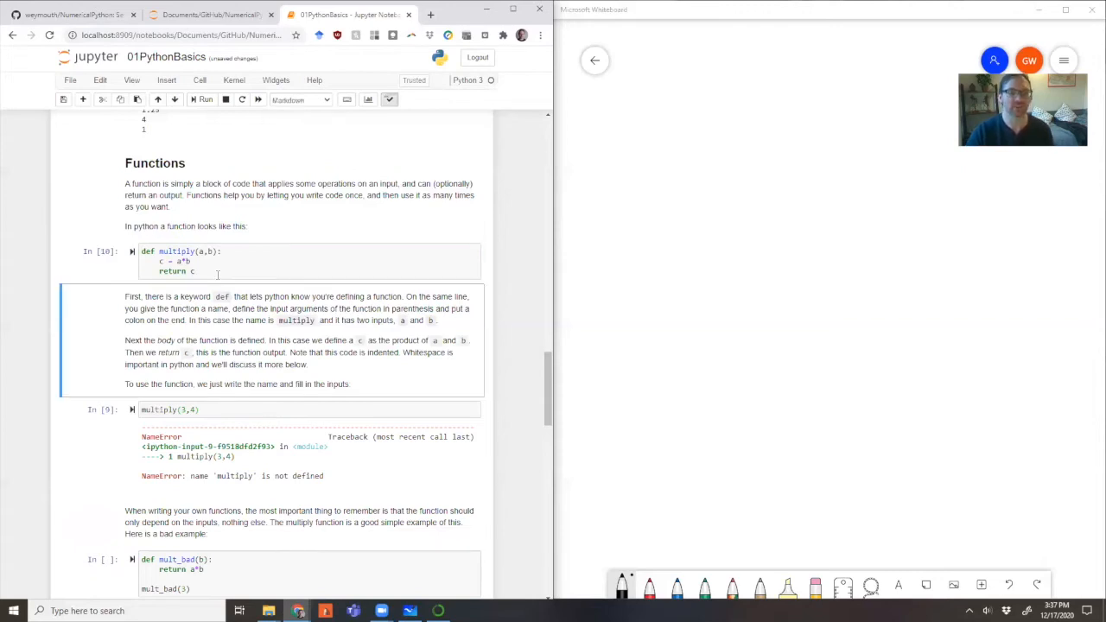
left_click(206, 98)
type("6")
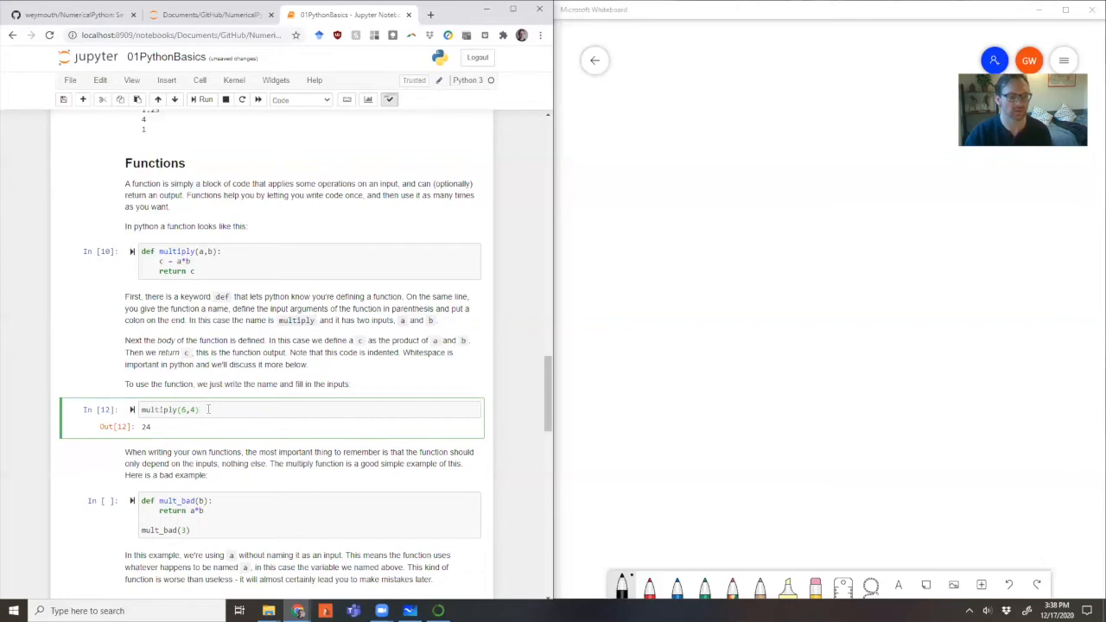
- Run the mult_bad example cell so mult_bad(3) returns 15 using the outside variable a
scroll("down", 3)
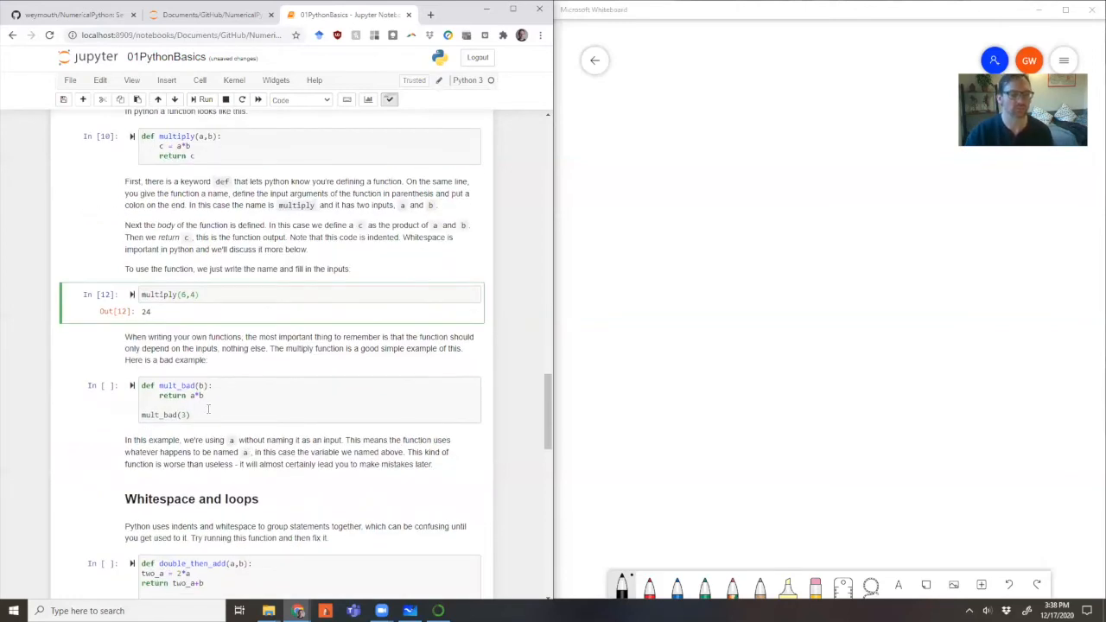
left_click(216, 404)
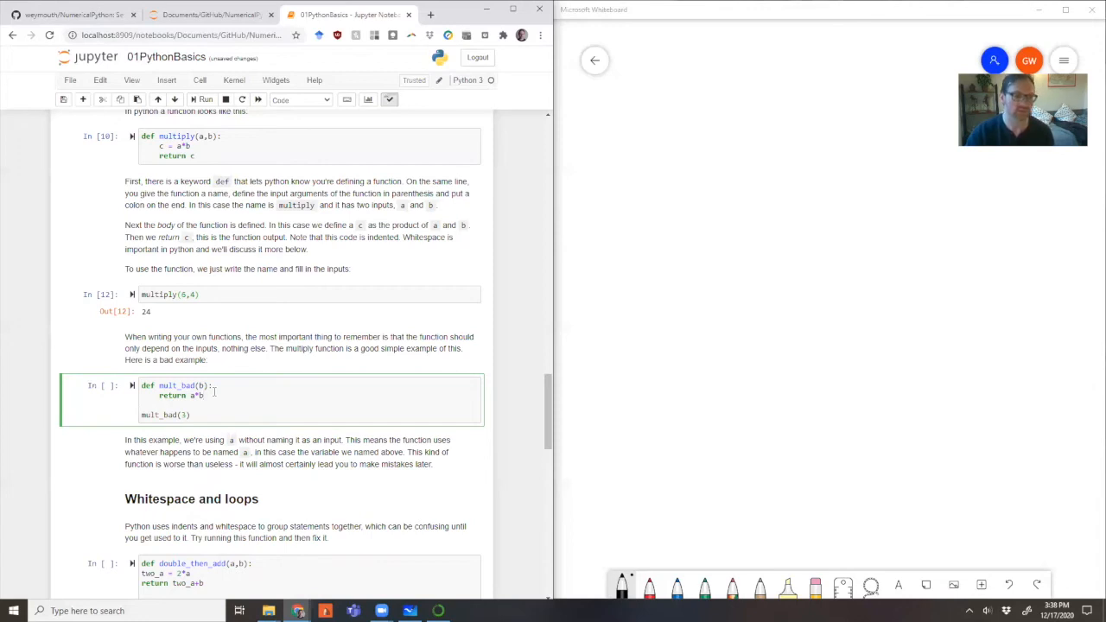
double_click(177, 384)
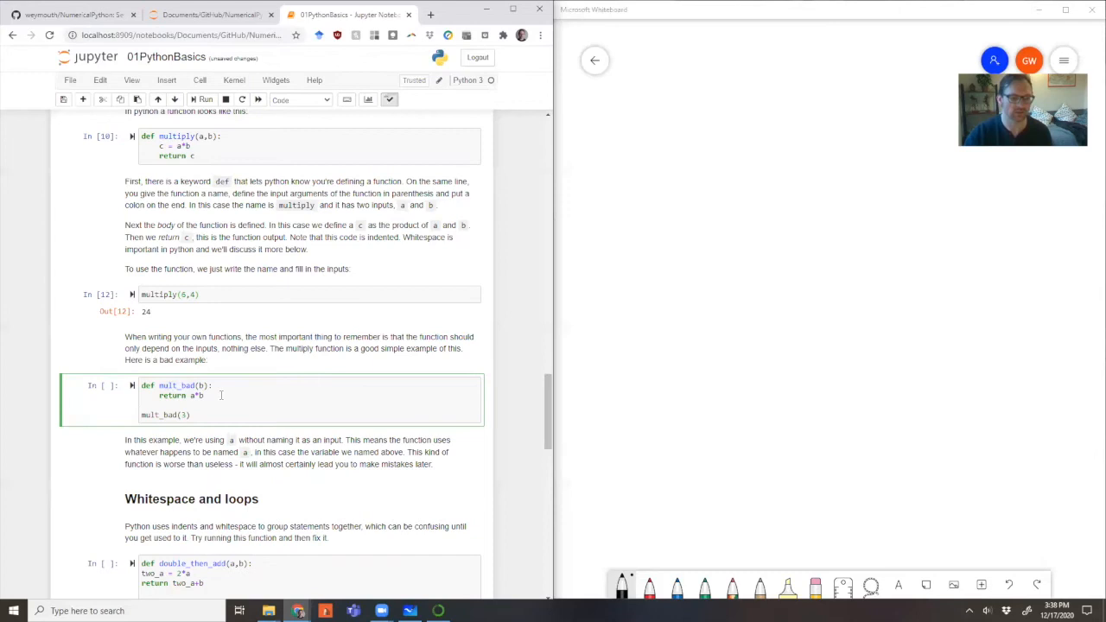
left_click(204, 98)
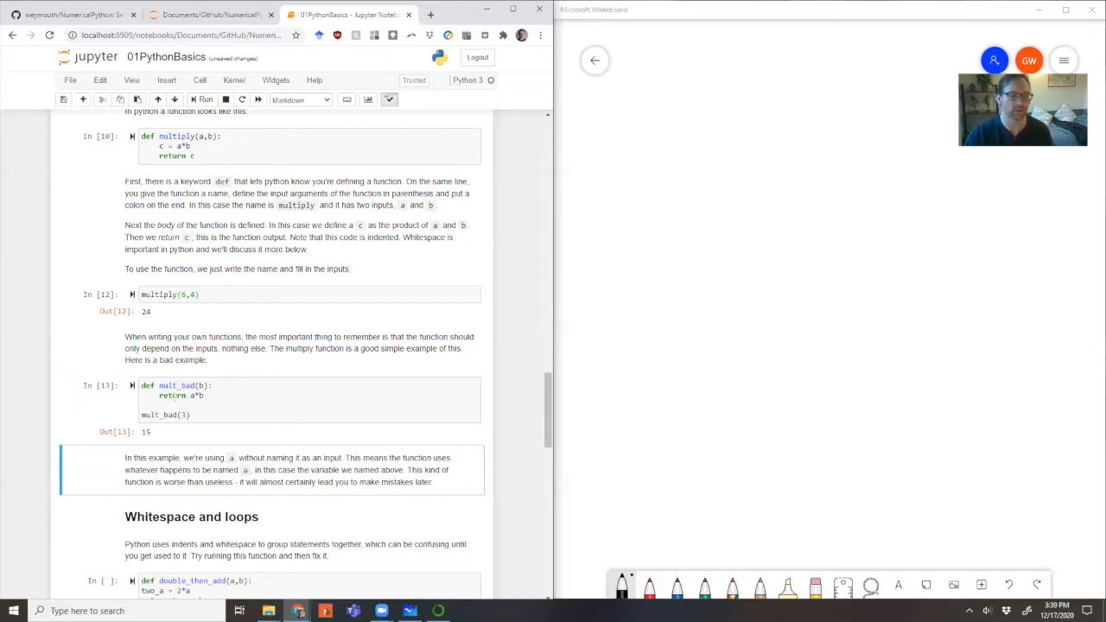
left_click(260, 398)
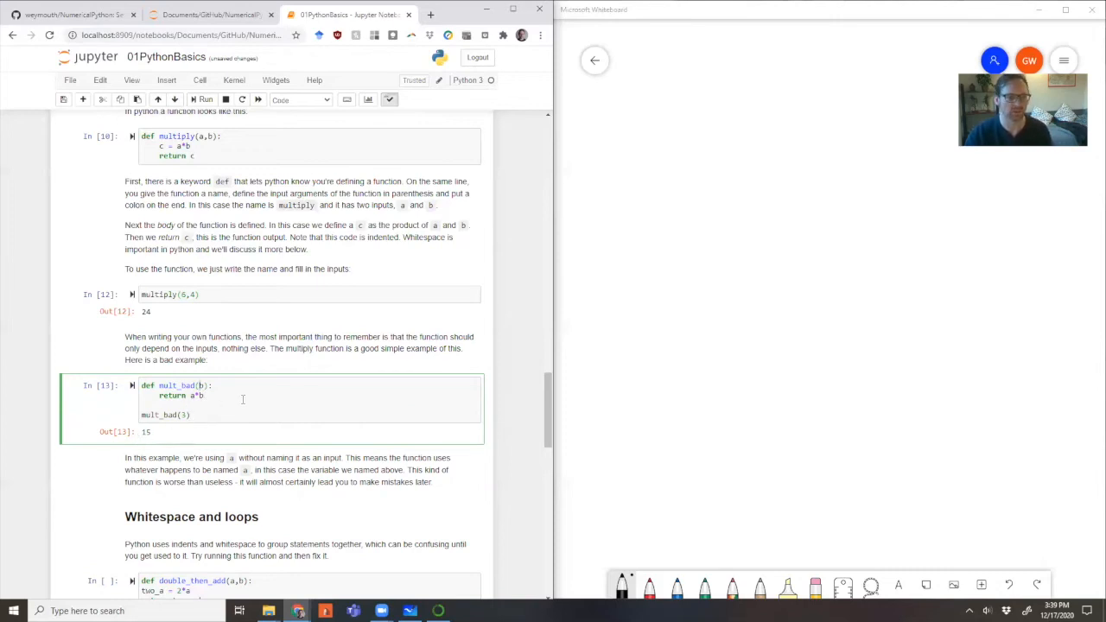
scroll("up", 3)
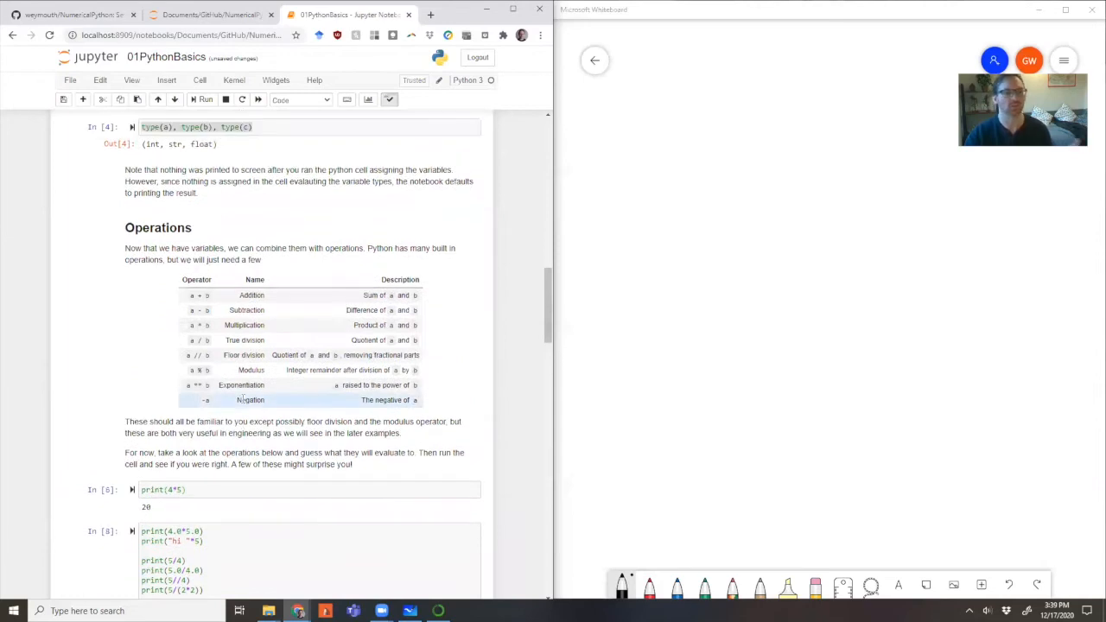
scroll("up", 3)
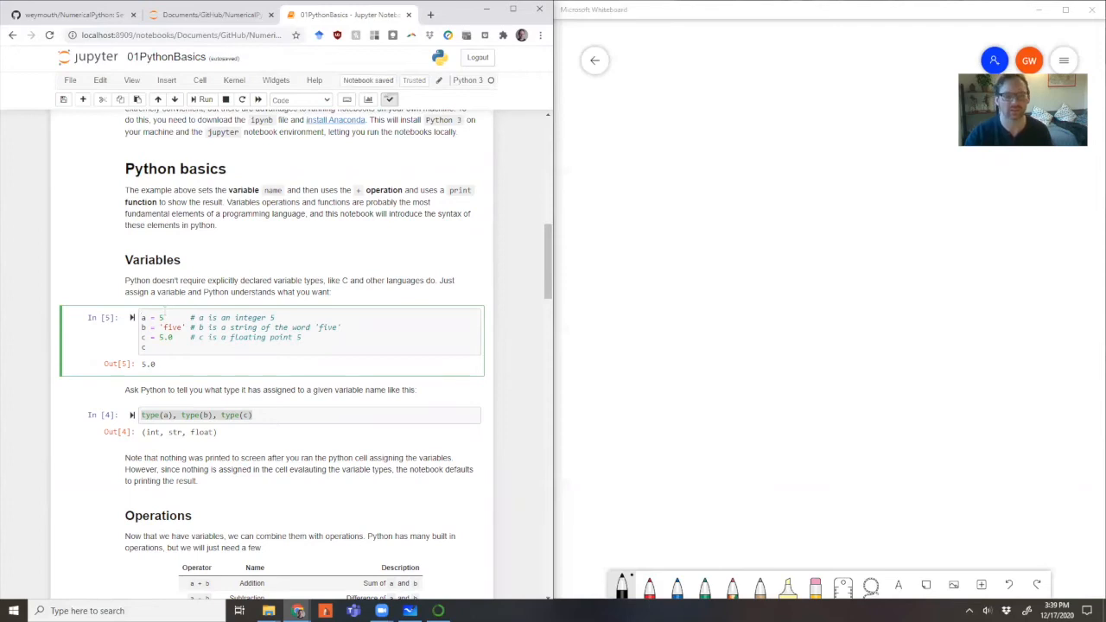
scroll("down", 3)
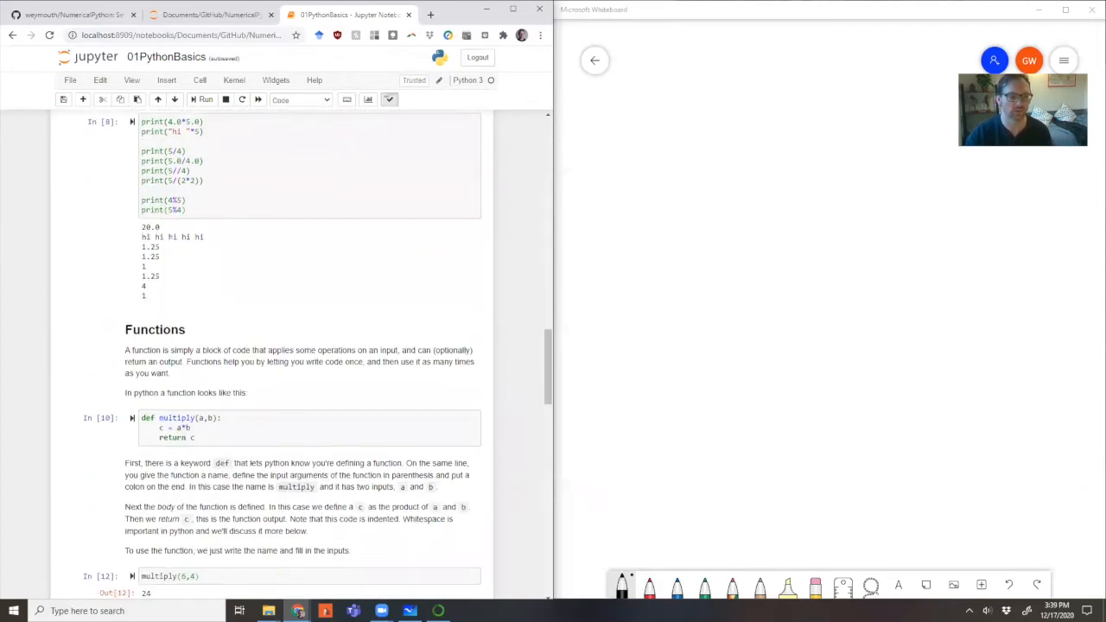
scroll("down", 3)
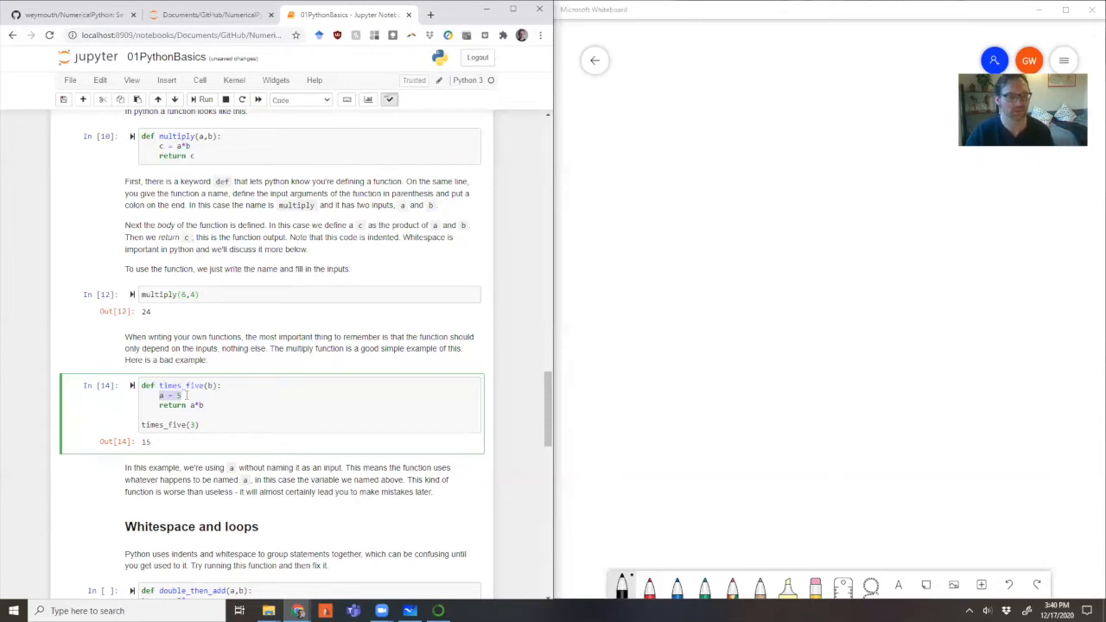
- Scroll to the Whitespace and loops section with the double_then_add(a,b) cell
scroll("up", 3)
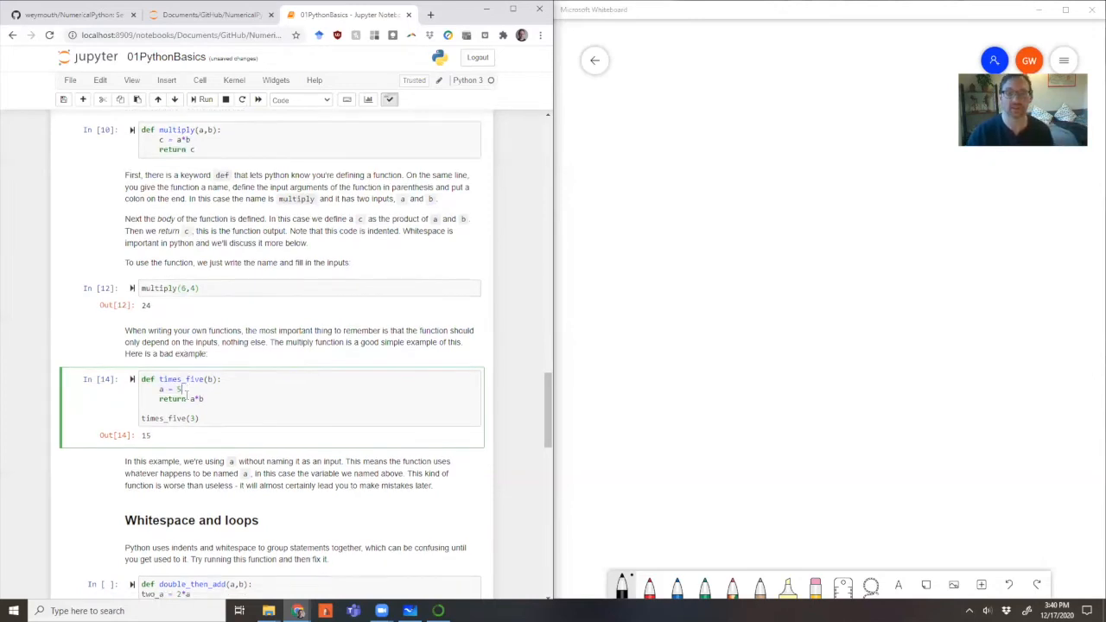
scroll("down", 3)
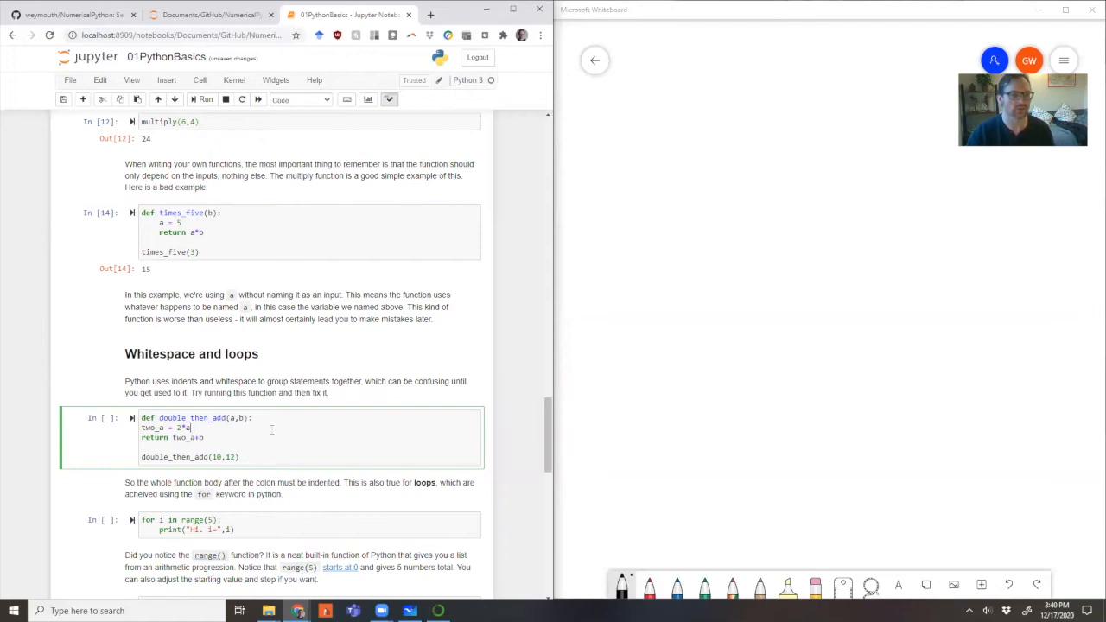
- Run the double_then_add cell, see the IndentationError, and fix the function body indentation
scroll("down", 3)
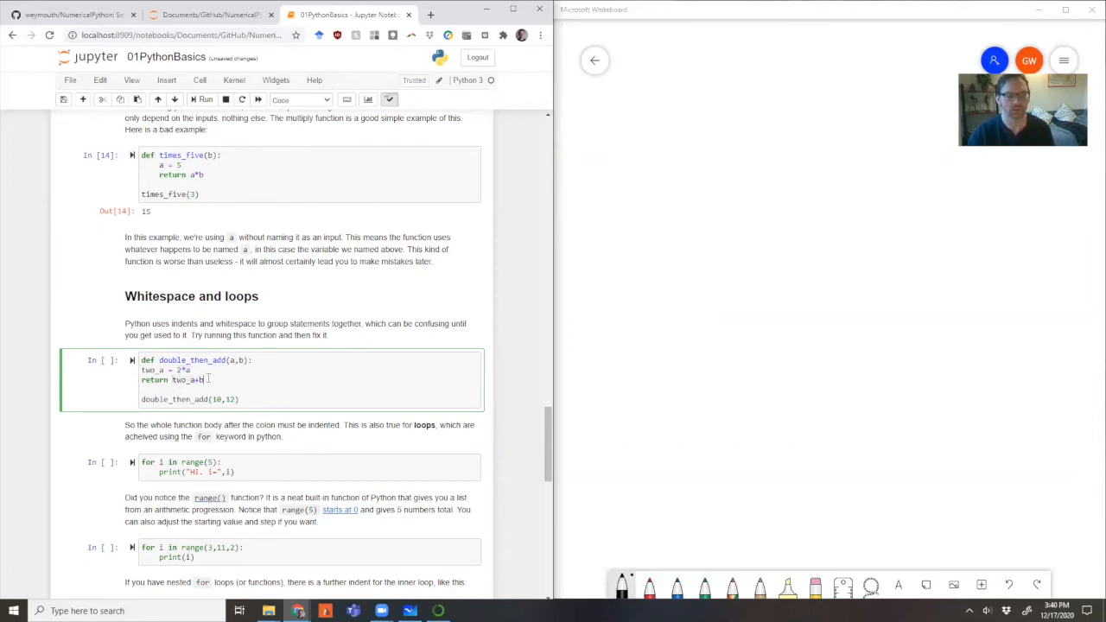
left_click(204, 98)
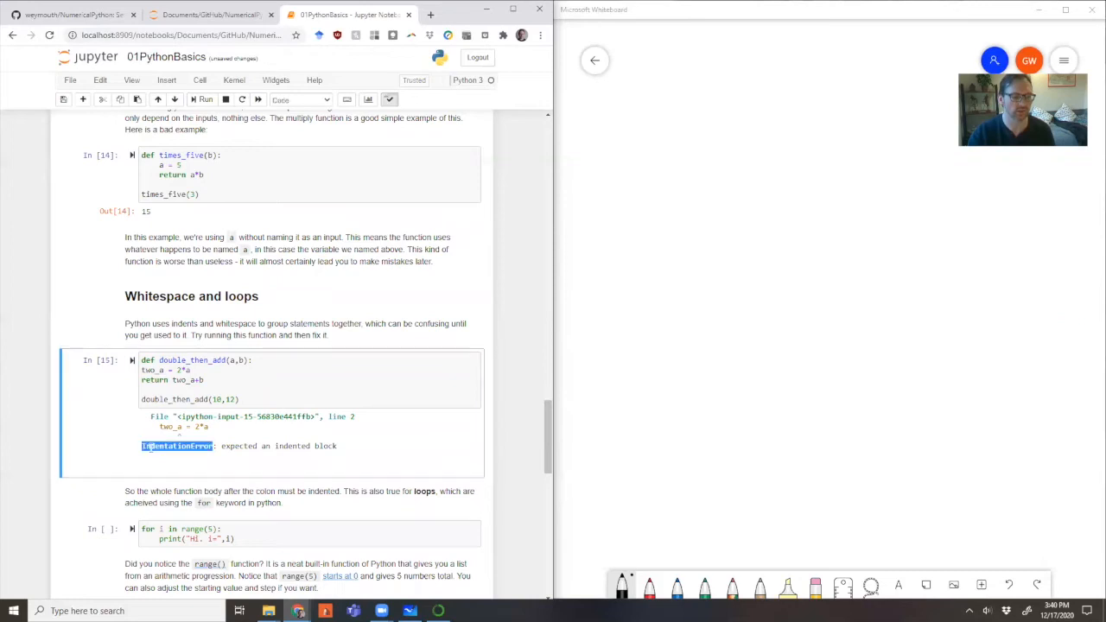
left_click(152, 461)
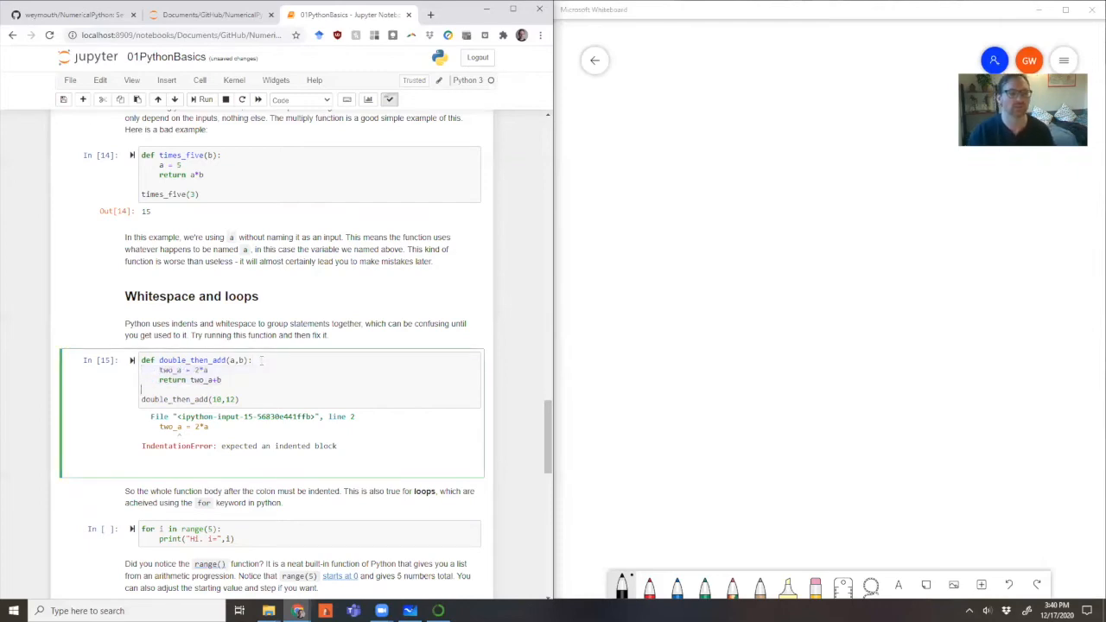
left_click(203, 99)
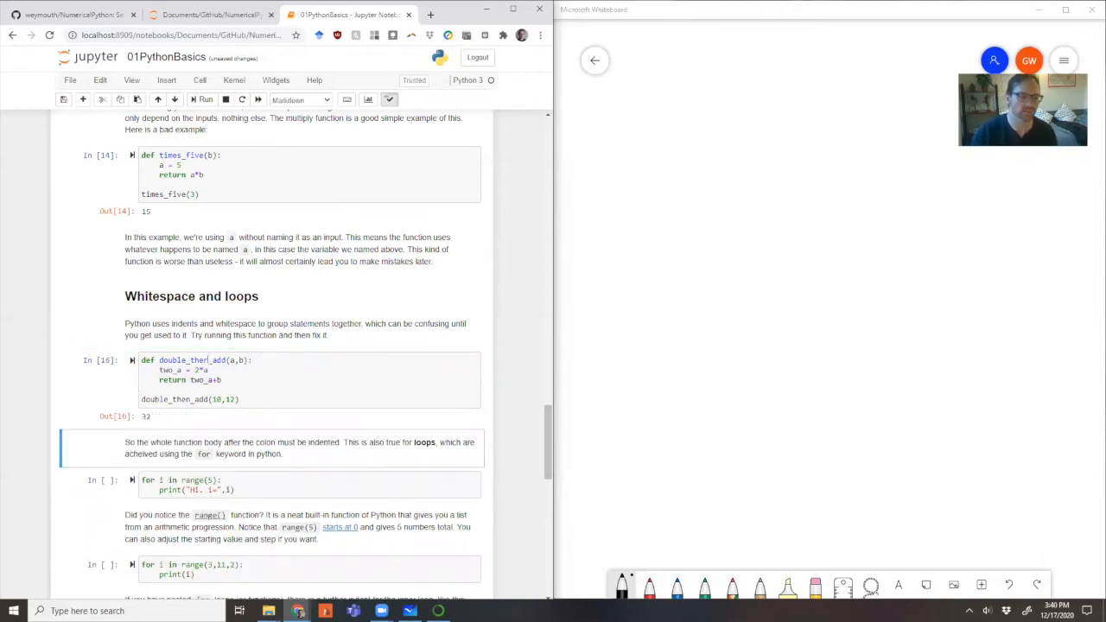
- Change the call to double_then_add(2,12) and rerun it to get 16
left_click(199, 400)
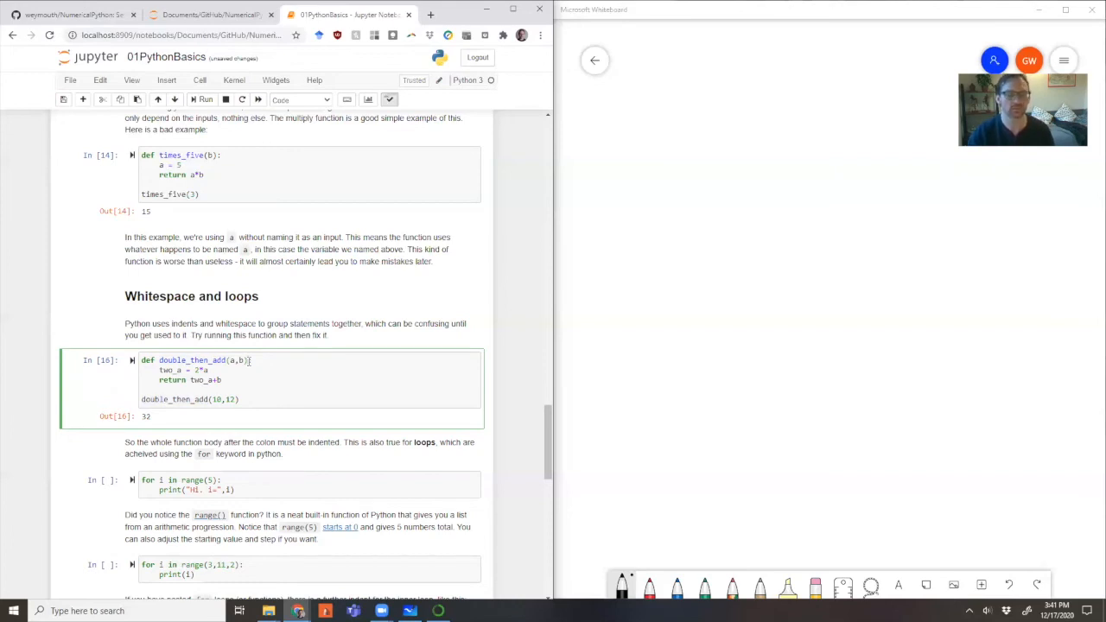
key("ctrl+s")
type("2")
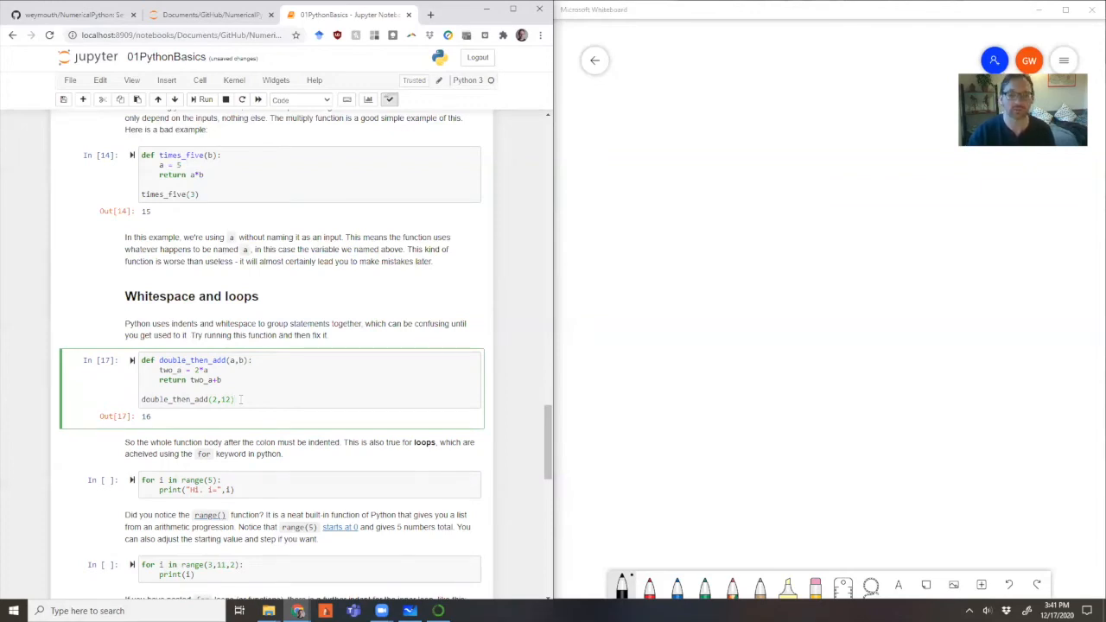
scroll("down", 3)
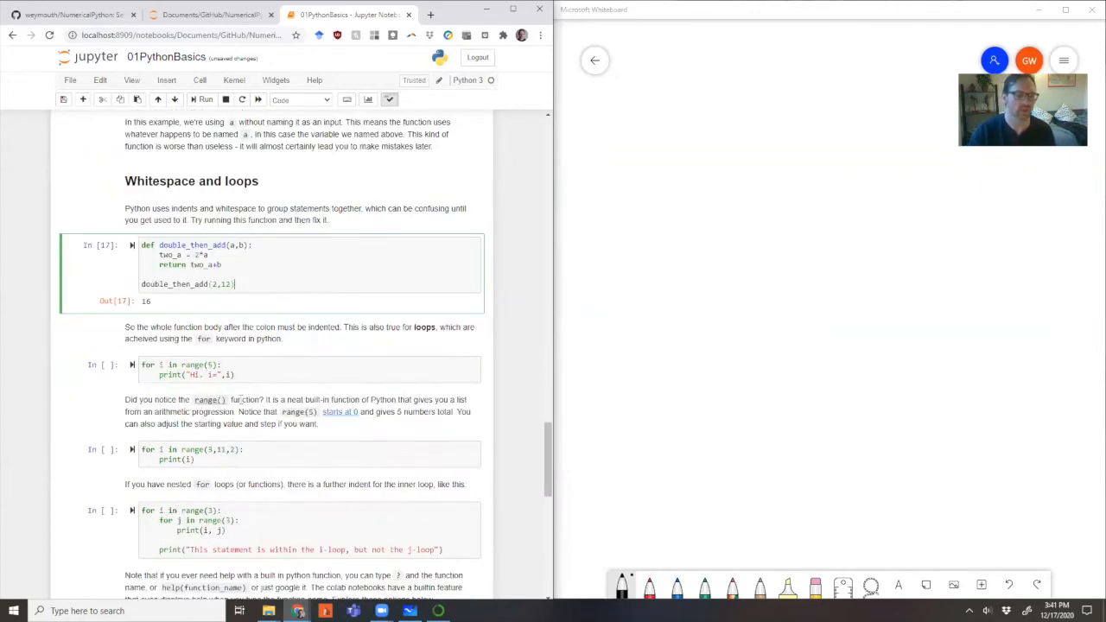
- Run the for i in range(5) loop, then change it to range(6) printing i from 0 through 5
scroll("down", 3)
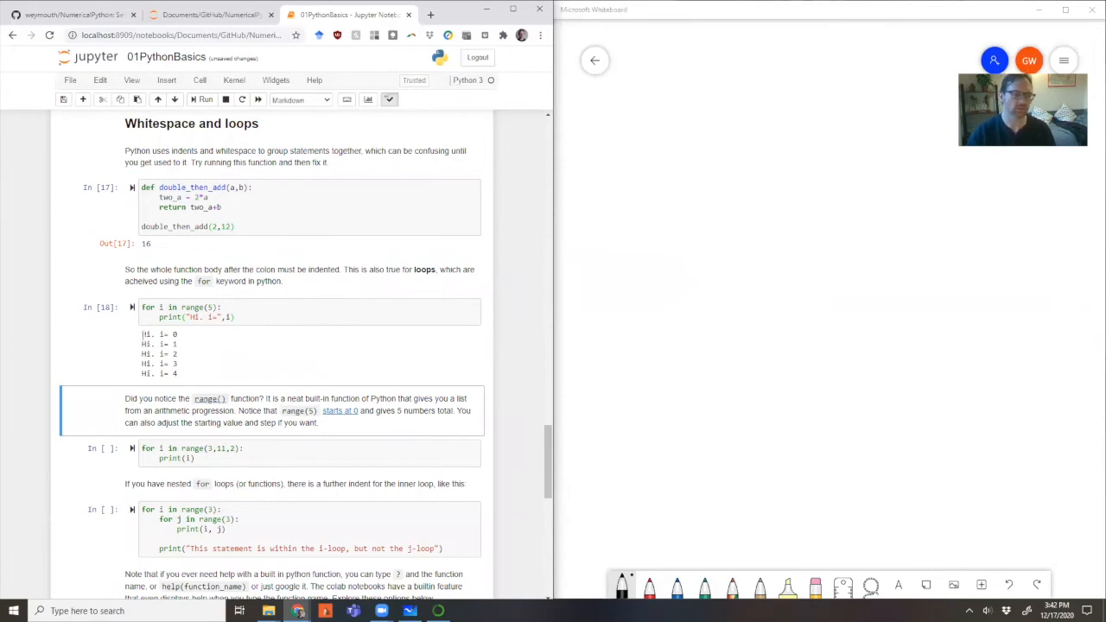
mouse_move(142, 386)
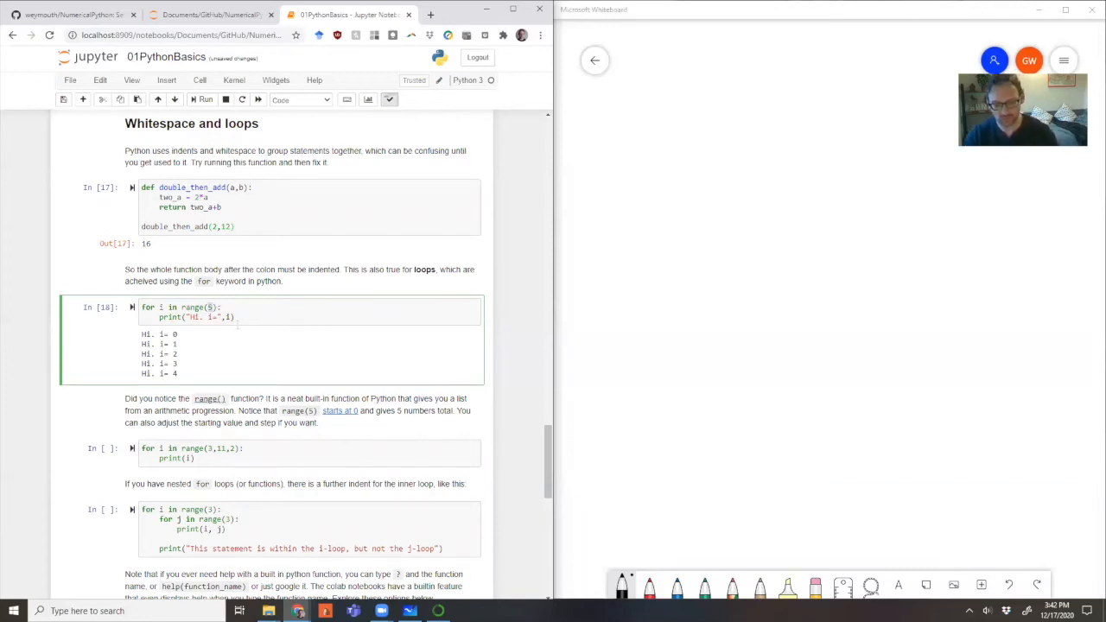
left_click(204, 98)
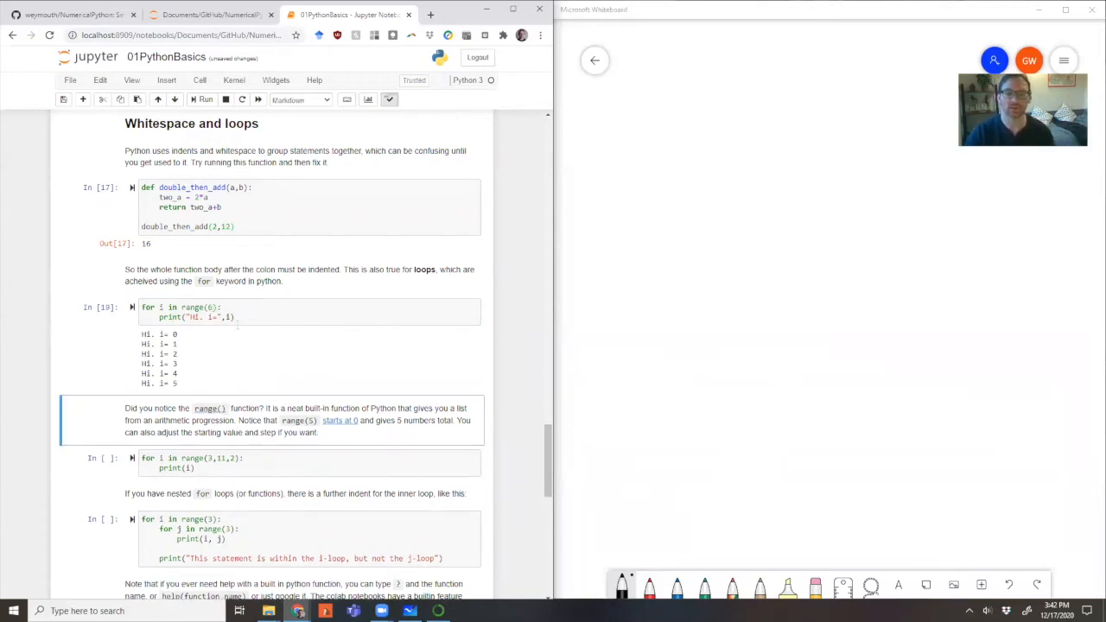
left_click(204, 99)
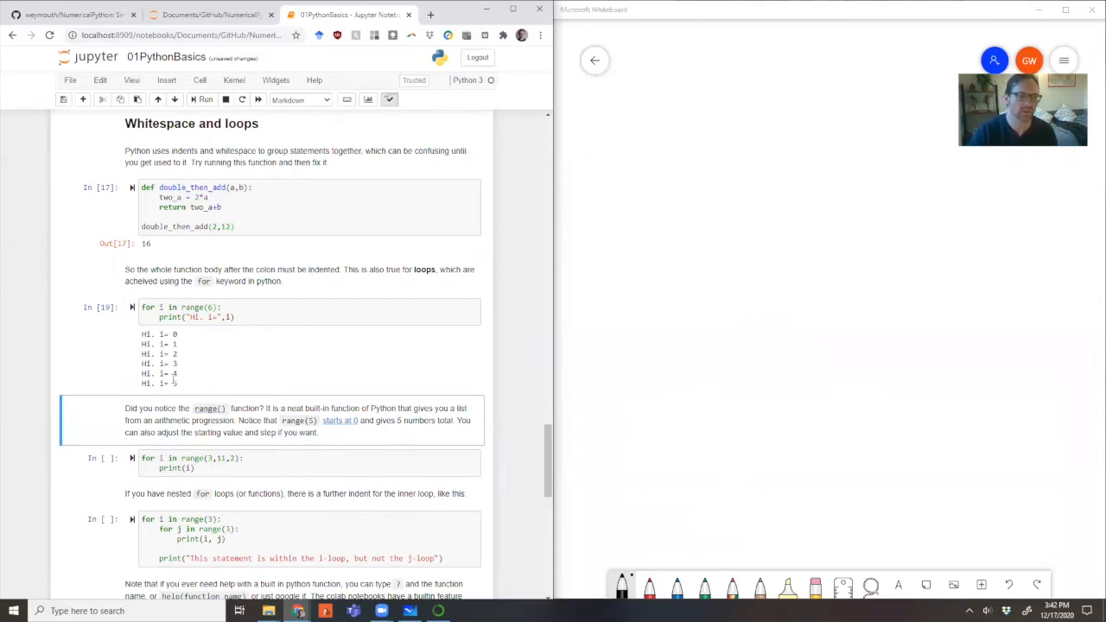
left_click(249, 370)
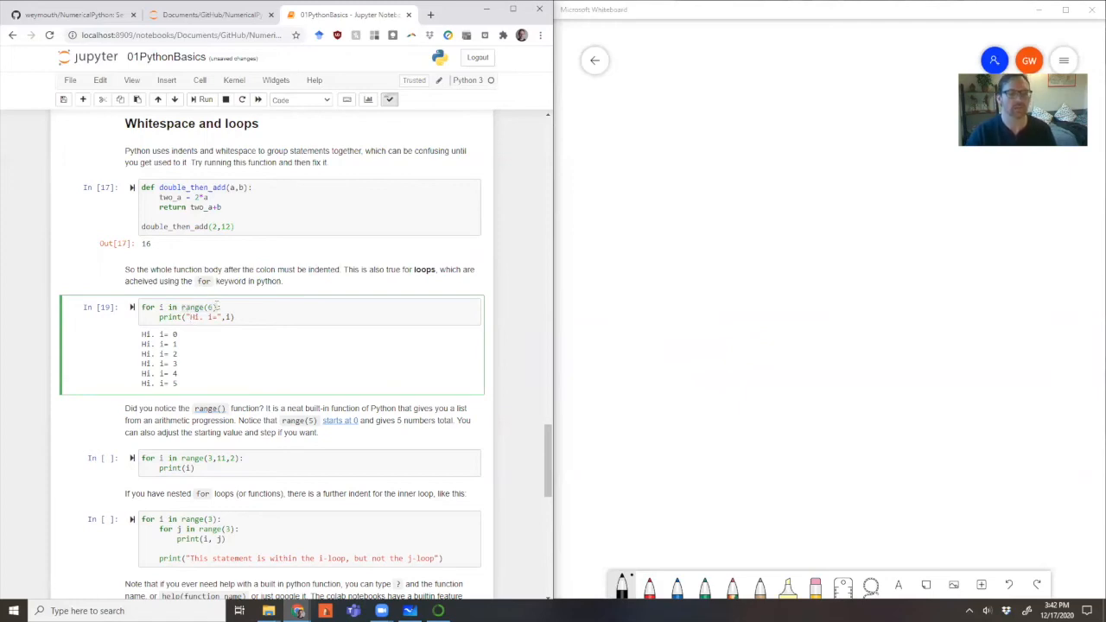
scroll("down", 3)
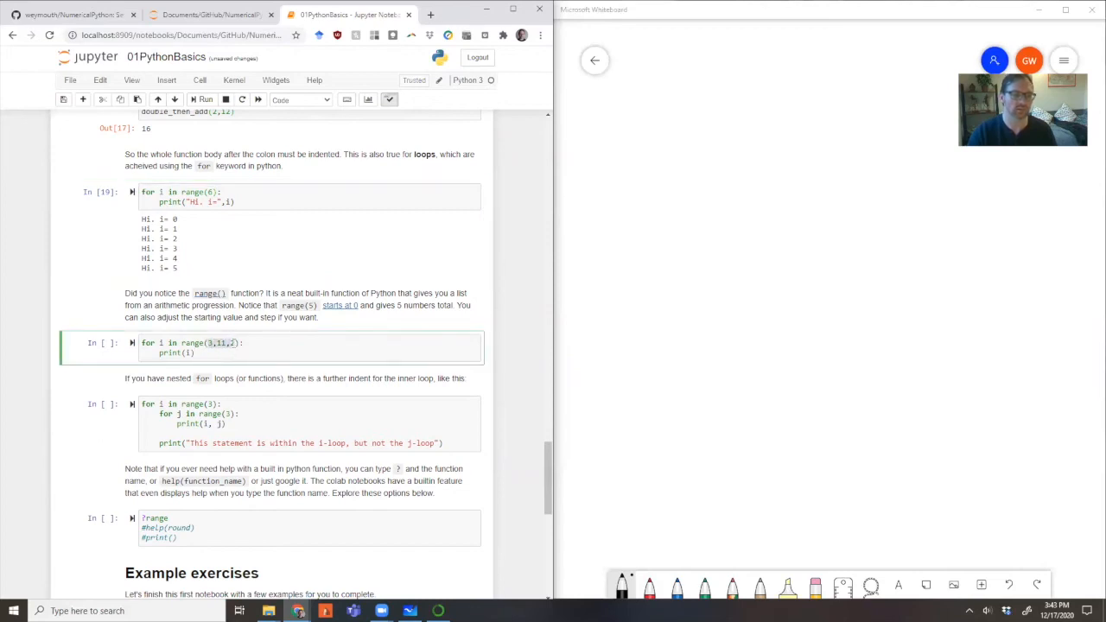
- Run the range(3,11,2) loop printing 3, 5, 7, 9, try start value 1, and add ?range for help
left_click(205, 99)
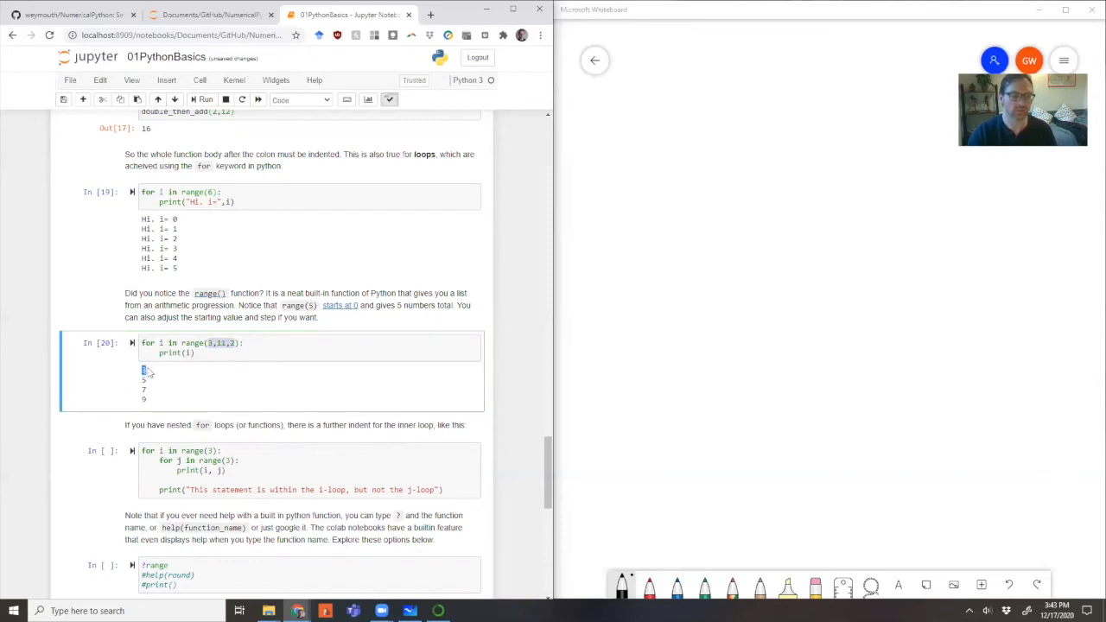
mouse_move(143, 389)
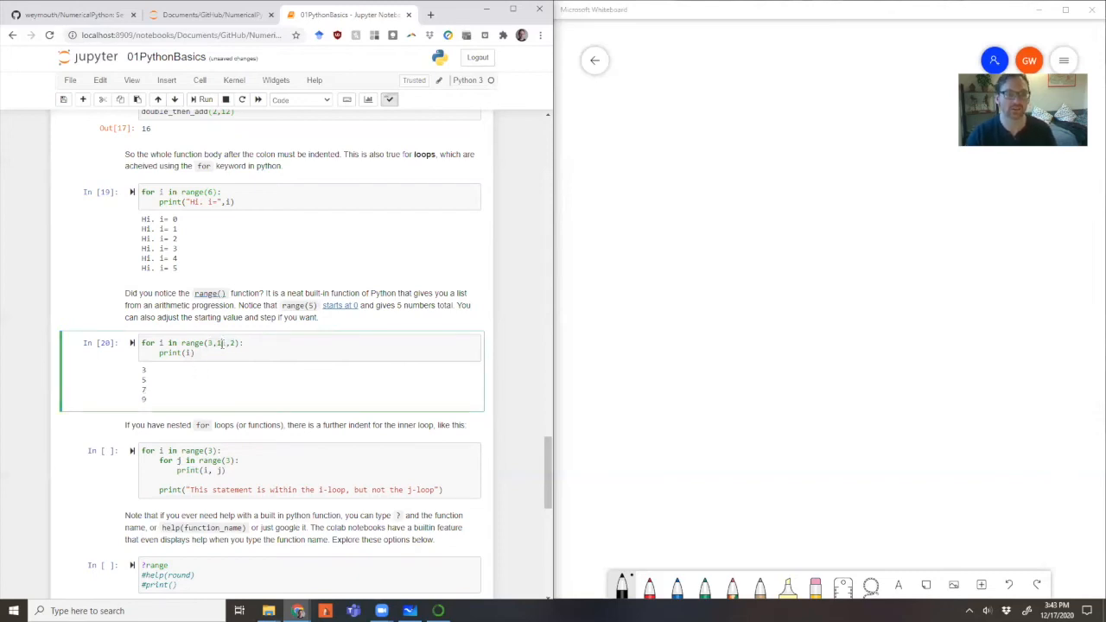
key("ctrl+s")
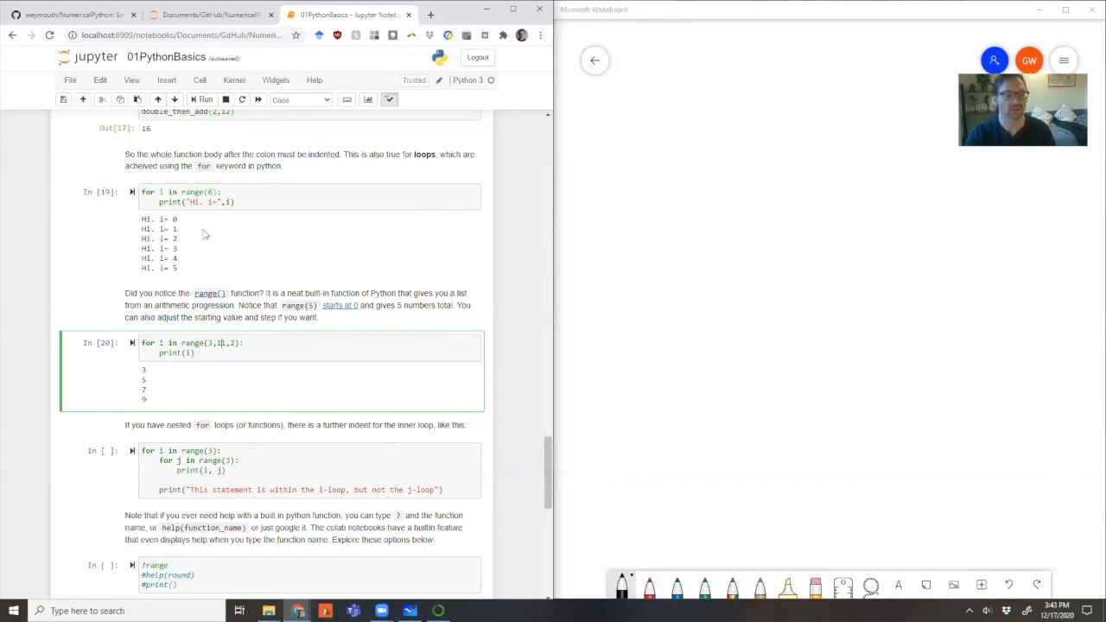
type("1")
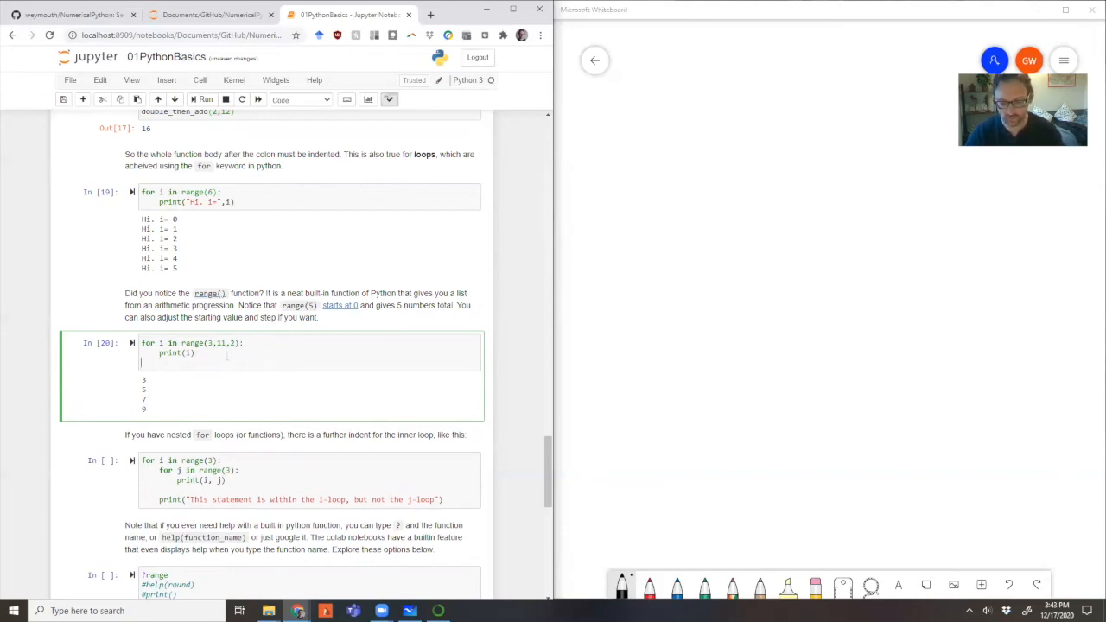
type("?range")
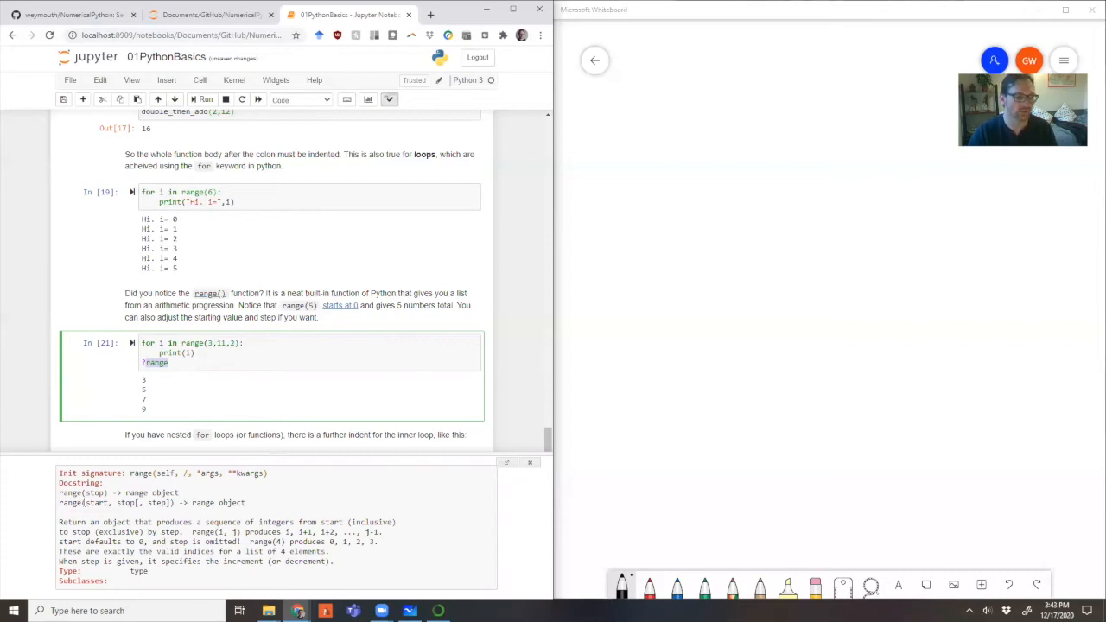
double_click(69, 492)
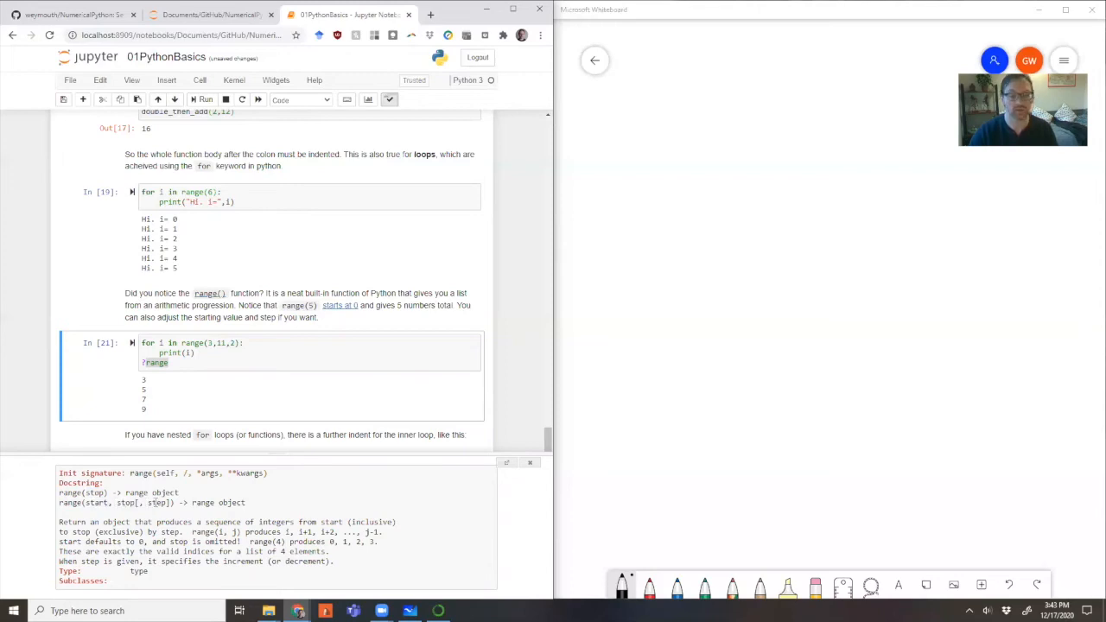
double_click(155, 501)
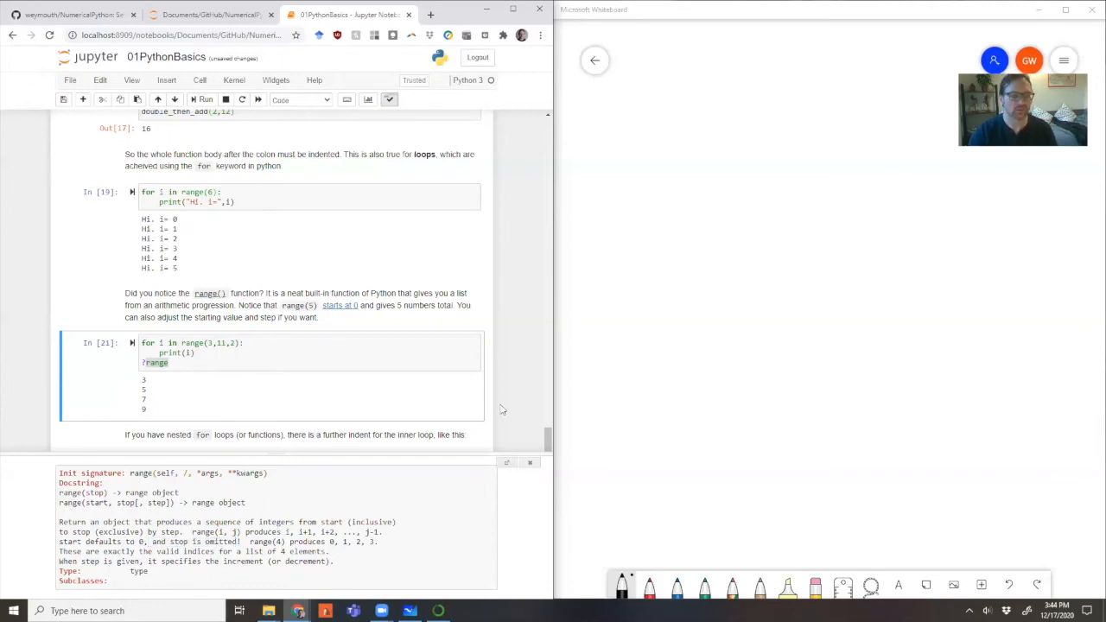
scroll("down", 3)
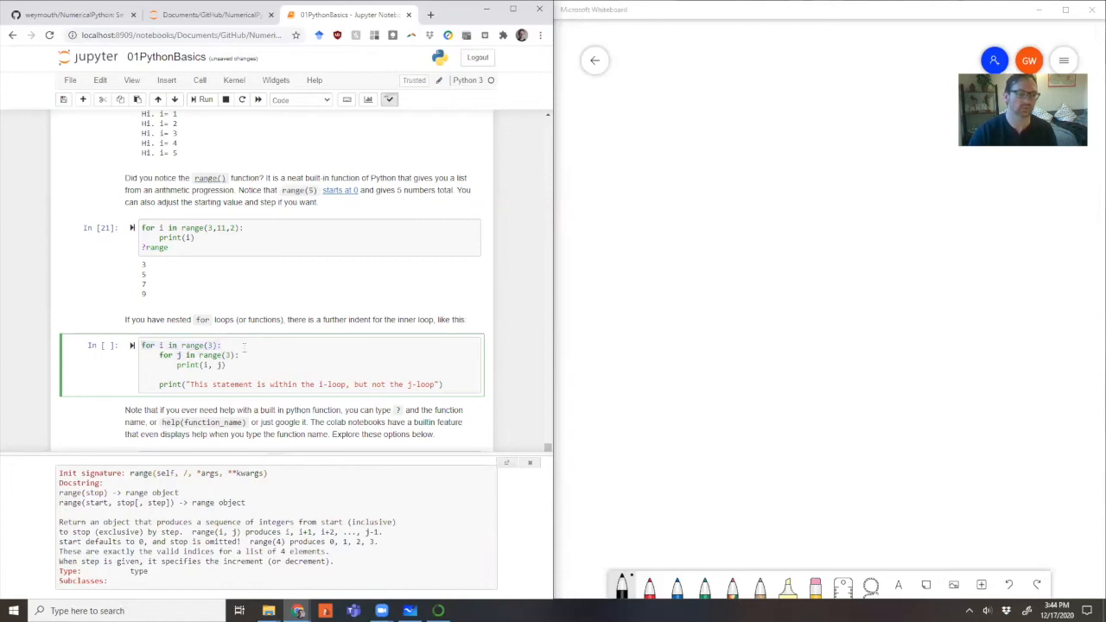
- Run the nested loop printing i, j pairs with the i-loop message after each inner loop
left_click(204, 99)
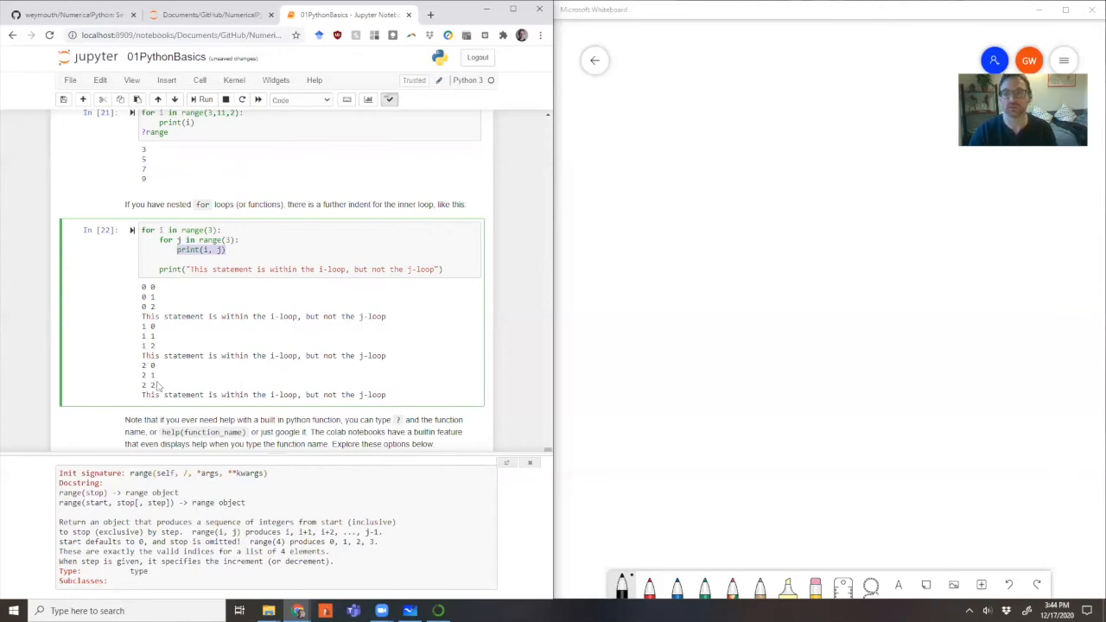
mouse_move(160, 416)
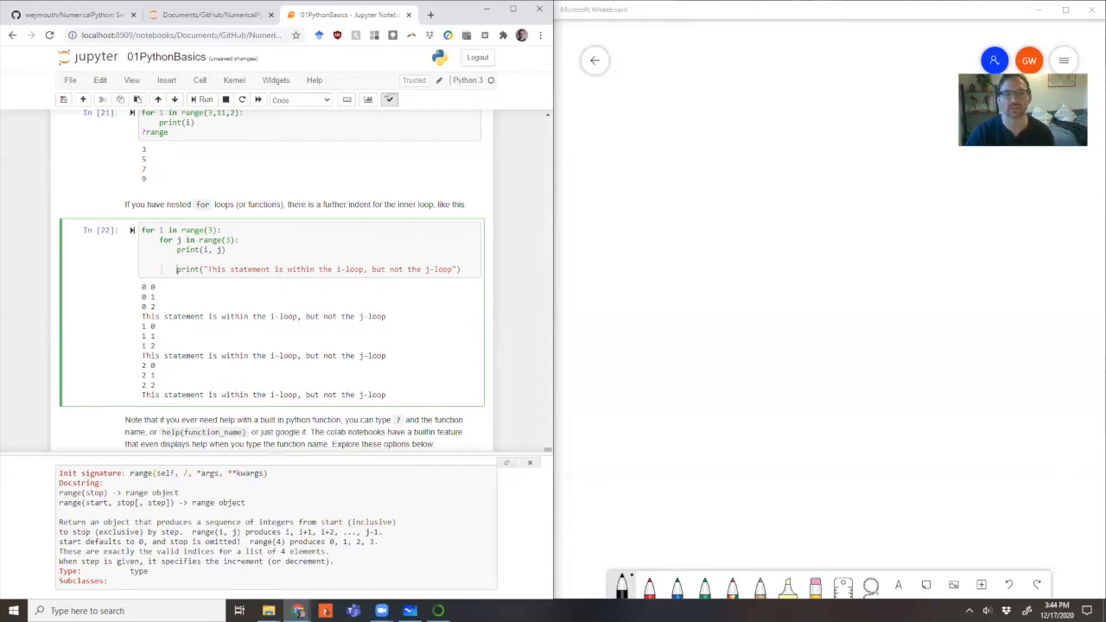
left_click(204, 99)
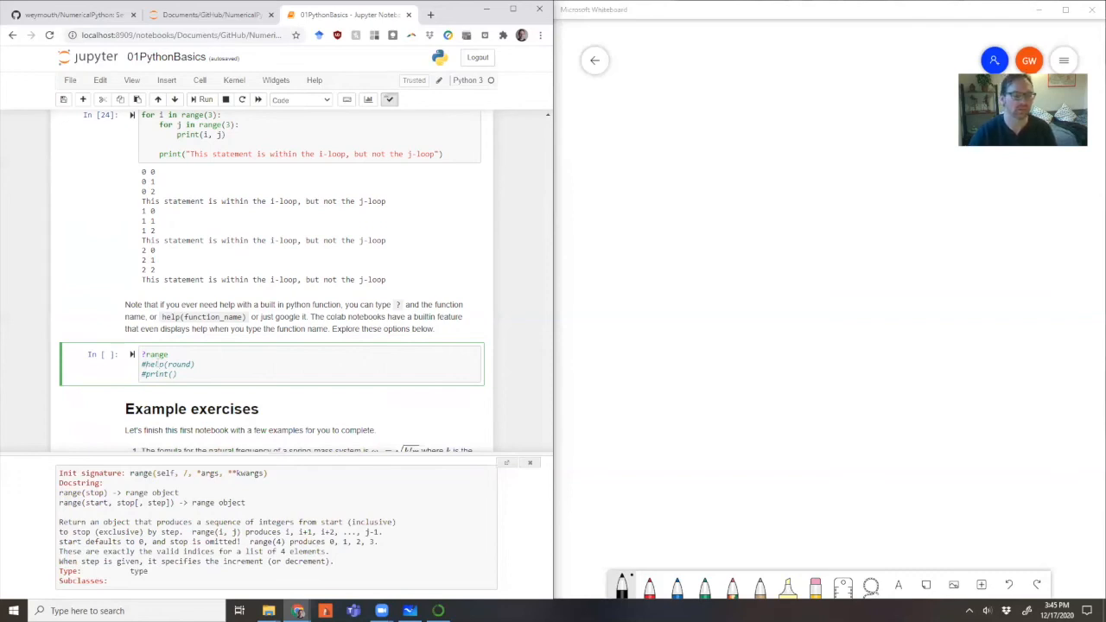
- Scroll down to the Example exercises heading with the spring-mass frequency problem
scroll("down", 3)
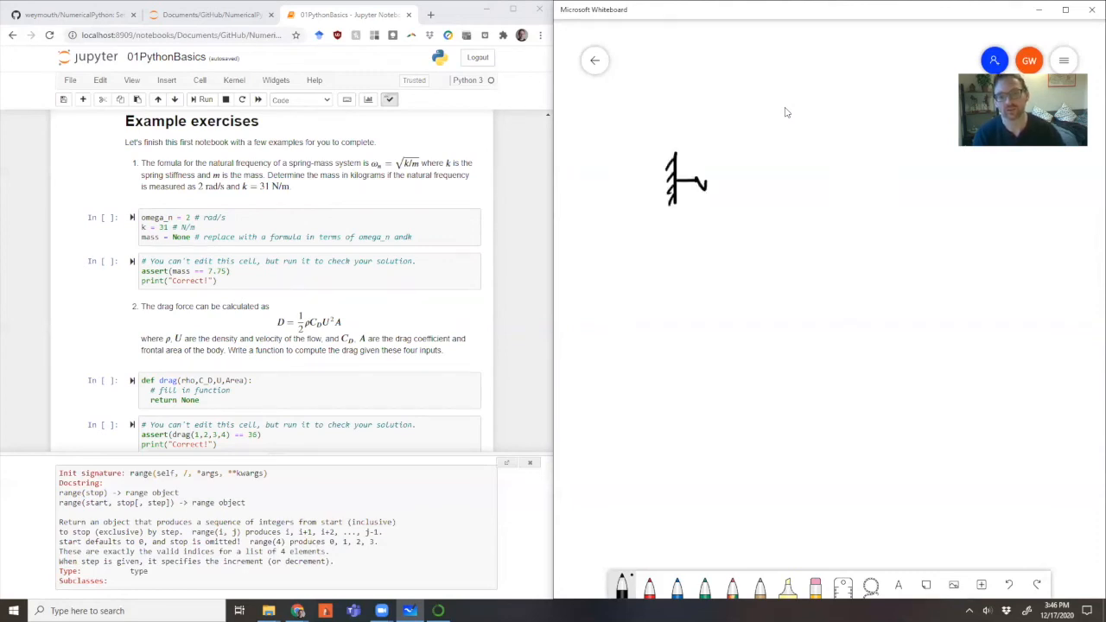
- Sketch a wall-mounted spring k holding a mass and write ωn² = k/m with units rad/s
left_click_drag(695, 183, 786, 178)
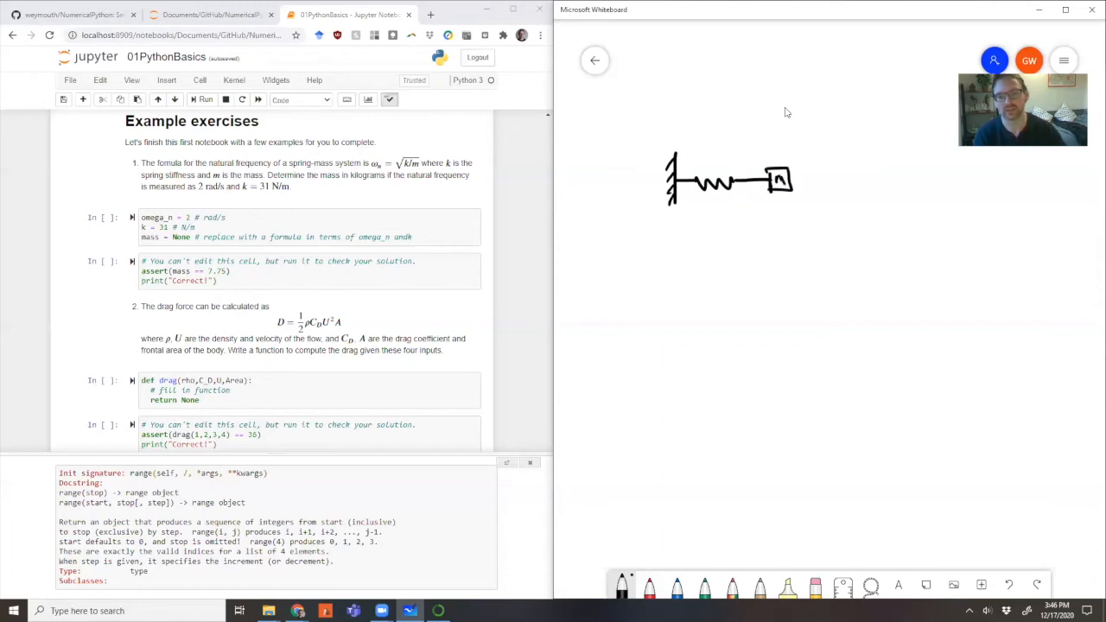
left_click_drag(709, 169, 717, 152)
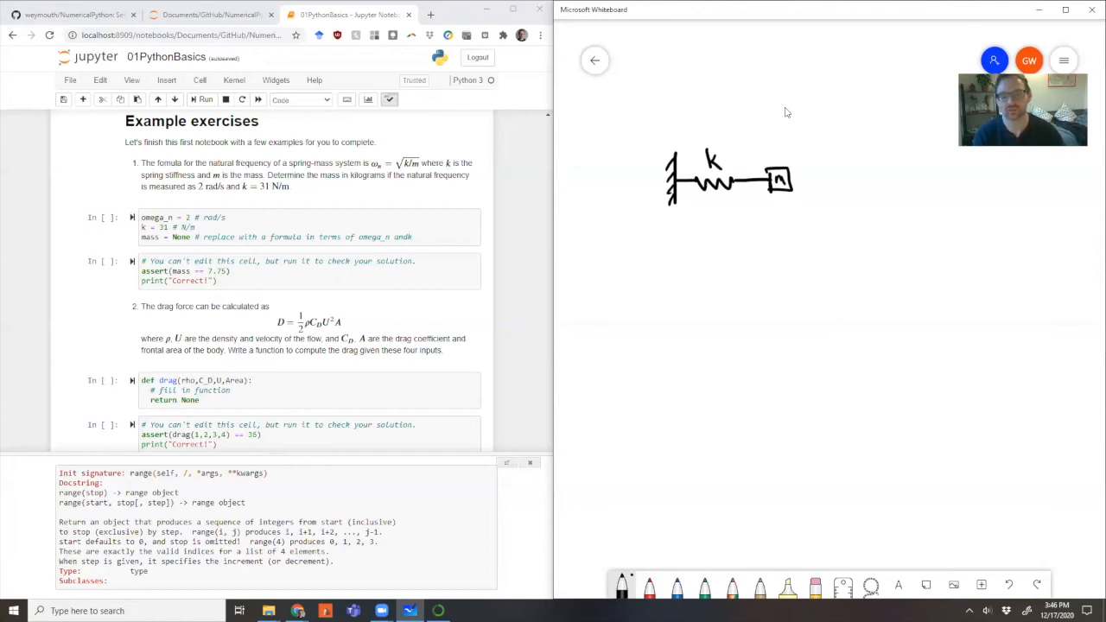
left_click_drag(713, 228, 735, 238)
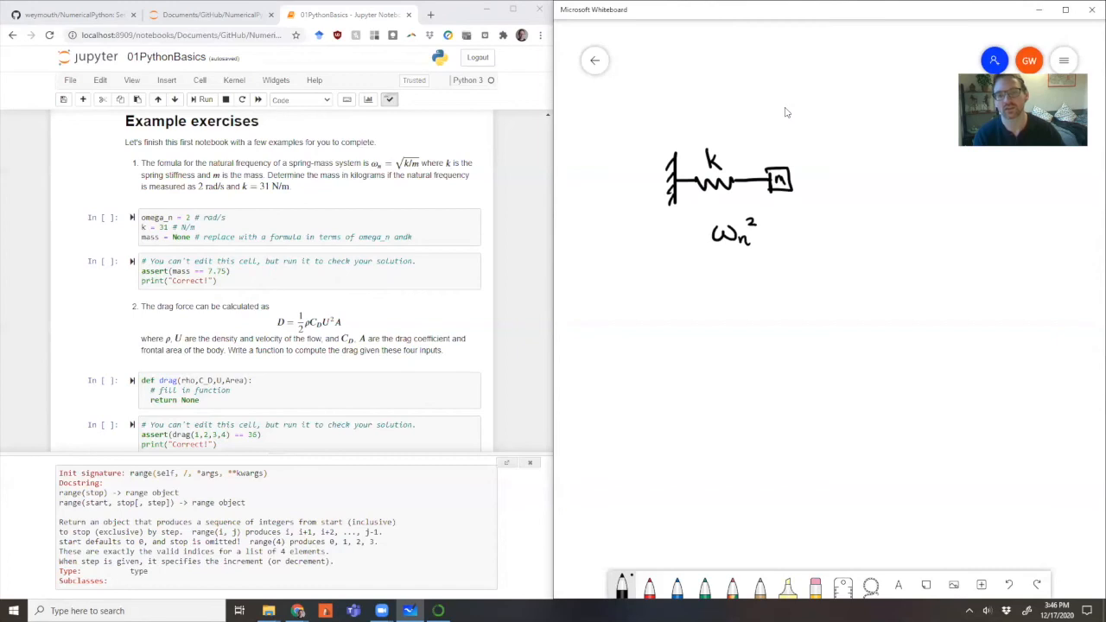
left_click_drag(764, 232, 795, 216)
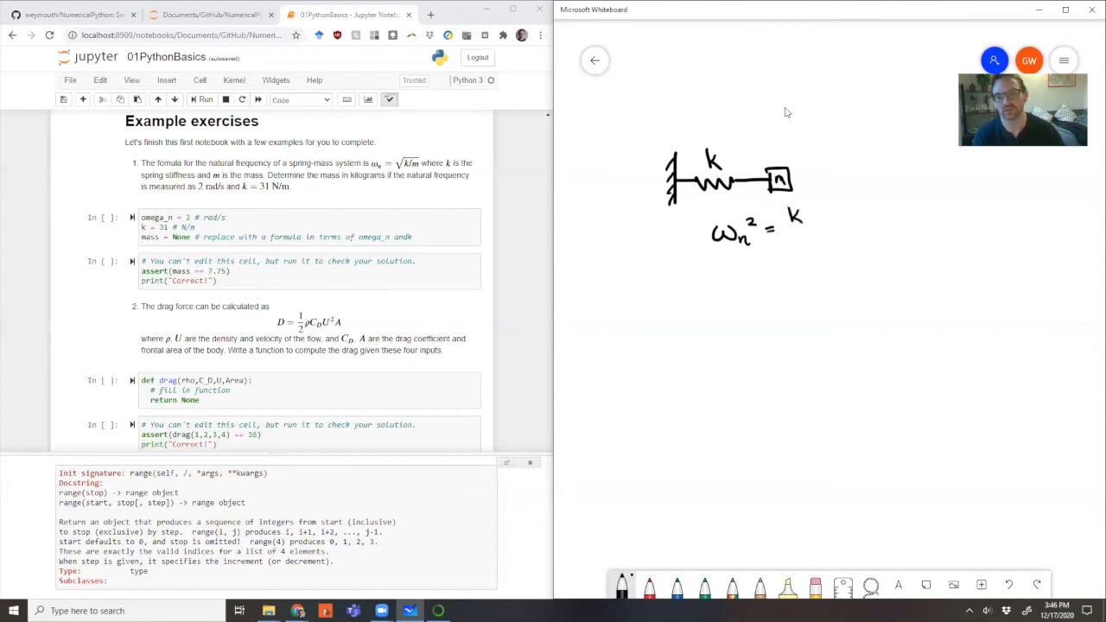
left_click_drag(775, 230, 811, 230)
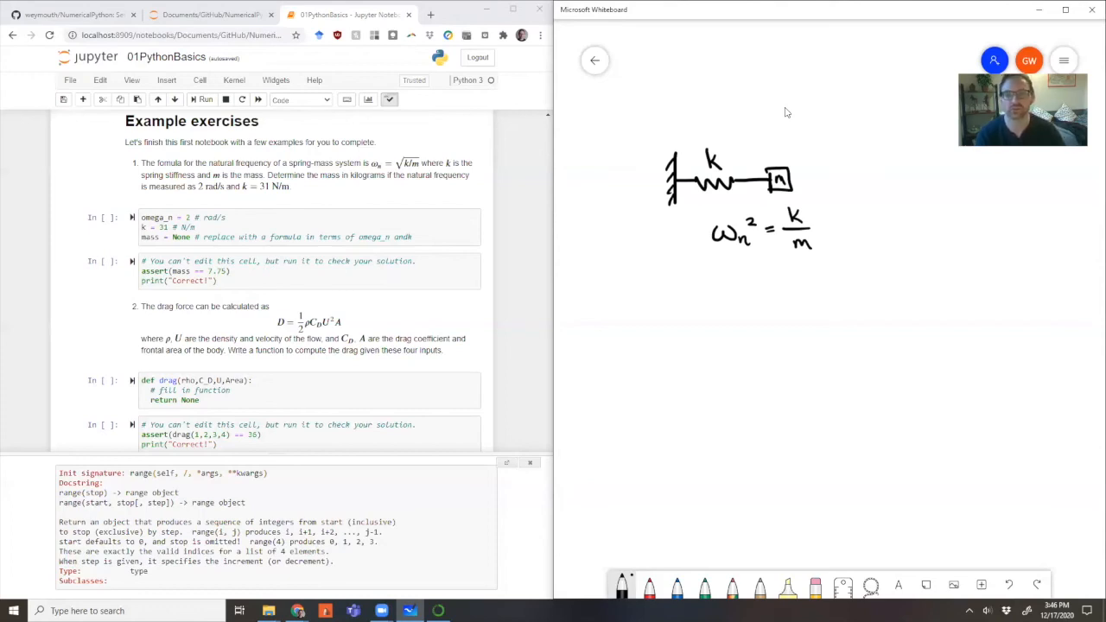
left_click_drag(843, 225, 856, 234)
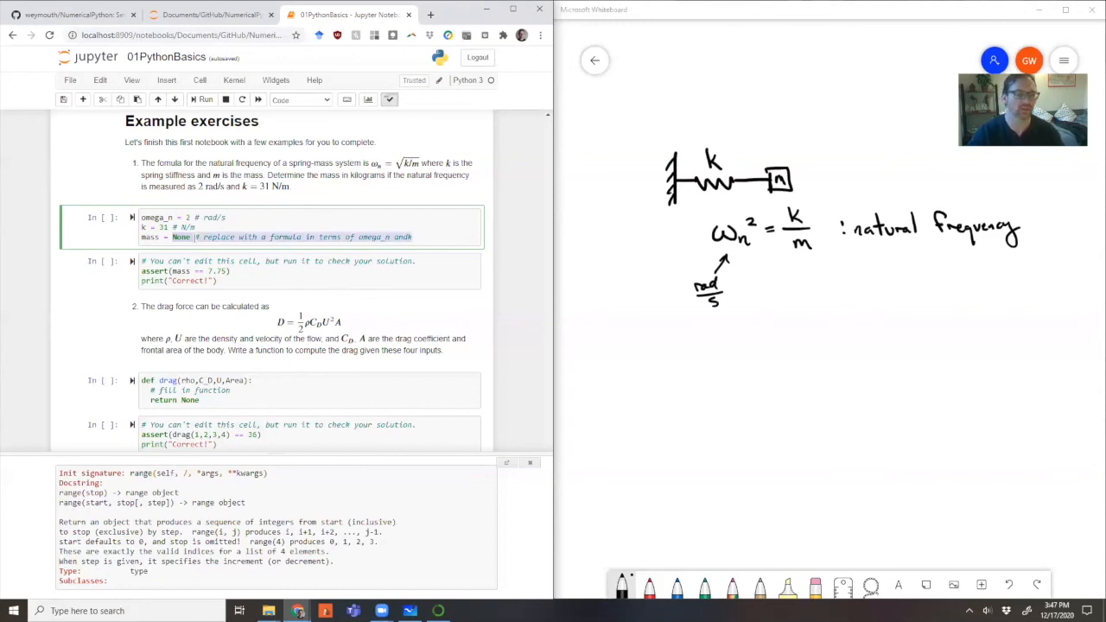
- Replace None with k**2 for mass, run the spring-mass cell, and select the check cell
type("k")
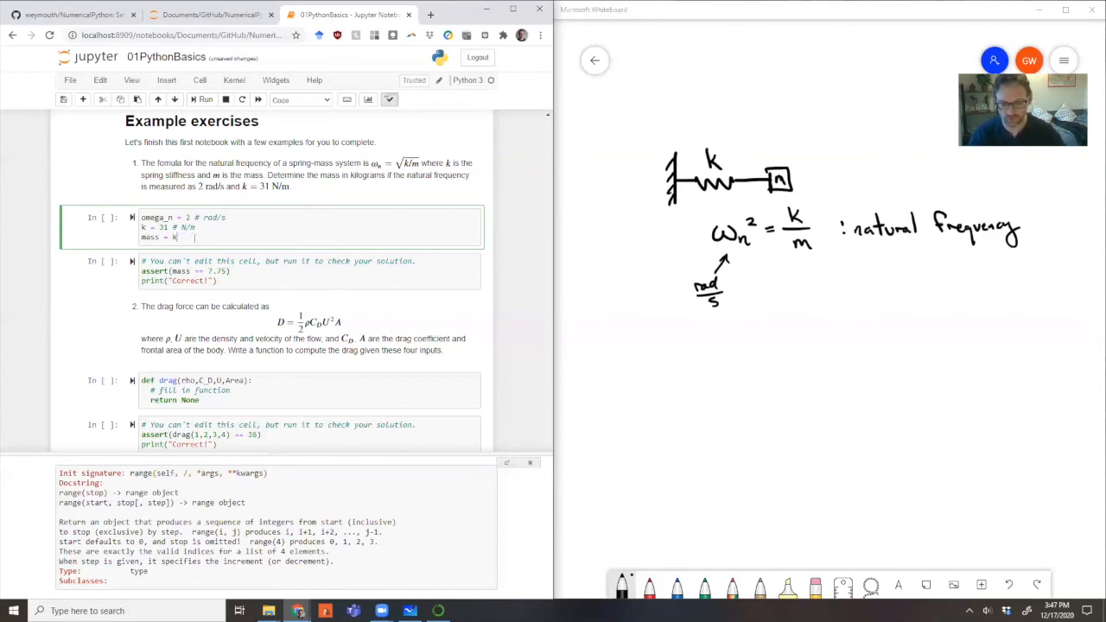
type("**2")
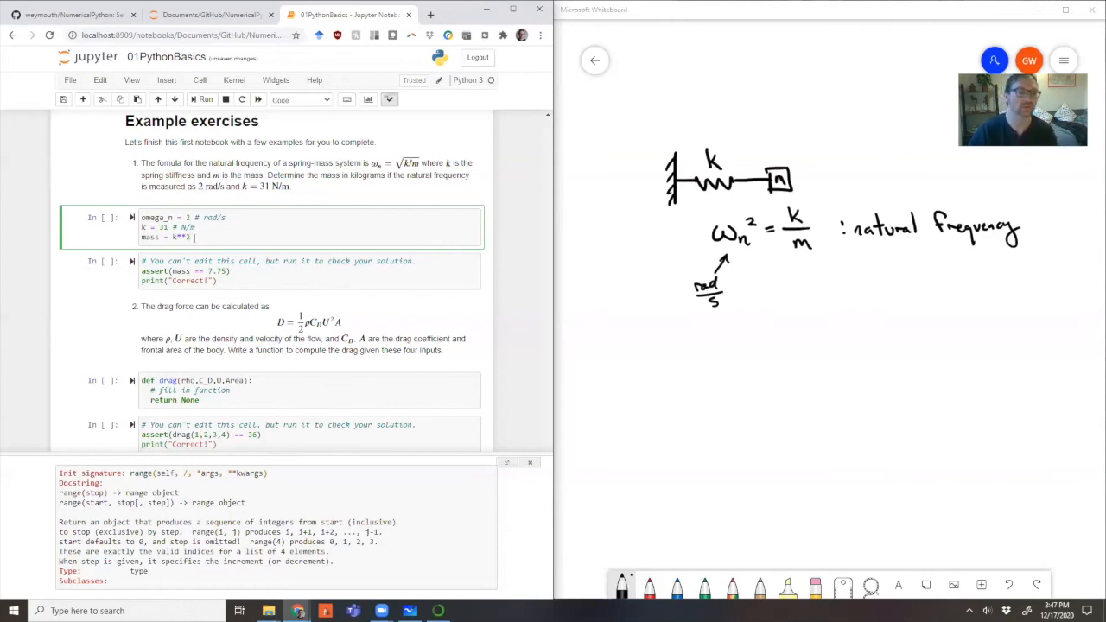
left_click(204, 99)
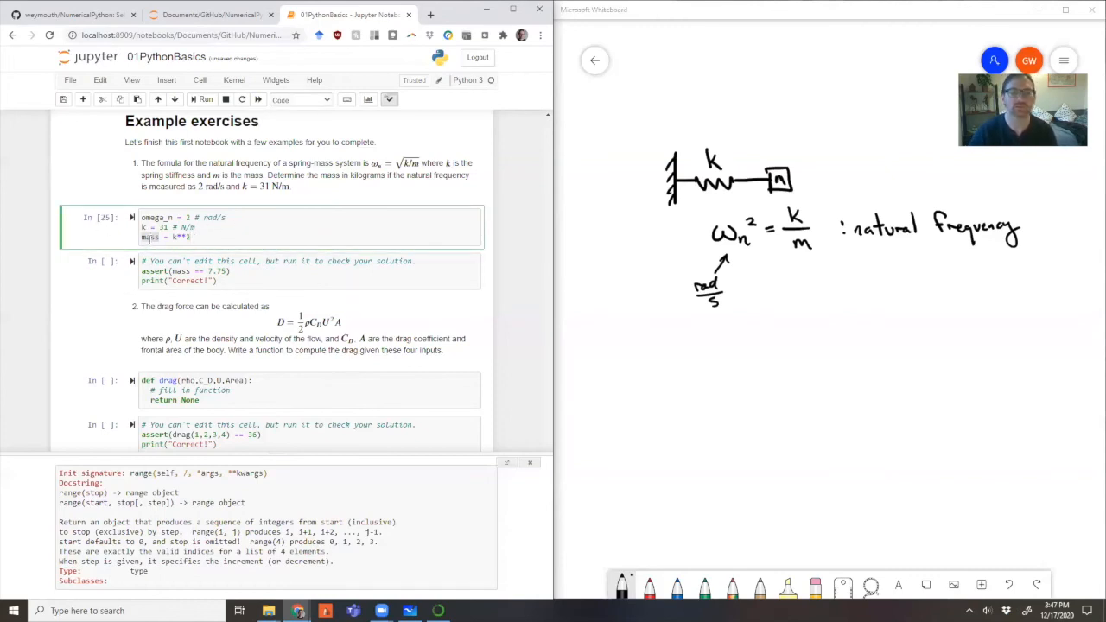
key("ctrl+s")
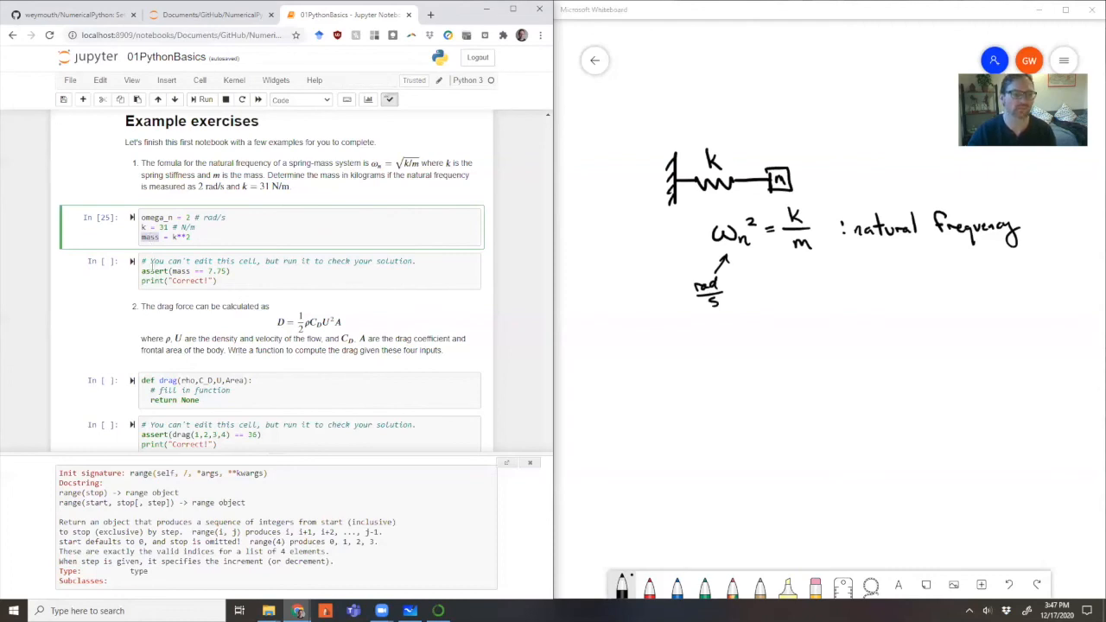
left_click(260, 270)
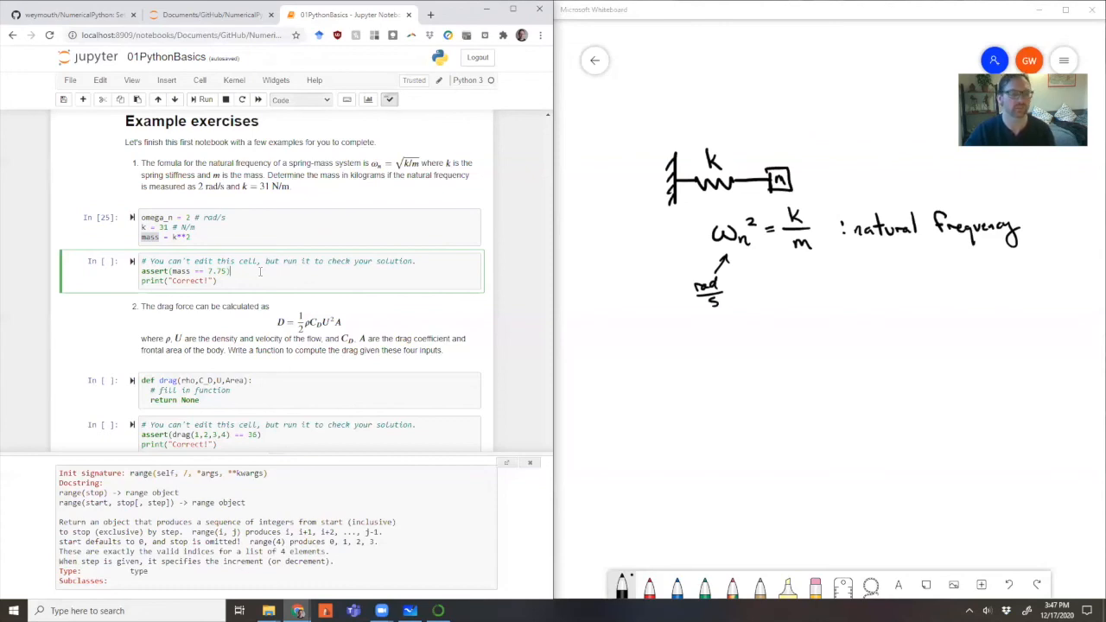
- Run the solution check, which fails with an AssertionError since mass prints as 961
left_click(200, 99)
type("mass")
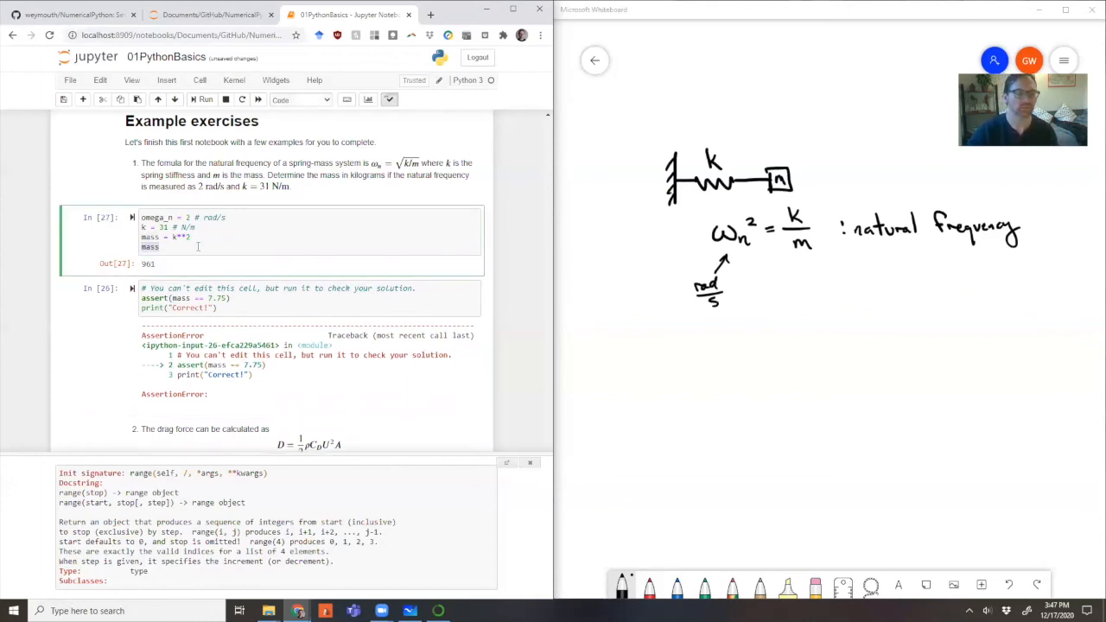
left_click(259, 287)
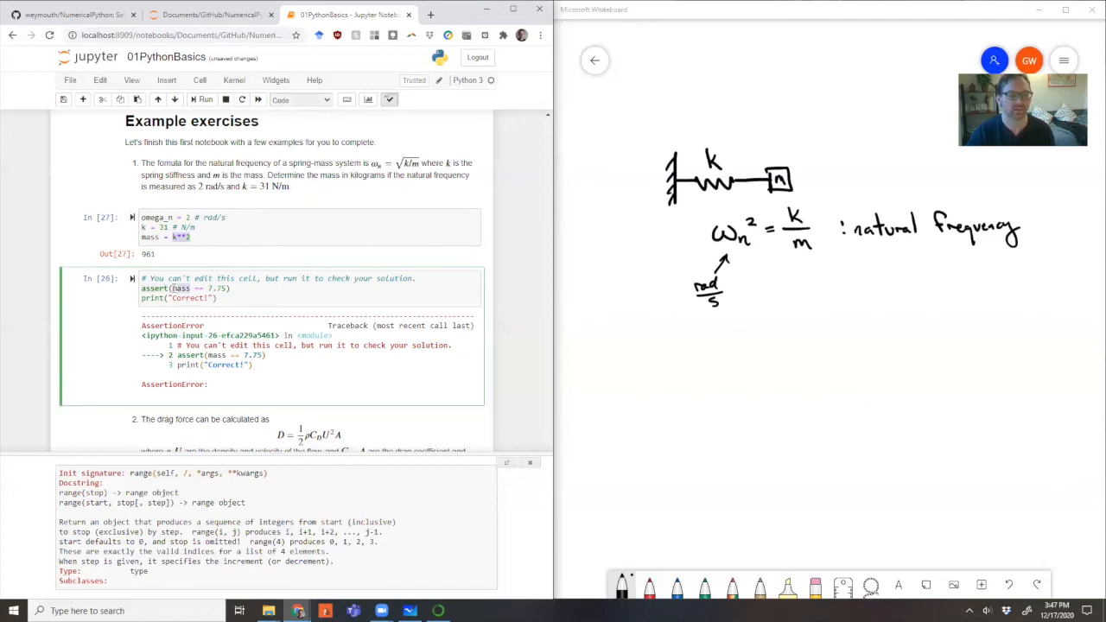
left_click(204, 99)
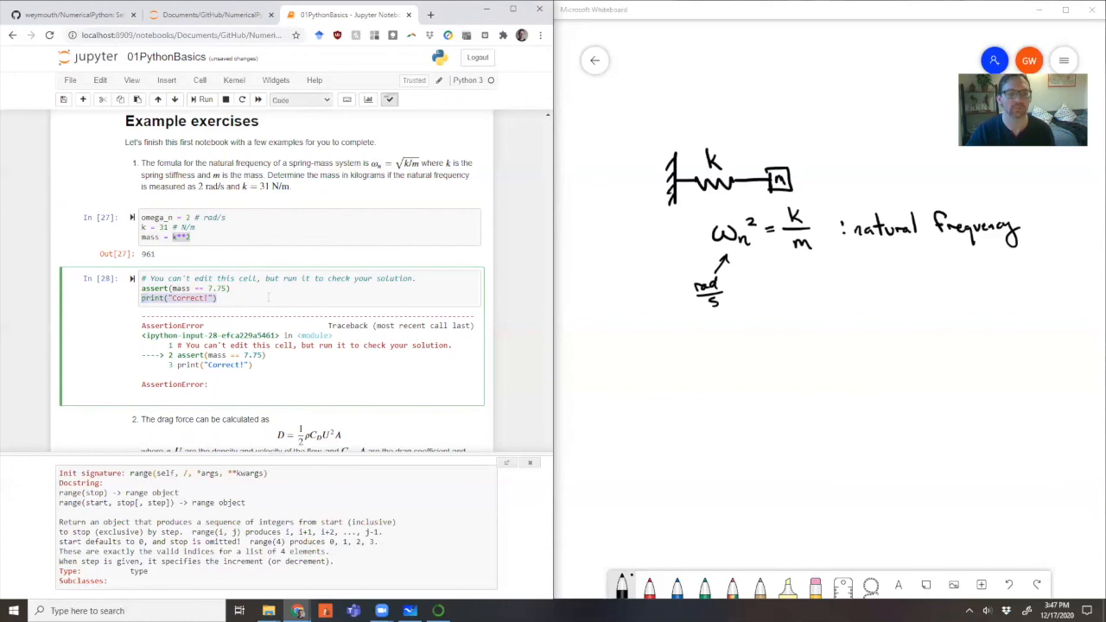
mouse_move(268, 382)
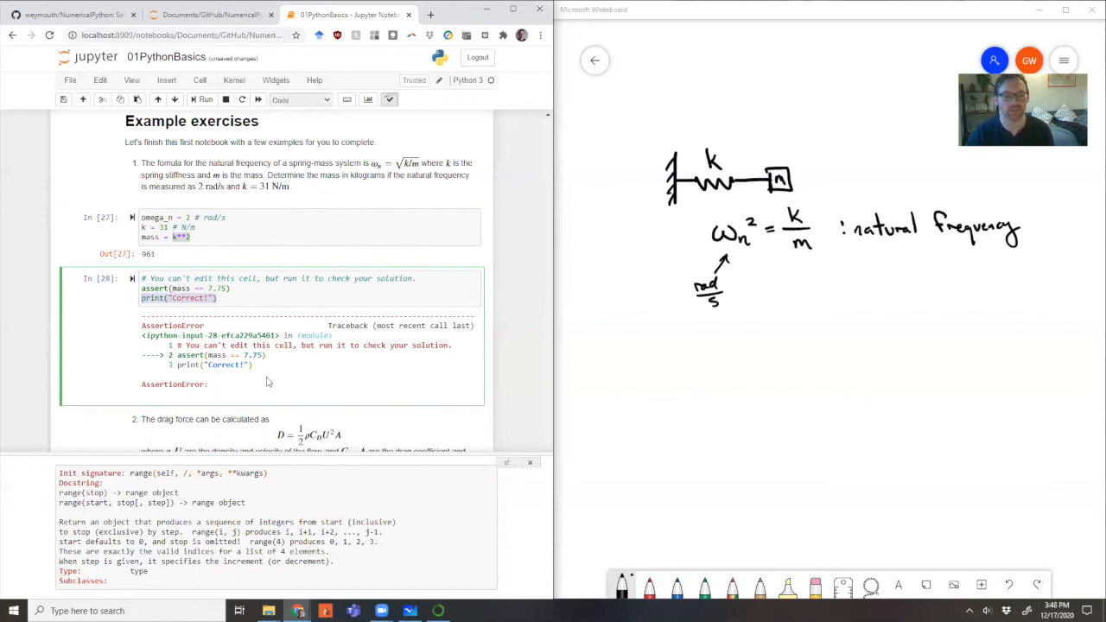
scroll("down", 3)
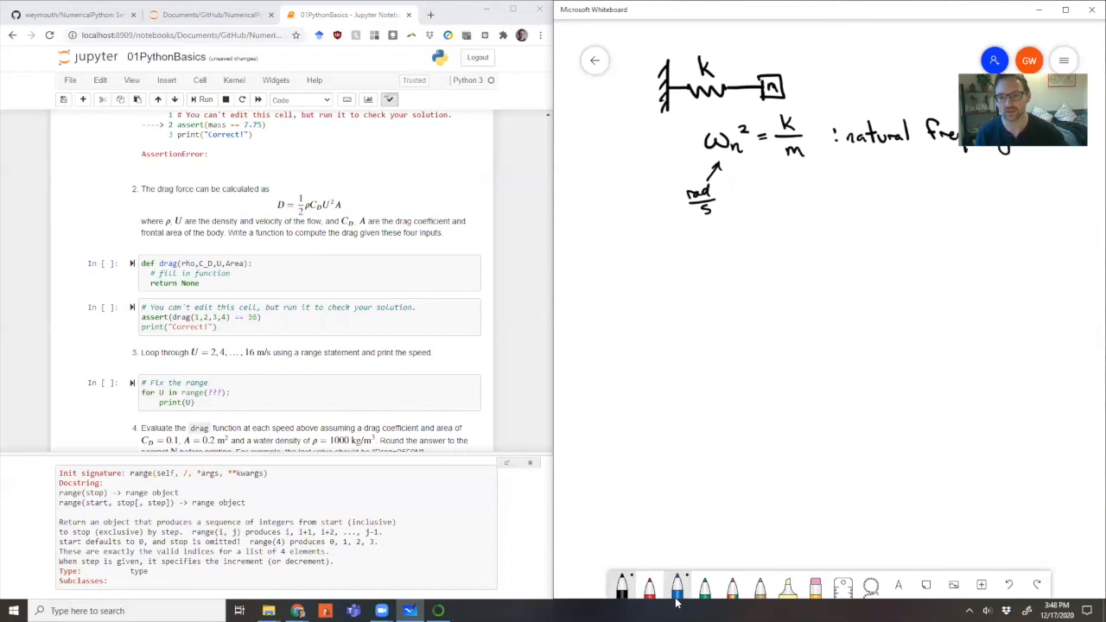
- Sketch a foil moving at speed U labelled with A, C_D and ρ
left_click_drag(726, 297, 834, 332)
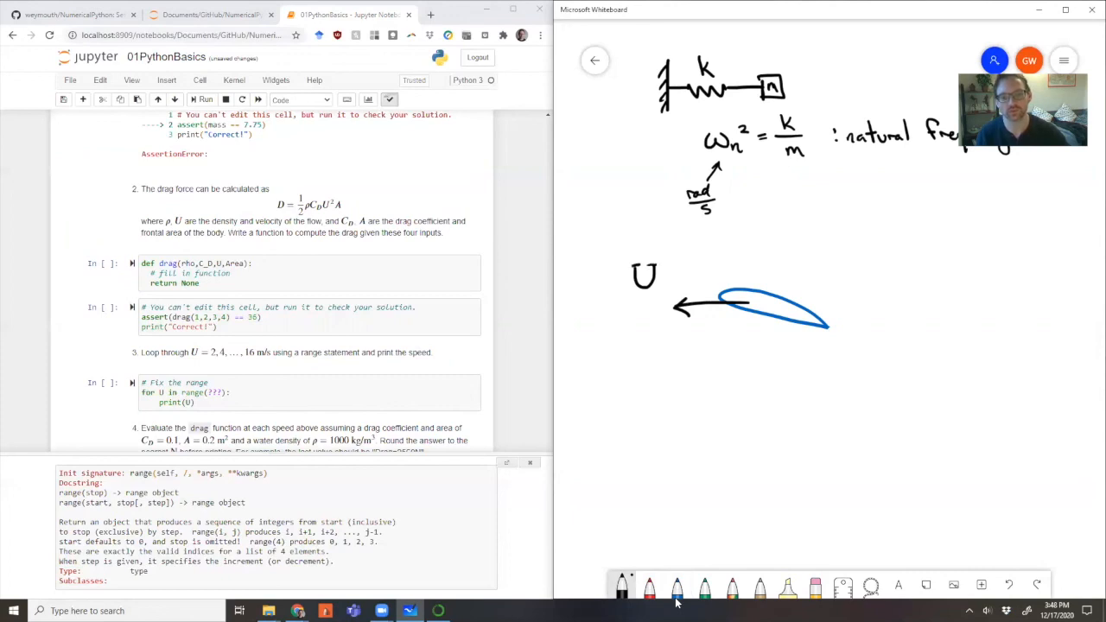
left_click_drag(597, 342, 608, 358)
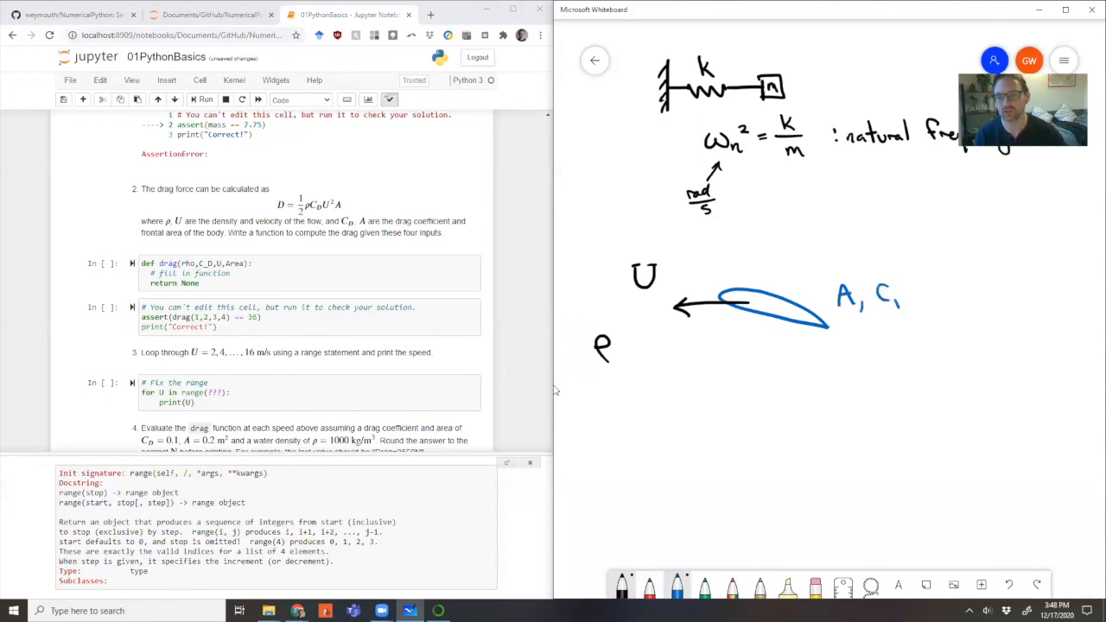
left_click_drag(891, 294, 908, 312)
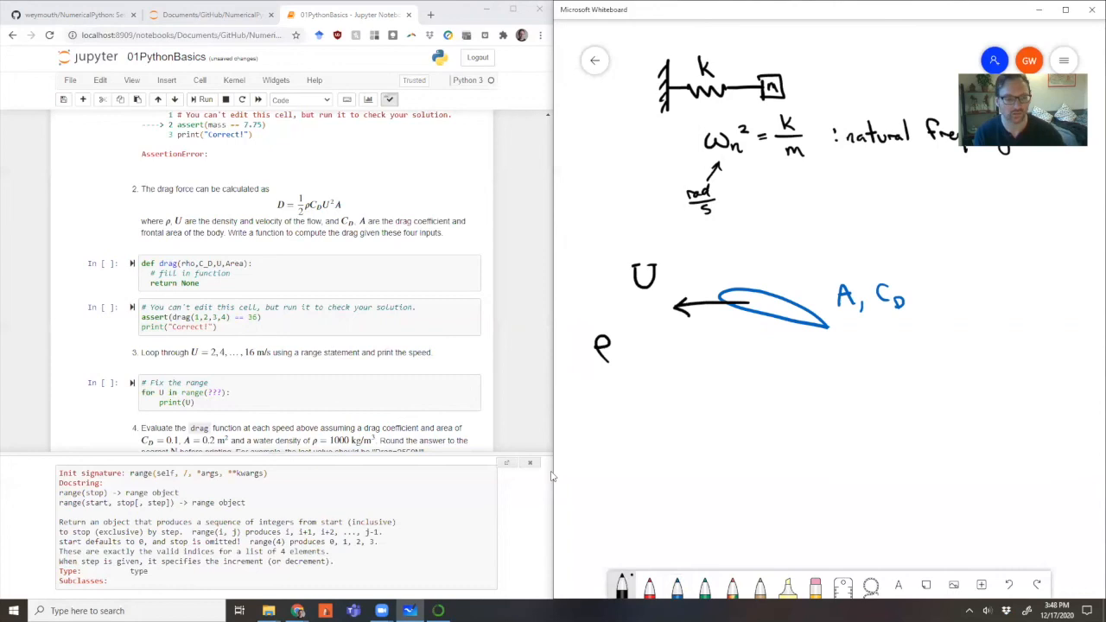
- Write the drag equation D = ½ρU²C_D A below the foil and return to the notebook
left_click_drag(722, 394, 764, 389)
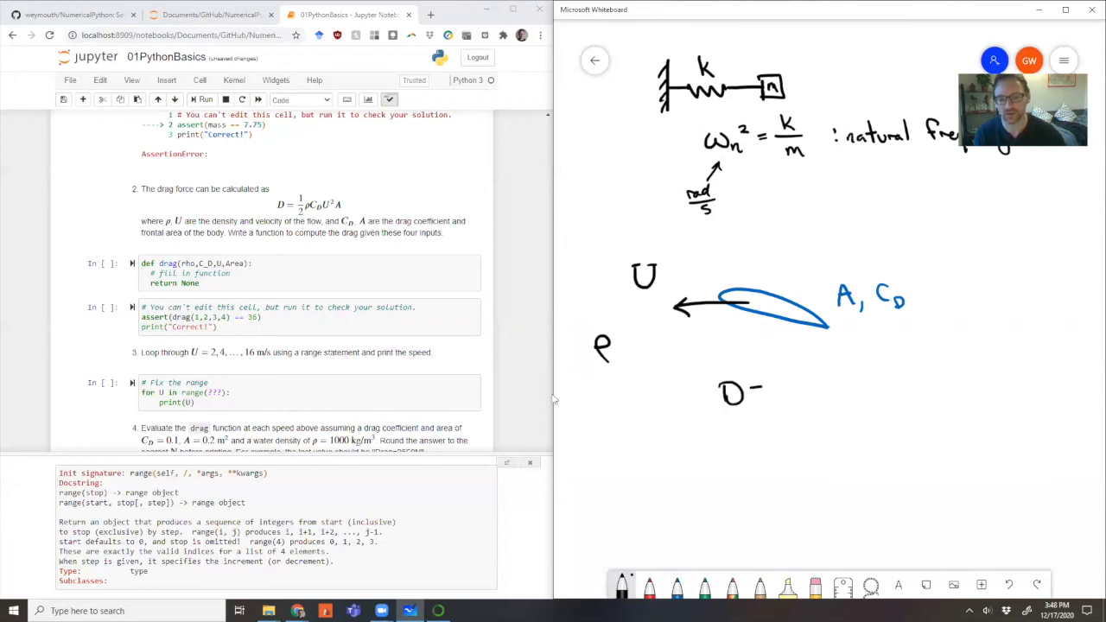
left_click_drag(752, 394, 810, 394)
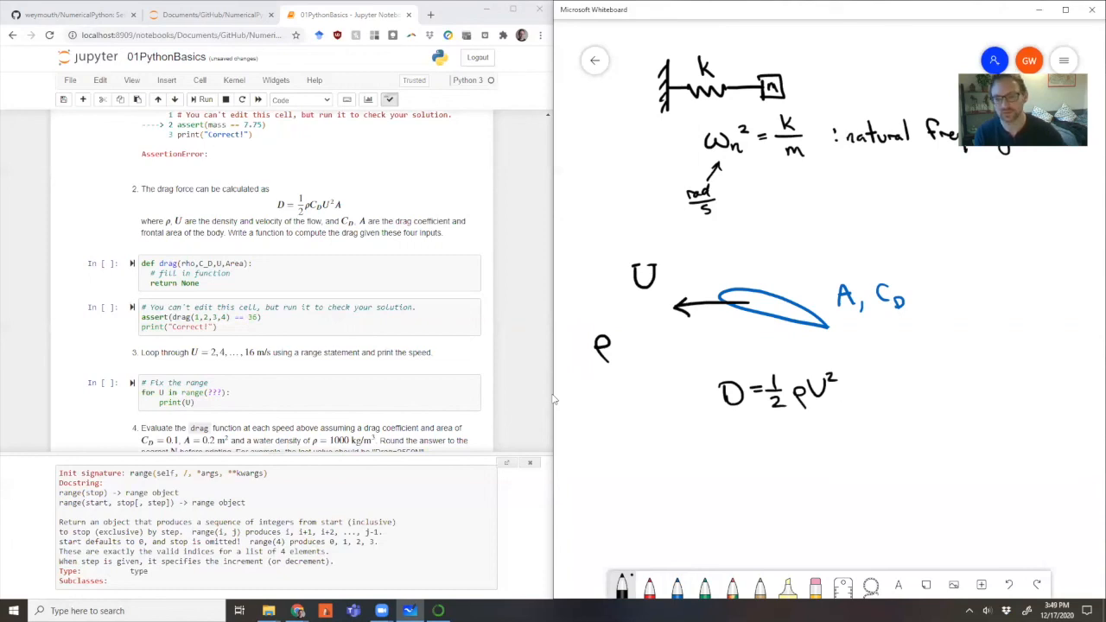
left_click_drag(847, 389, 896, 384)
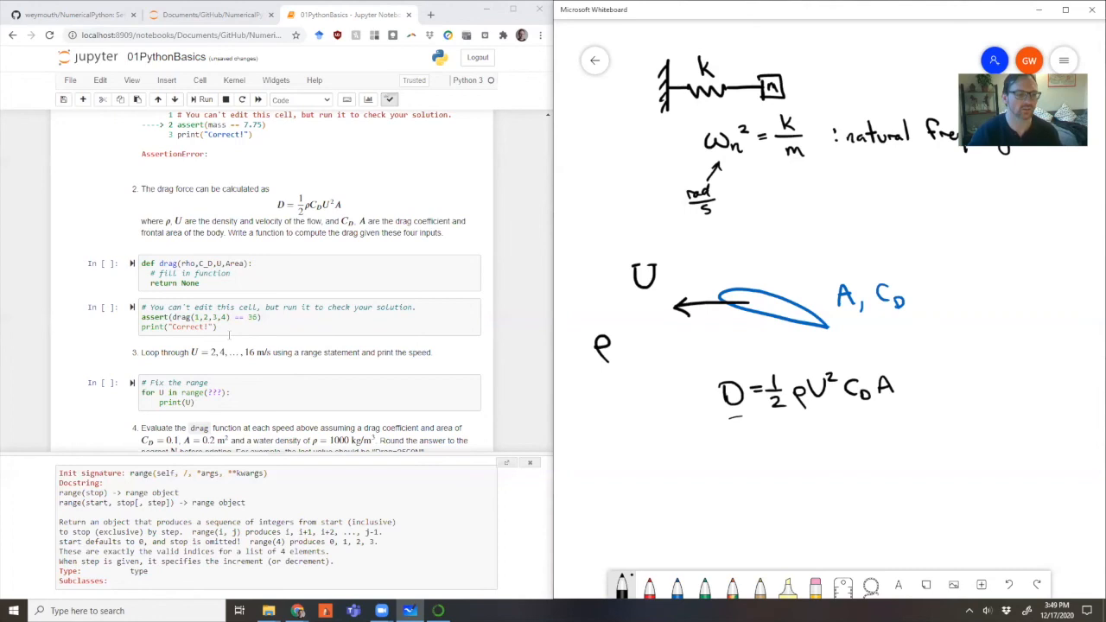
left_click(238, 273)
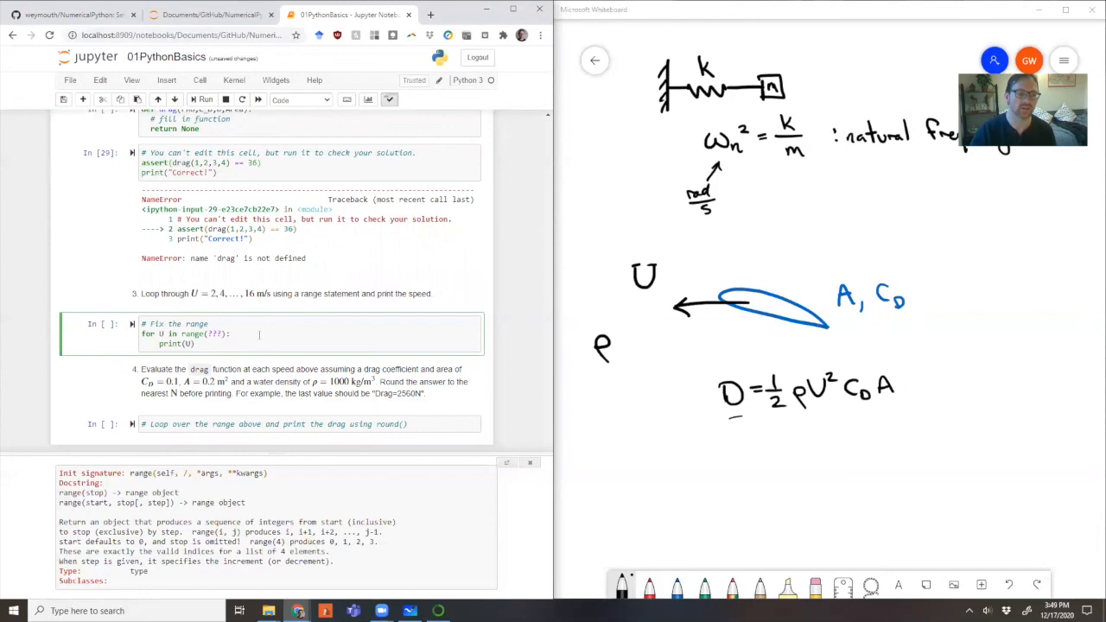
mouse_move(488, 313)
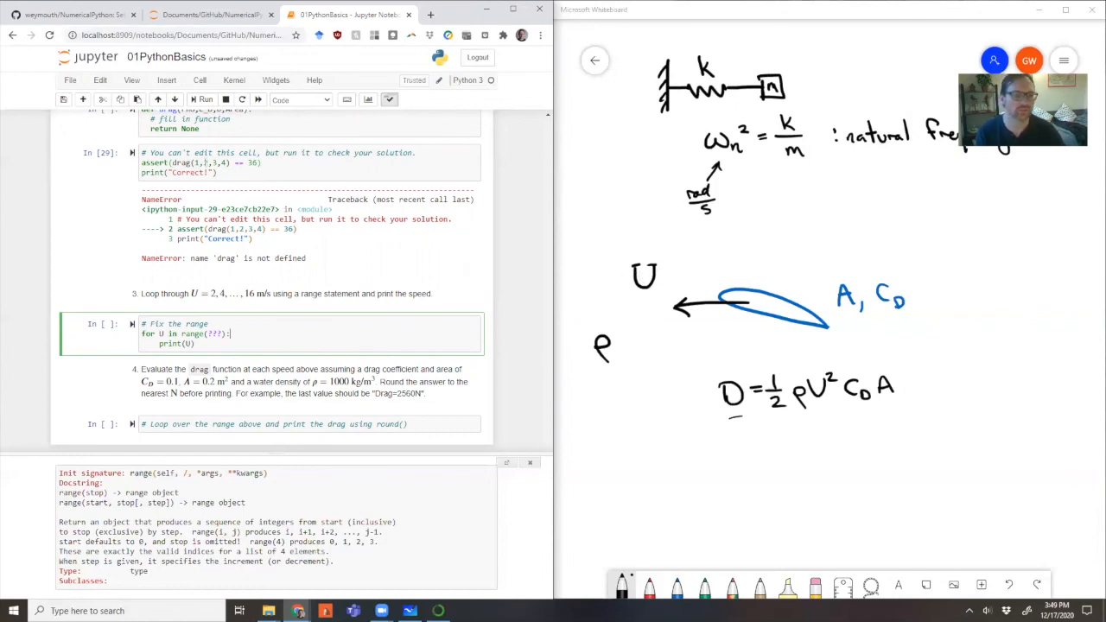
mouse_move(673, 316)
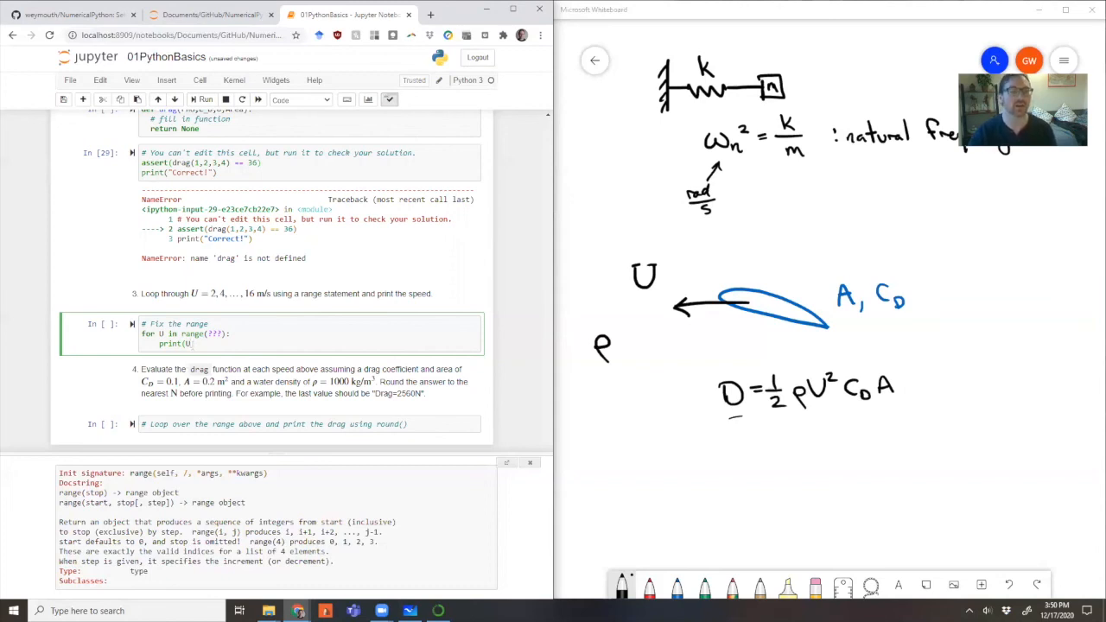
- Select the final drag-printing loop cell, mark the drag formula with an arrow, and highlight round
left_click(259, 423)
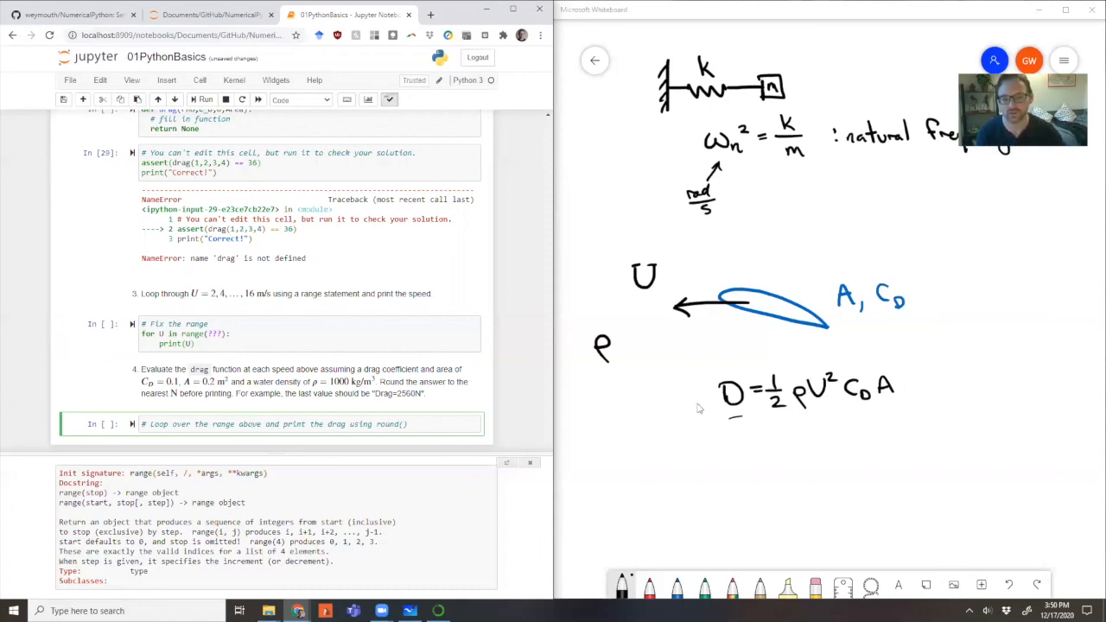
left_click_drag(700, 406, 677, 406)
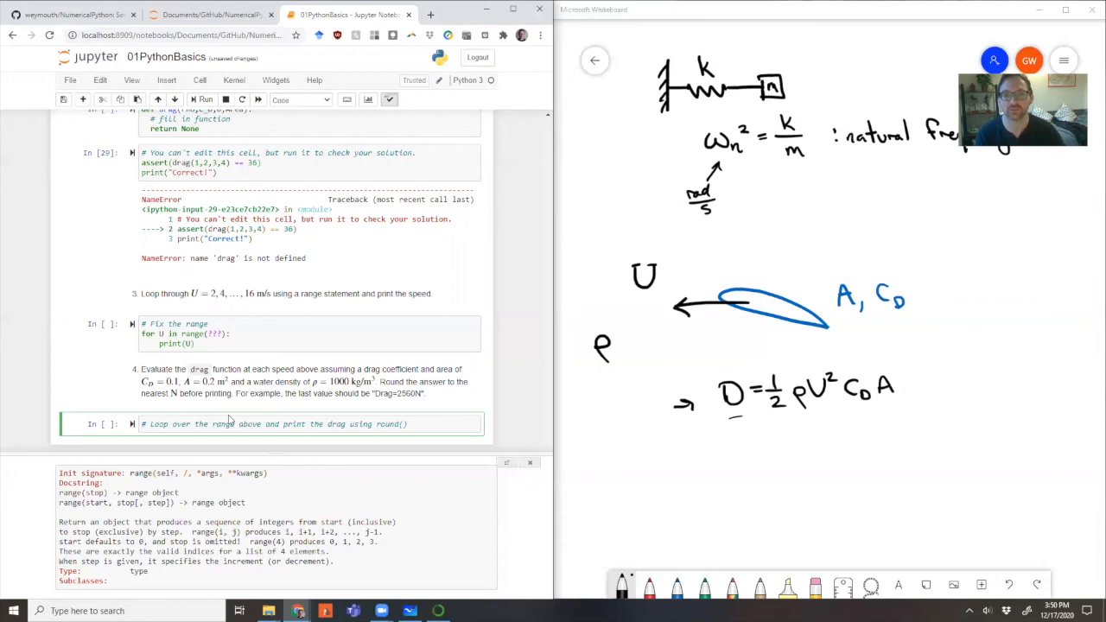
mouse_move(167, 387)
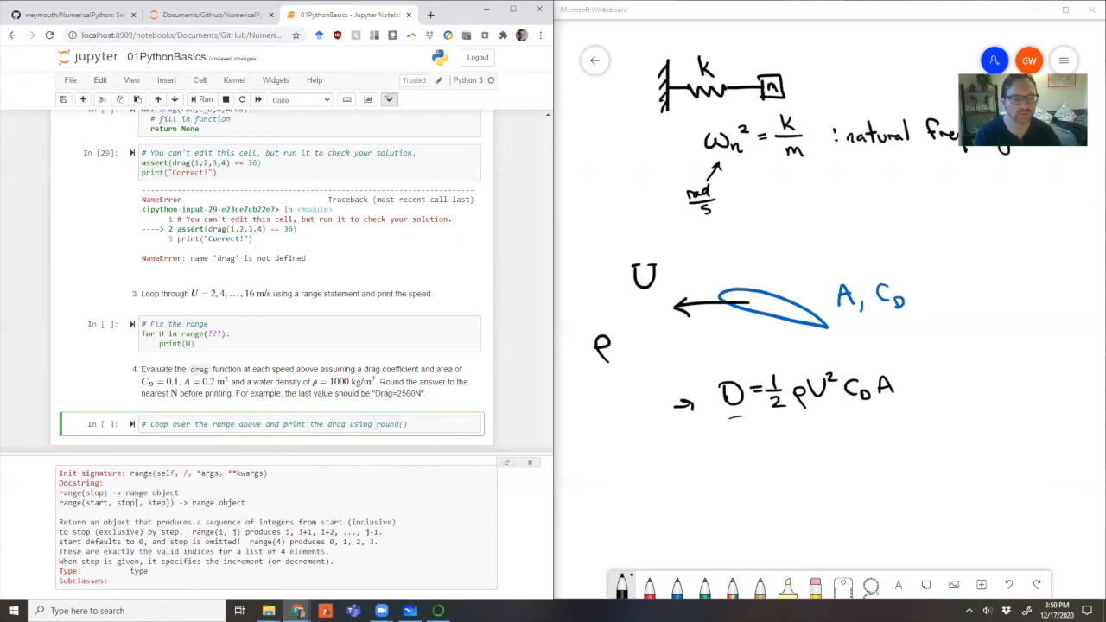
double_click(387, 424)
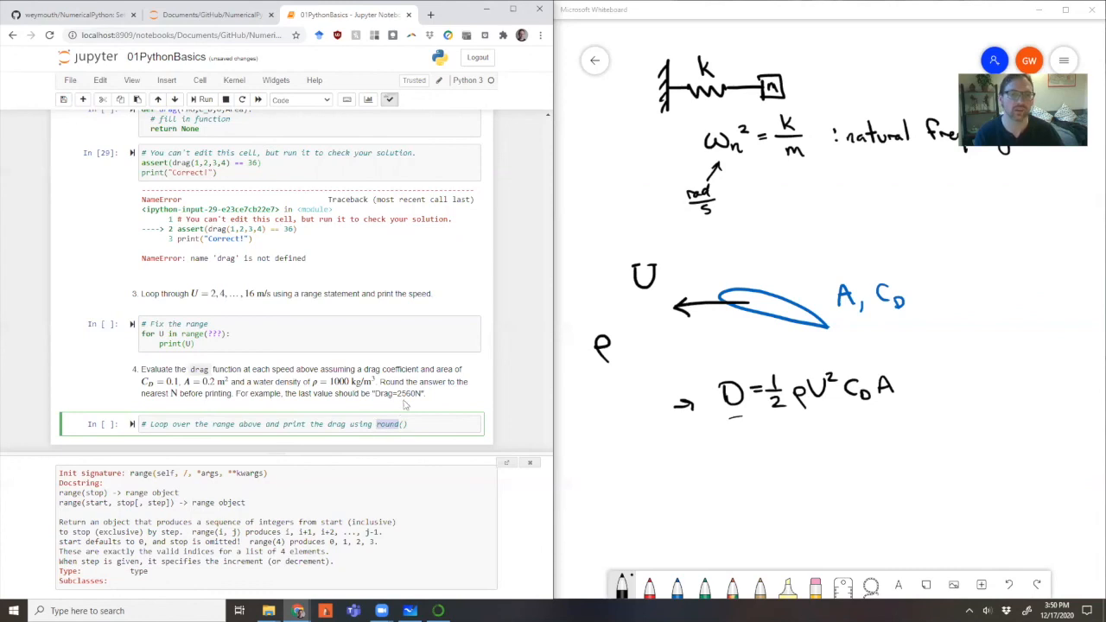
mouse_move(386, 412)
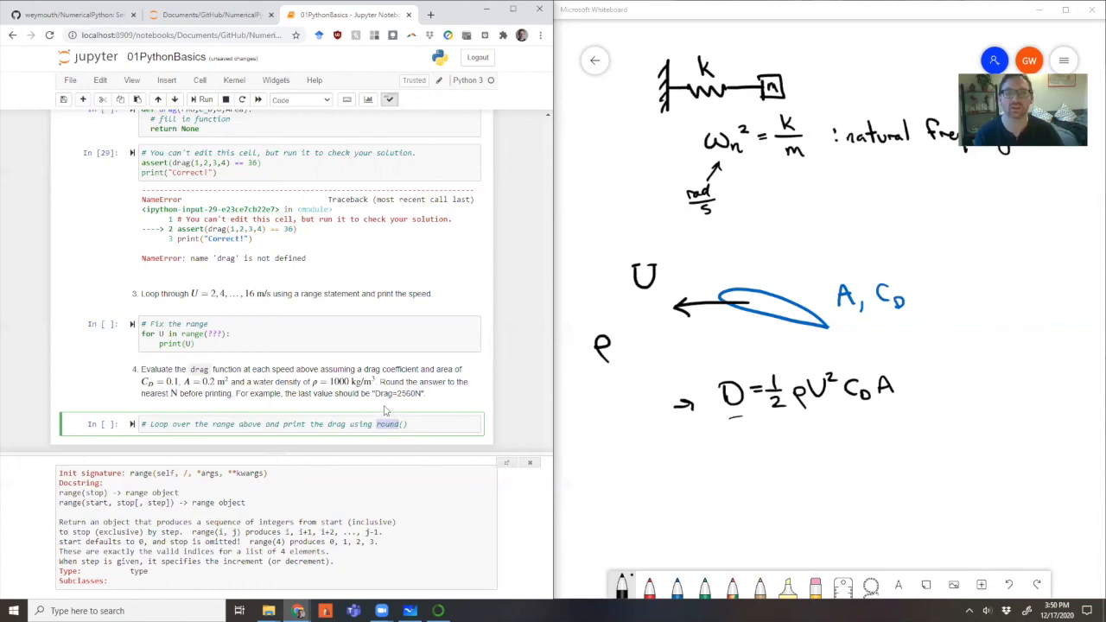